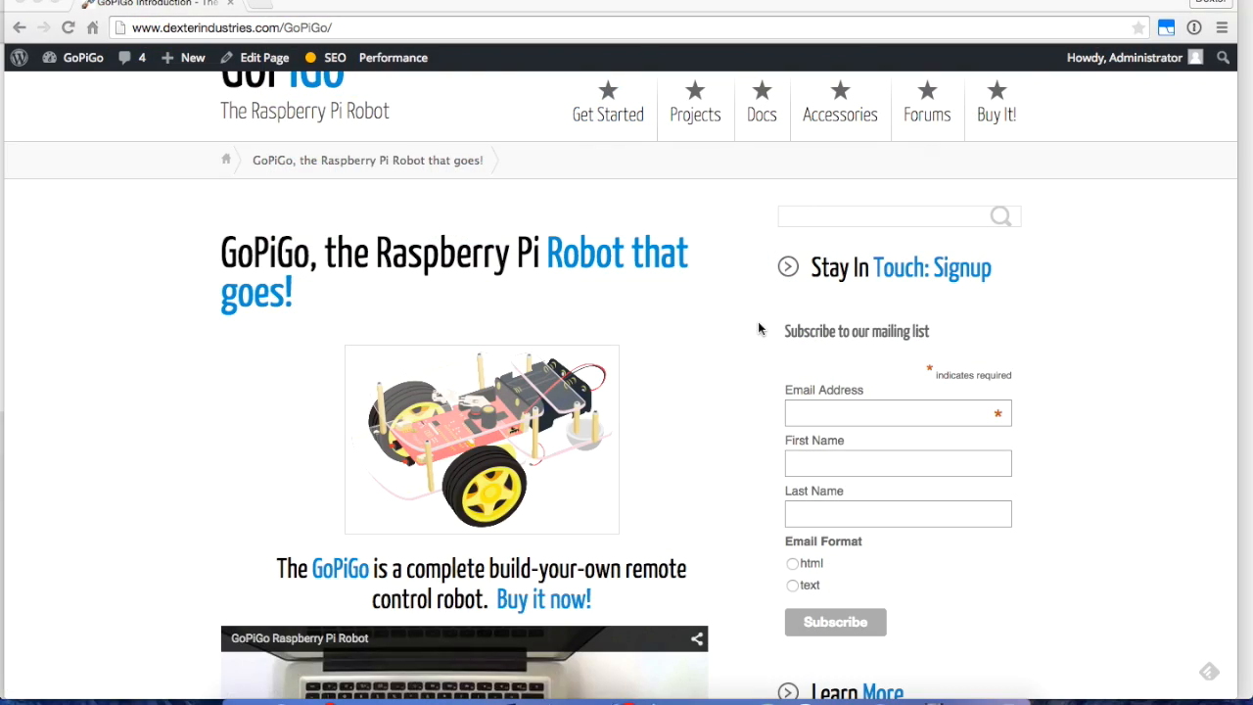
pyautogui.moveTo(740, 341)
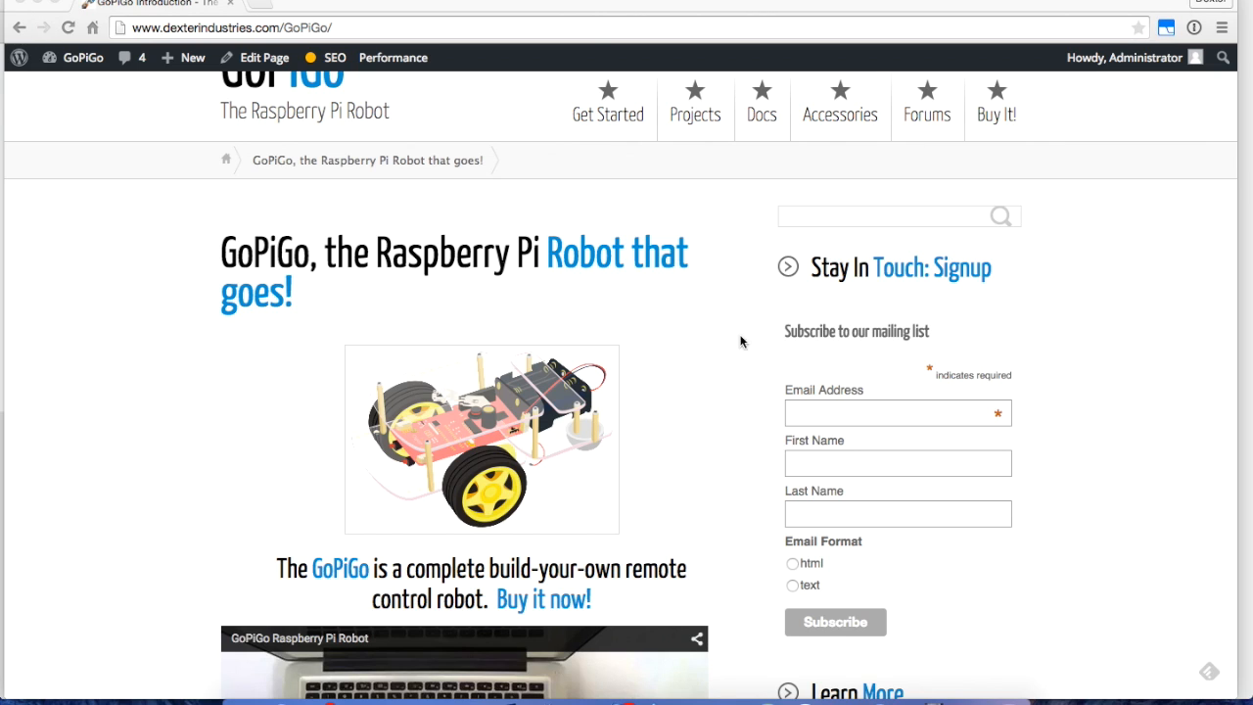
pyautogui.moveTo(754, 621)
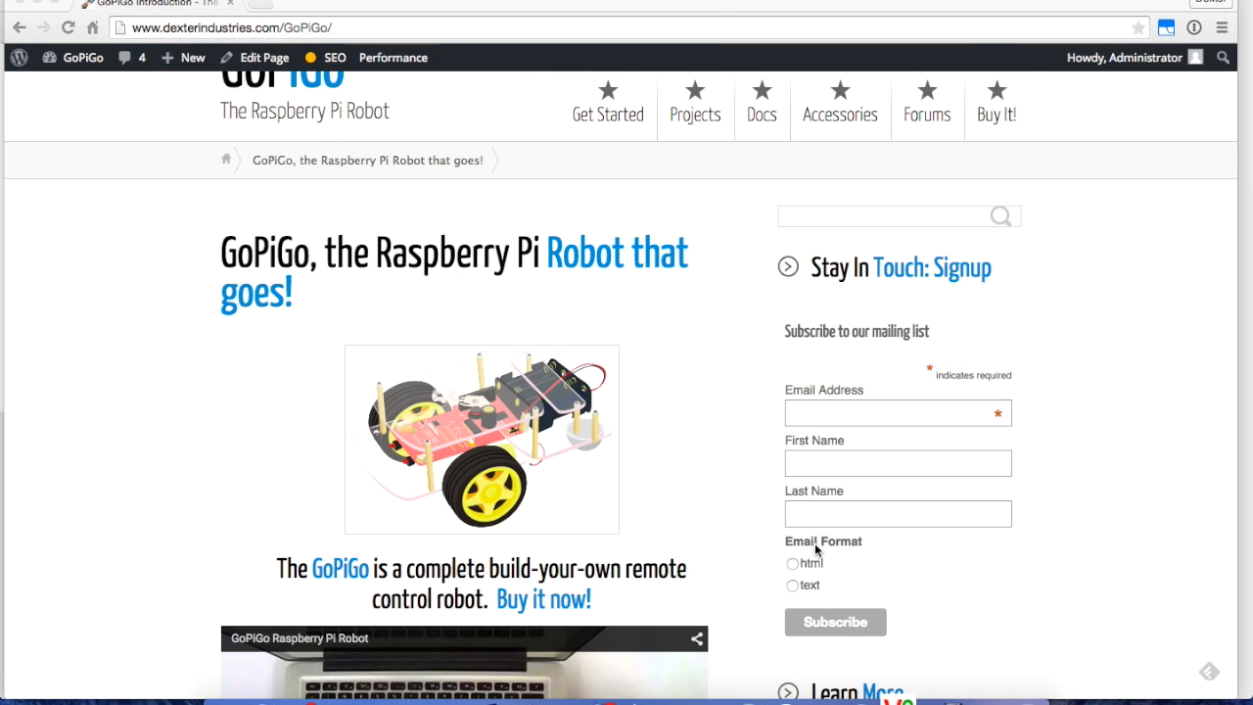
# Connect to raspberrypi.local:1, accept the unencrypted warning and log in with the password.
pyautogui.click(897, 674)
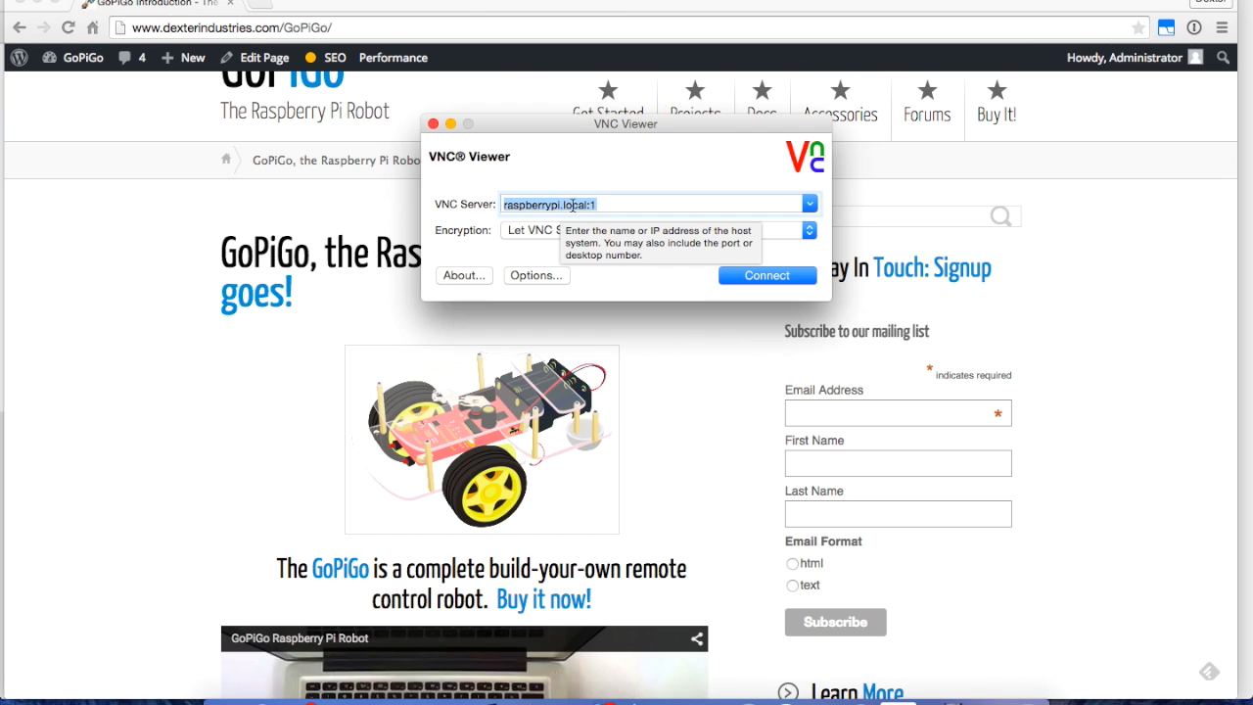
pyautogui.moveTo(674, 278)
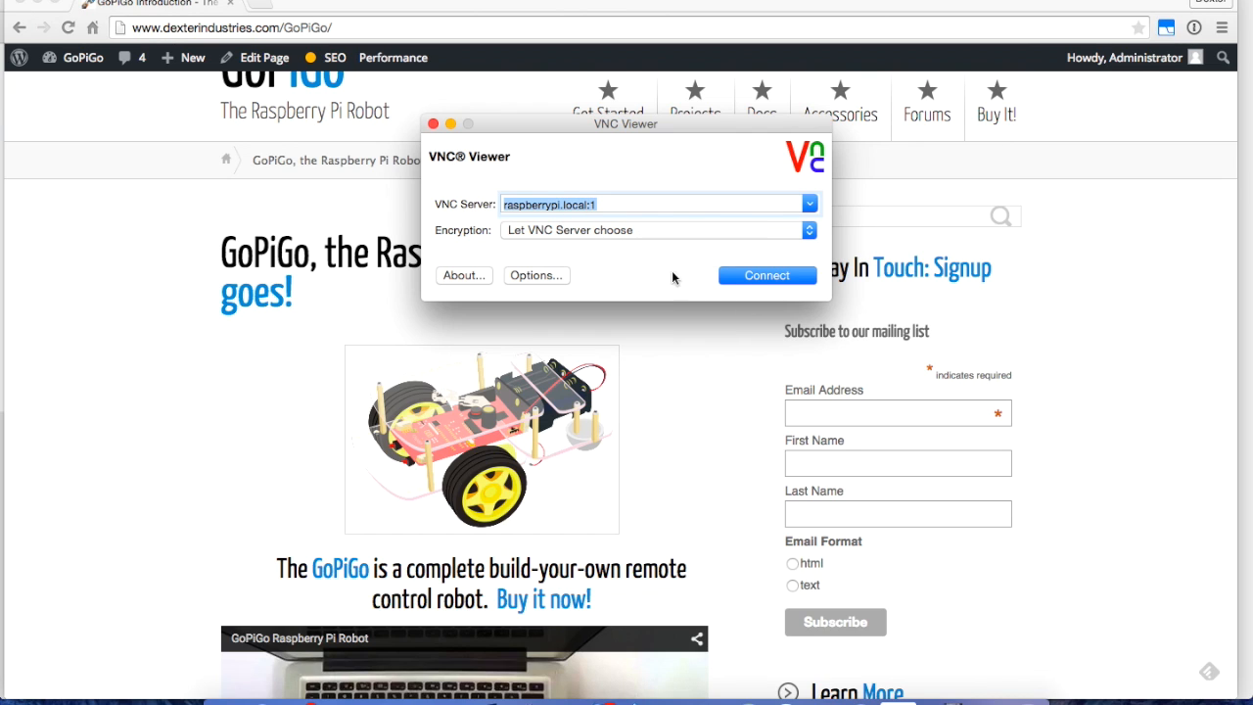
pyautogui.click(767, 274)
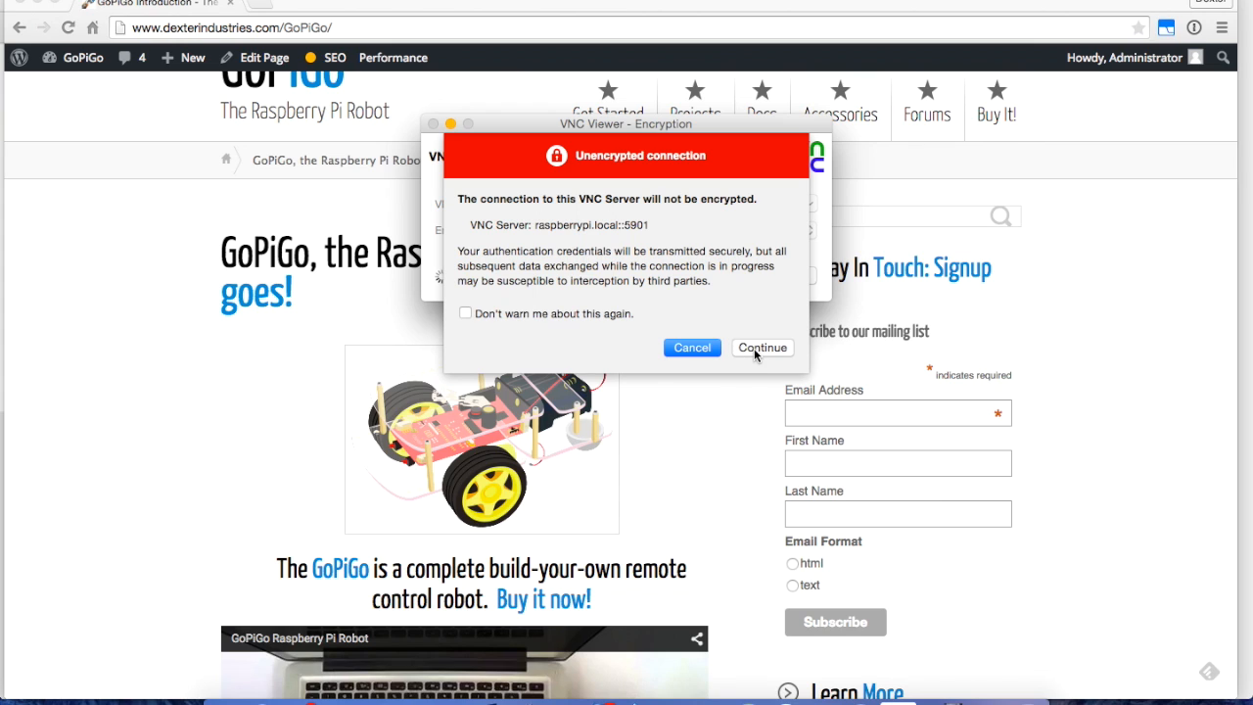
pyautogui.click(764, 348)
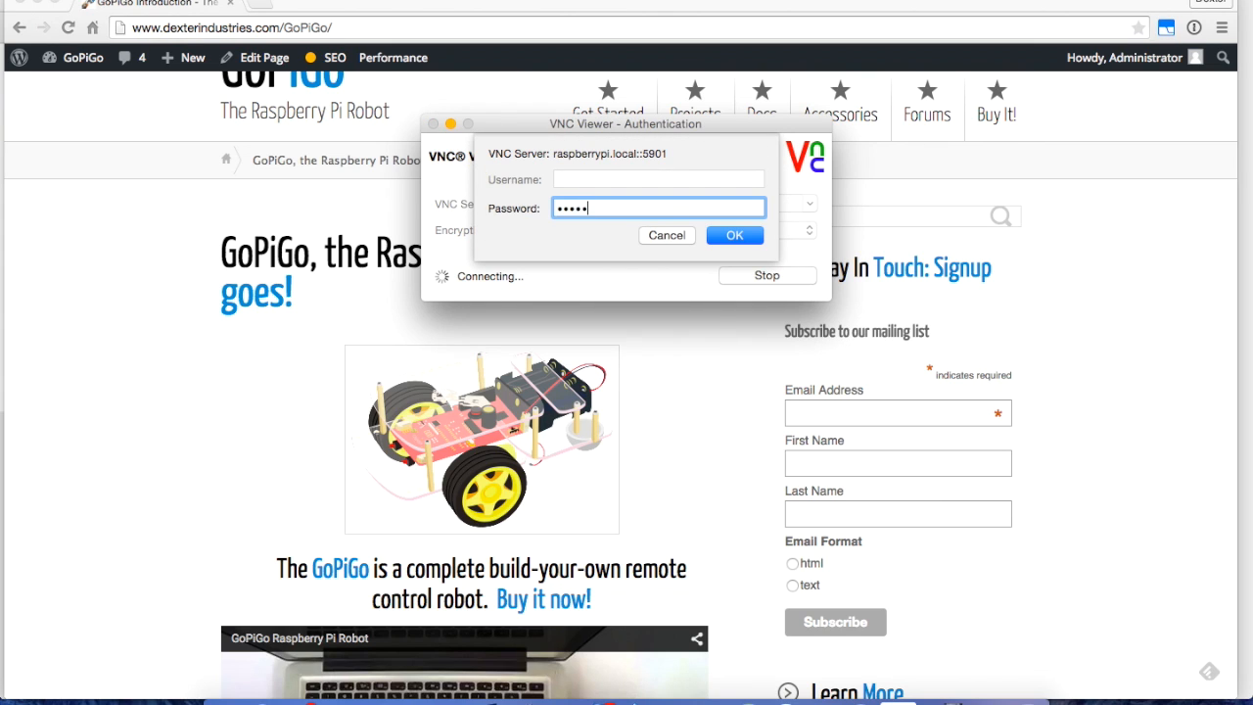
pyautogui.click(734, 235)
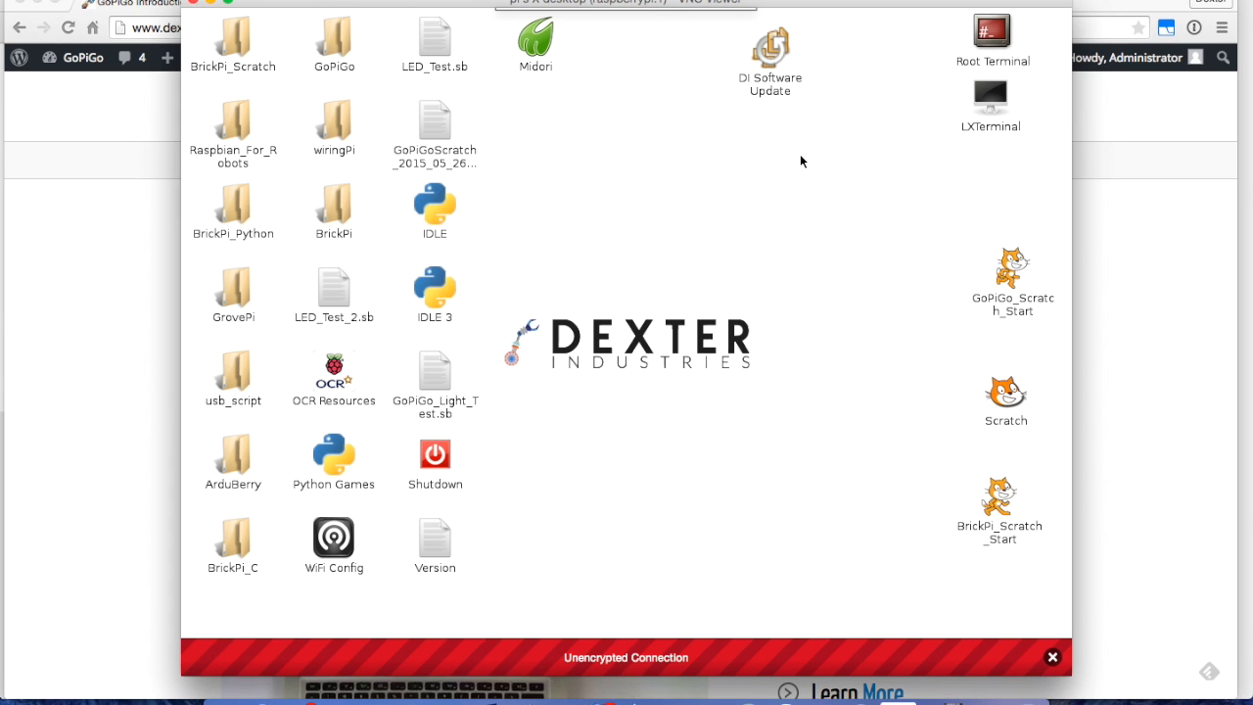
# Dismiss the unencrypted-connection bar and select the Scratch desktop icon.
pyautogui.click(1054, 658)
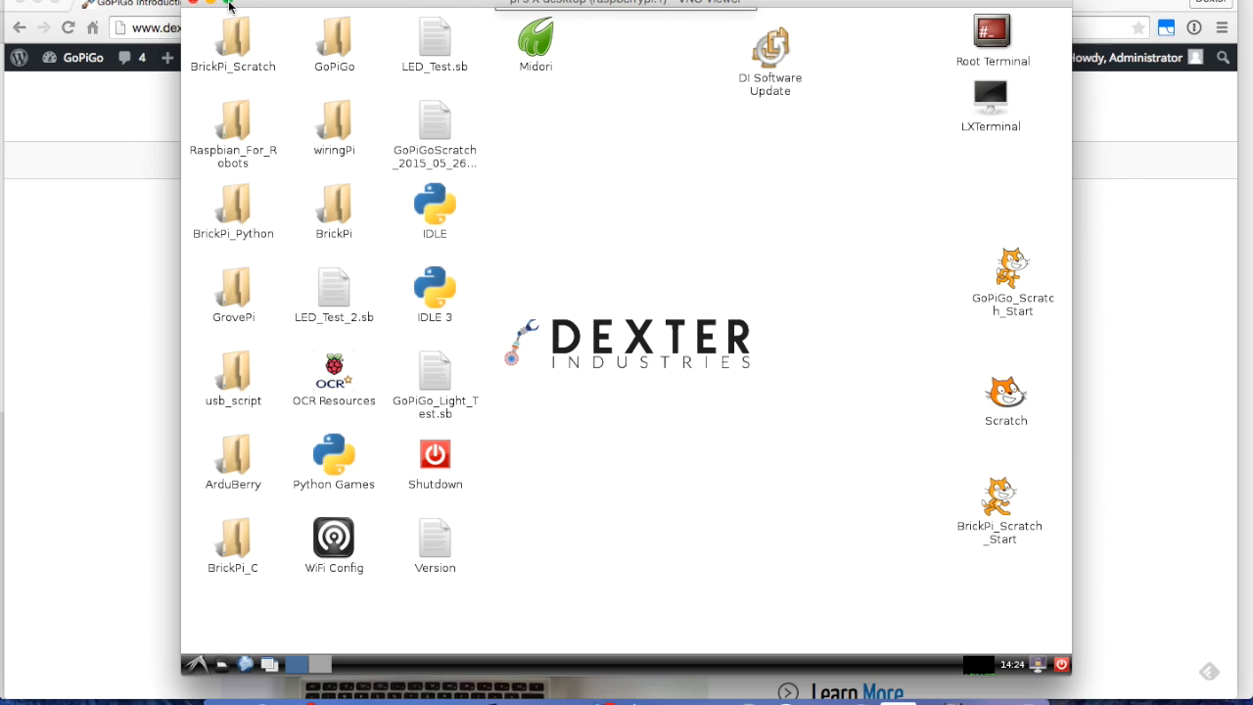
pyautogui.moveTo(666, 164)
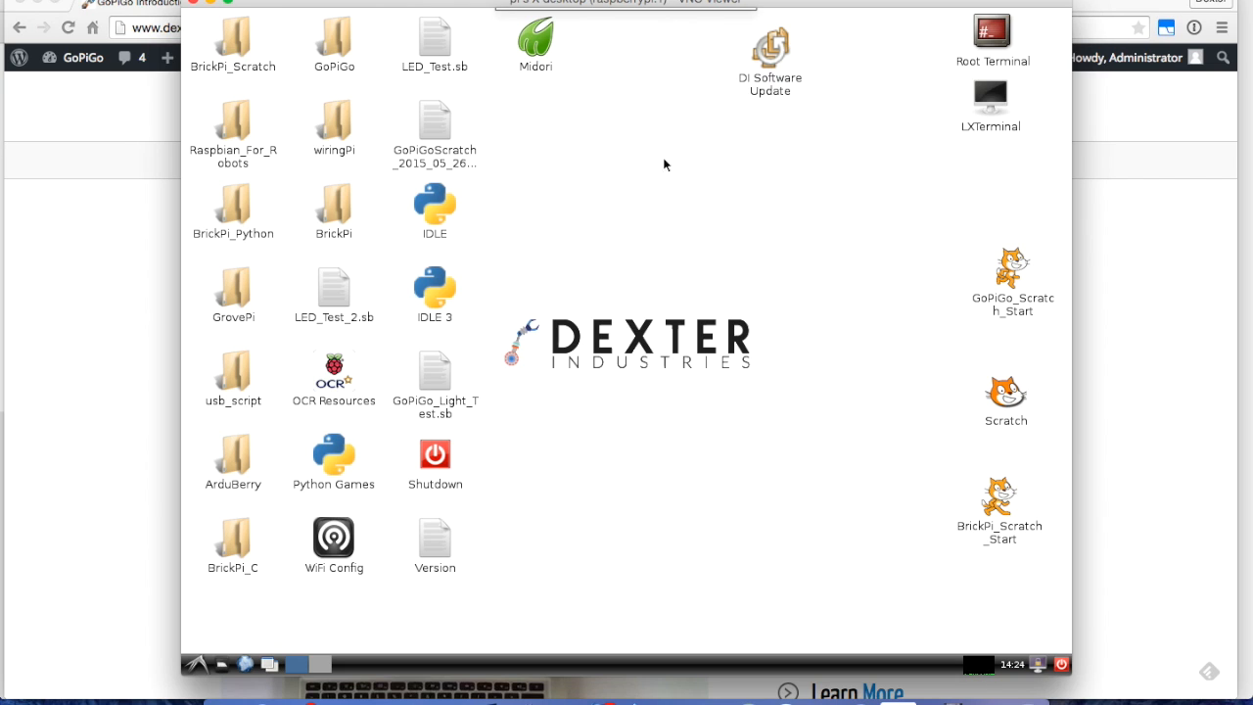
pyautogui.moveTo(478, 220)
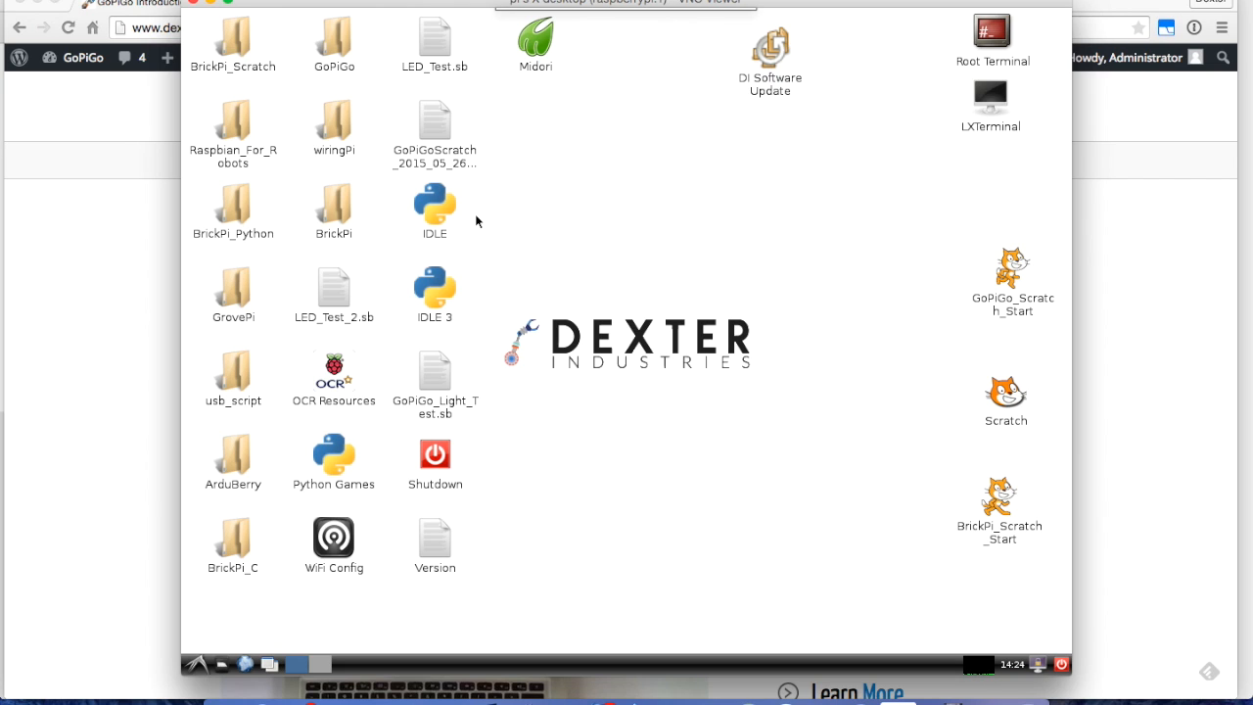
pyautogui.moveTo(796, 333)
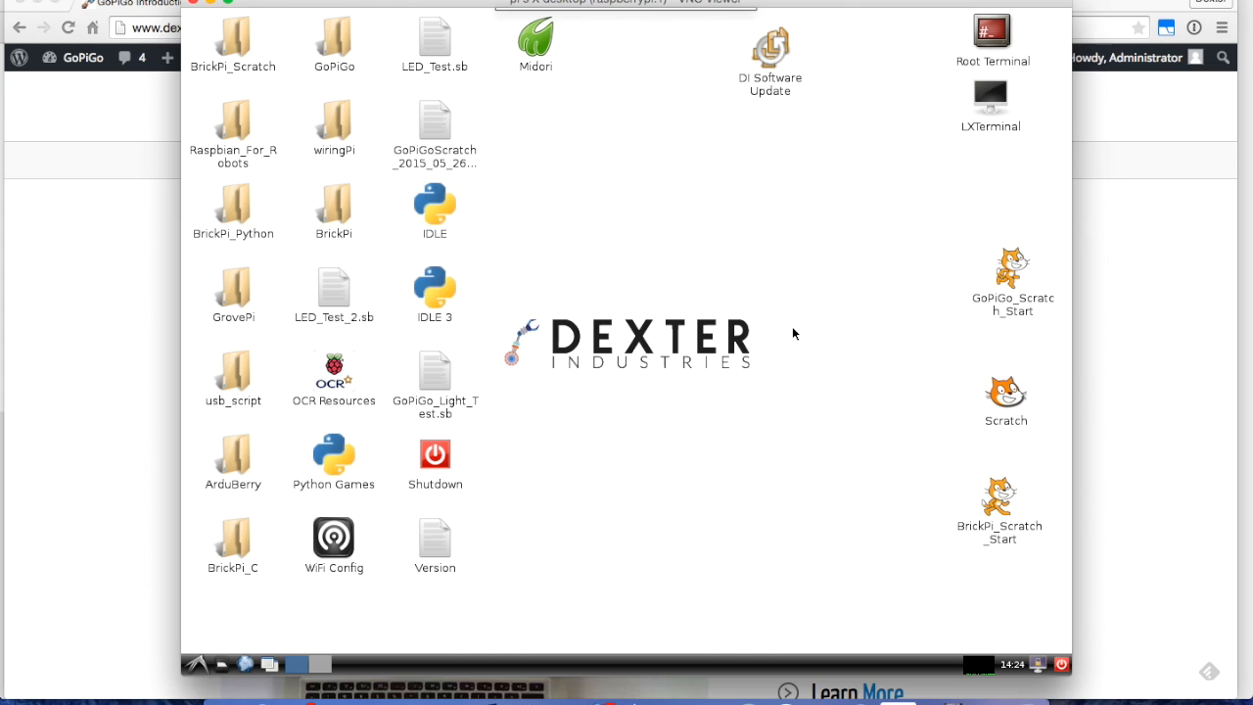
pyautogui.moveTo(1008, 513)
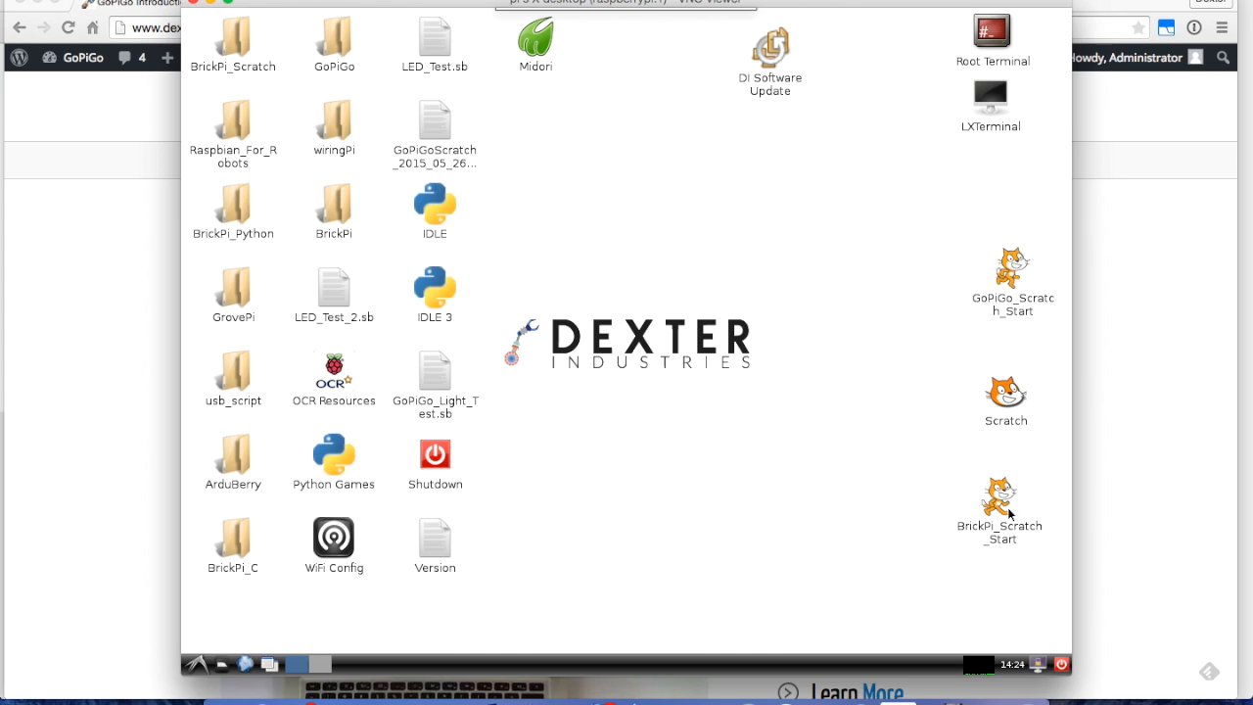
pyautogui.moveTo(952, 403)
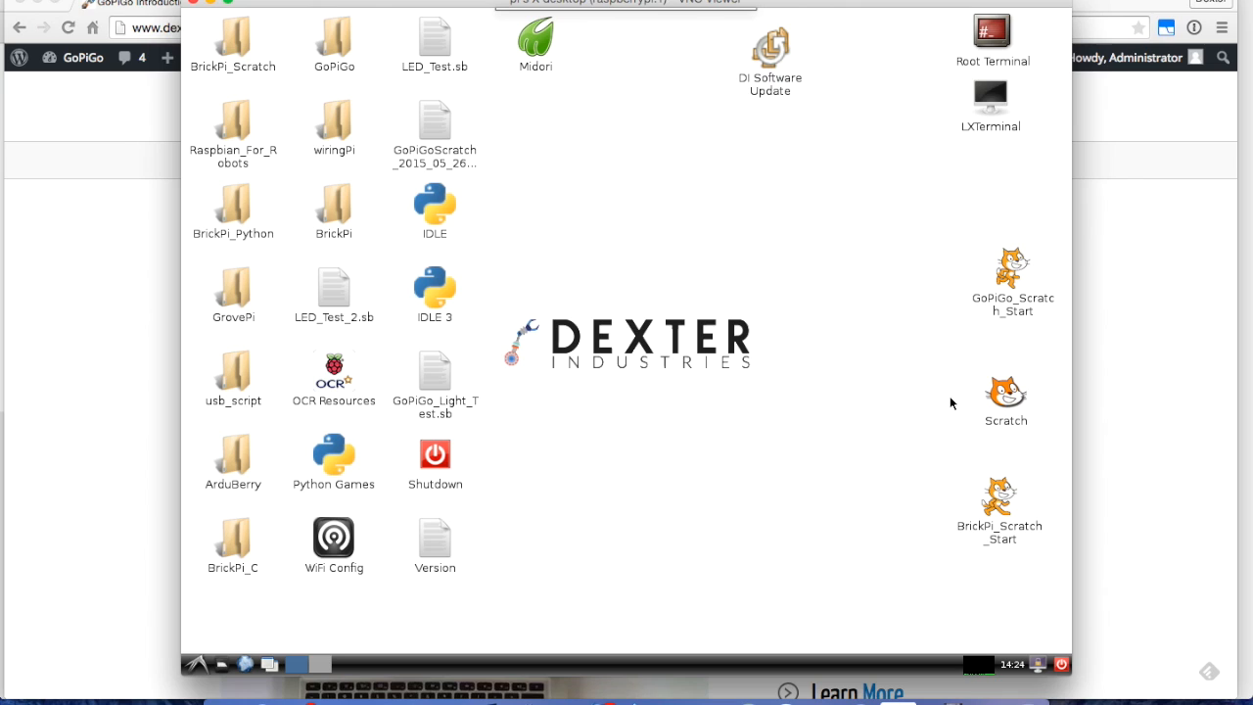
pyautogui.moveTo(995, 400)
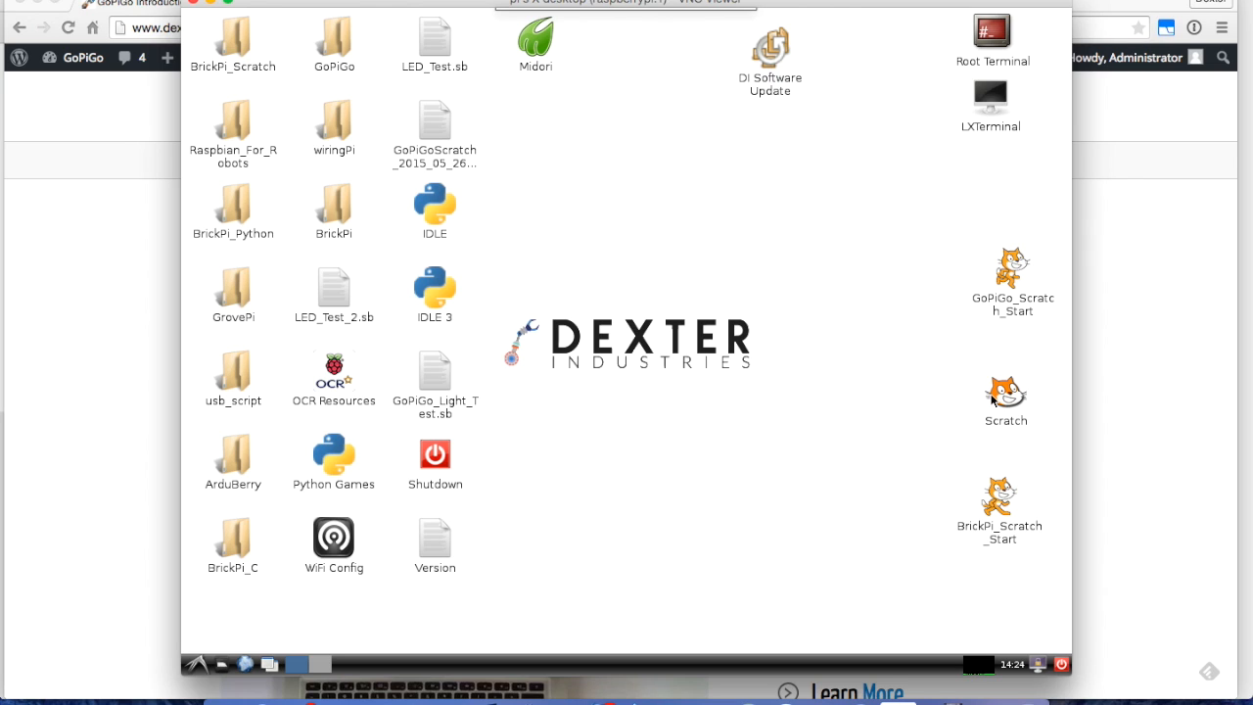
pyautogui.click(1007, 391)
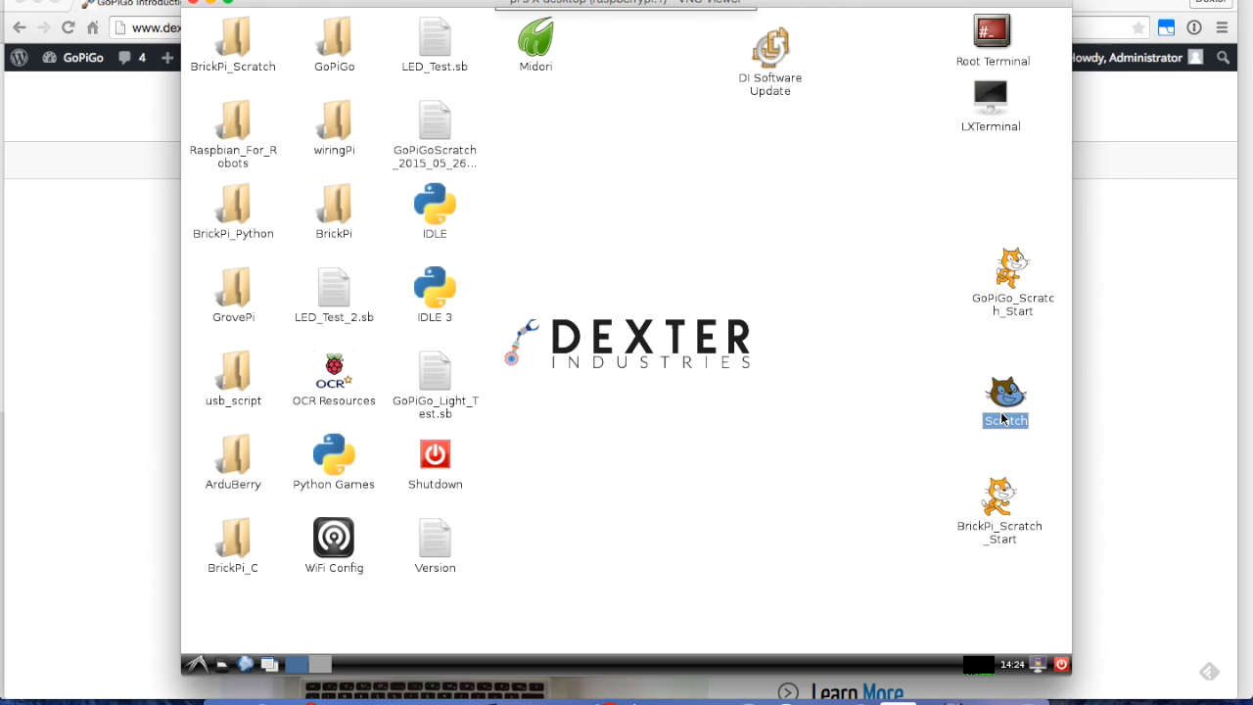
# Launch Scratch from the Pi desktop into a new project with the default Sprite1 cat.
pyautogui.doubleClick(1005, 396)
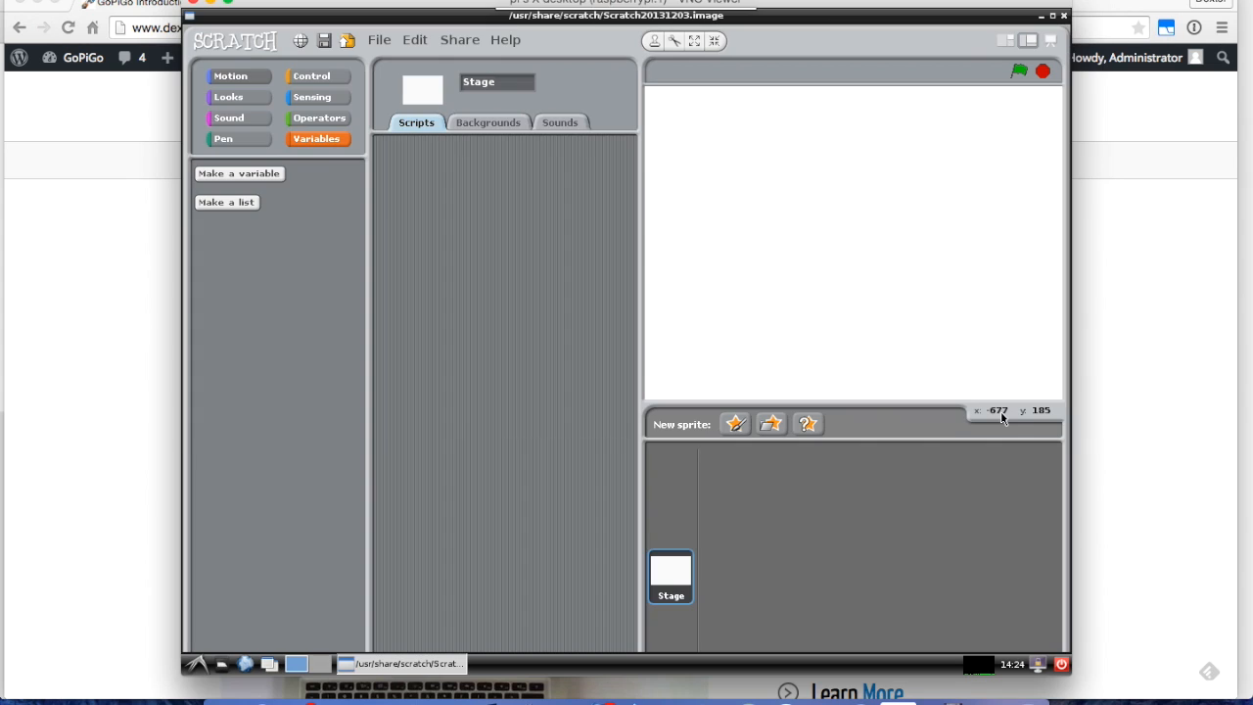
pyautogui.click(735, 423)
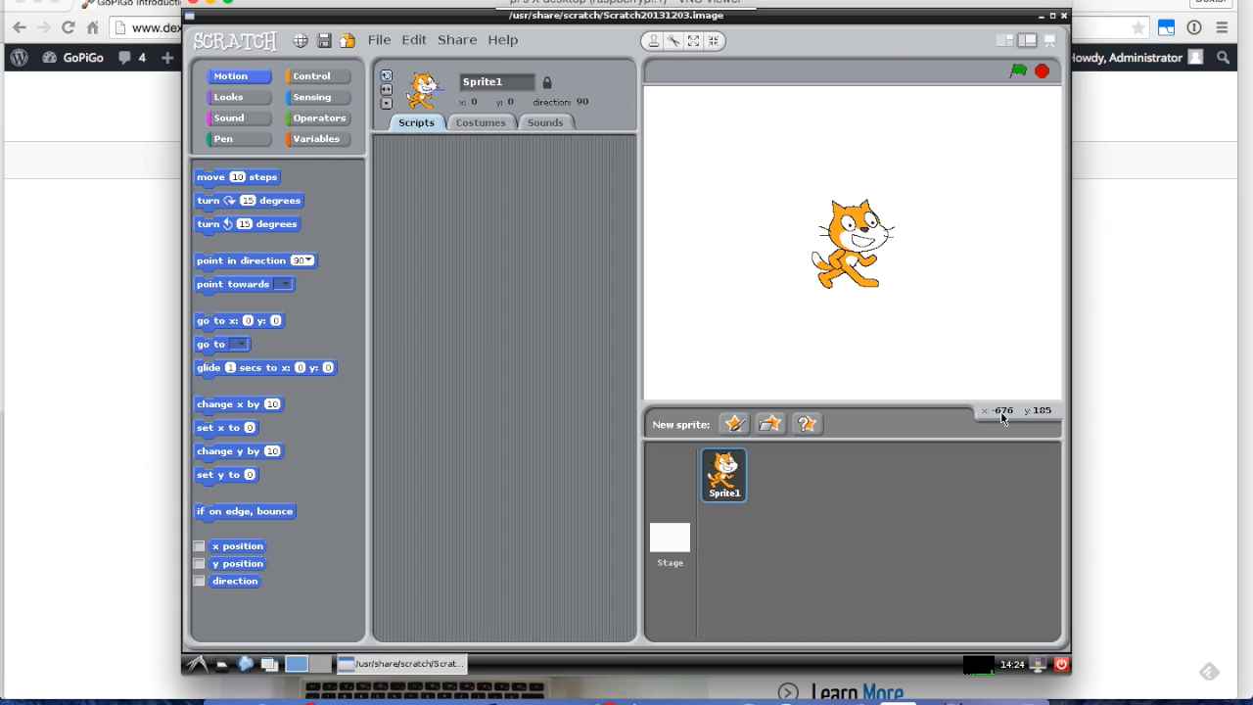
pyautogui.moveTo(725, 231)
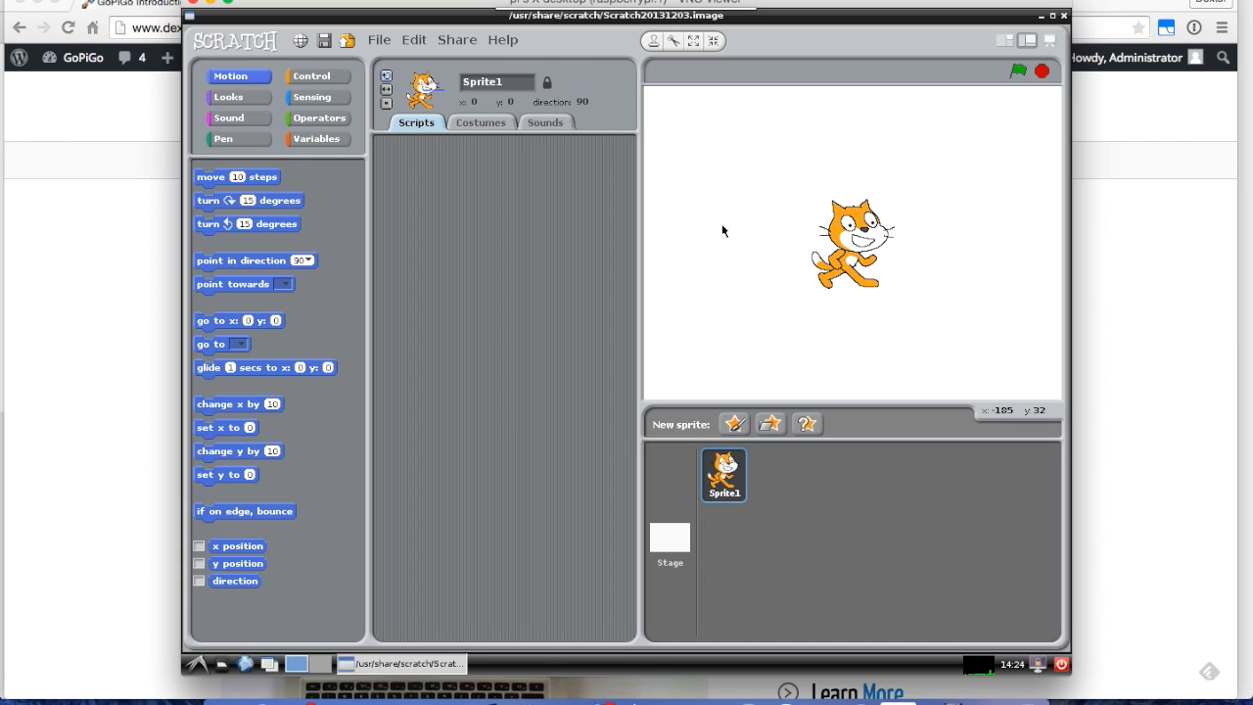
pyautogui.moveTo(478, 259)
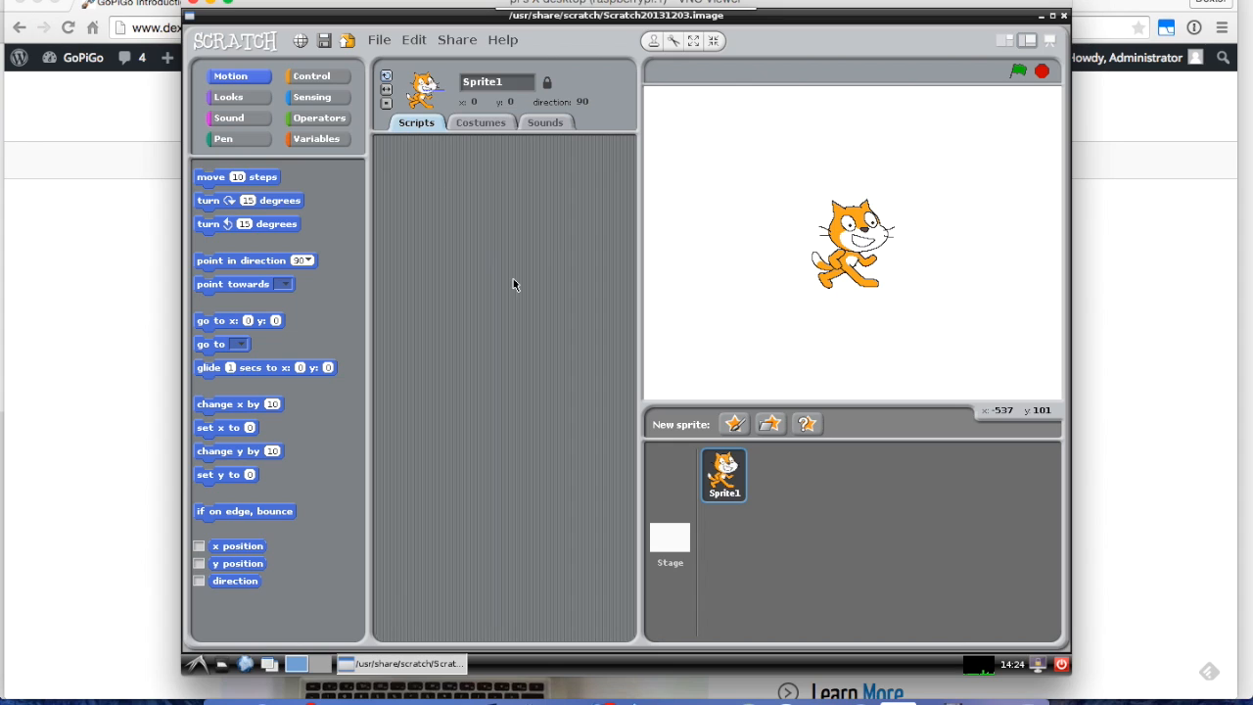
pyautogui.moveTo(384, 161)
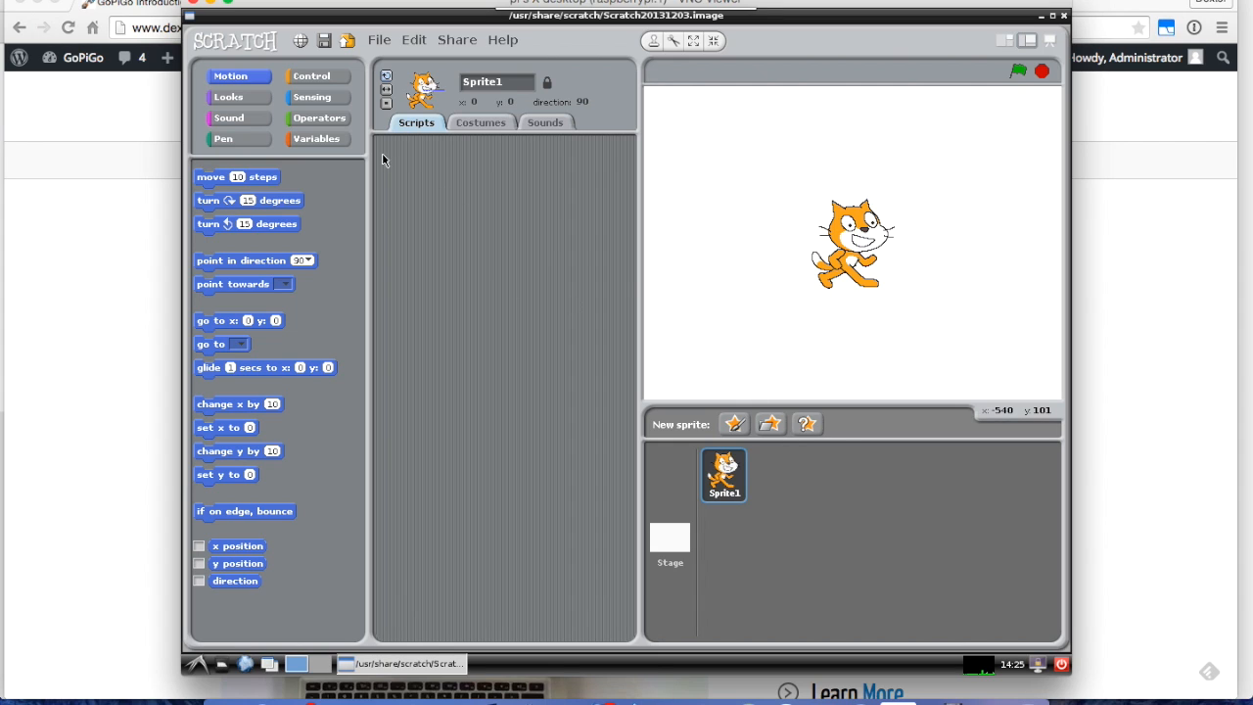
pyautogui.moveTo(317, 96)
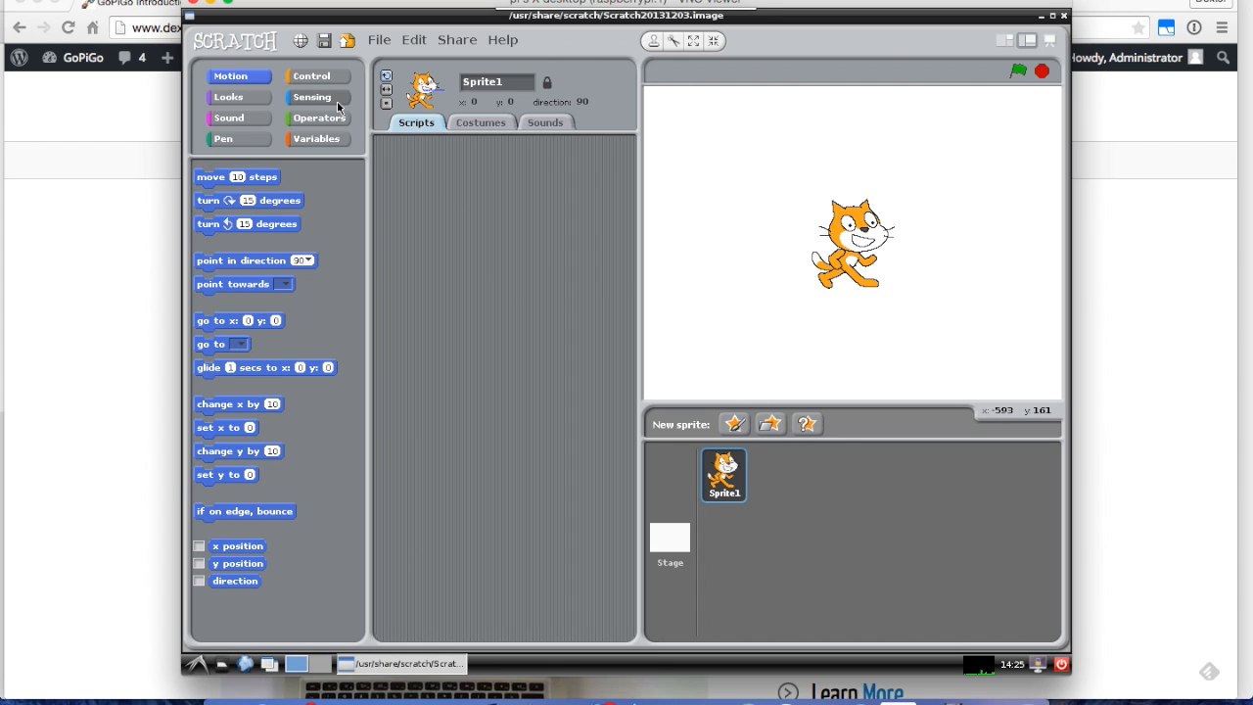
# From the Sensing palette, enable remote sensor connections via the sensor value block's menu.
pyautogui.click(313, 96)
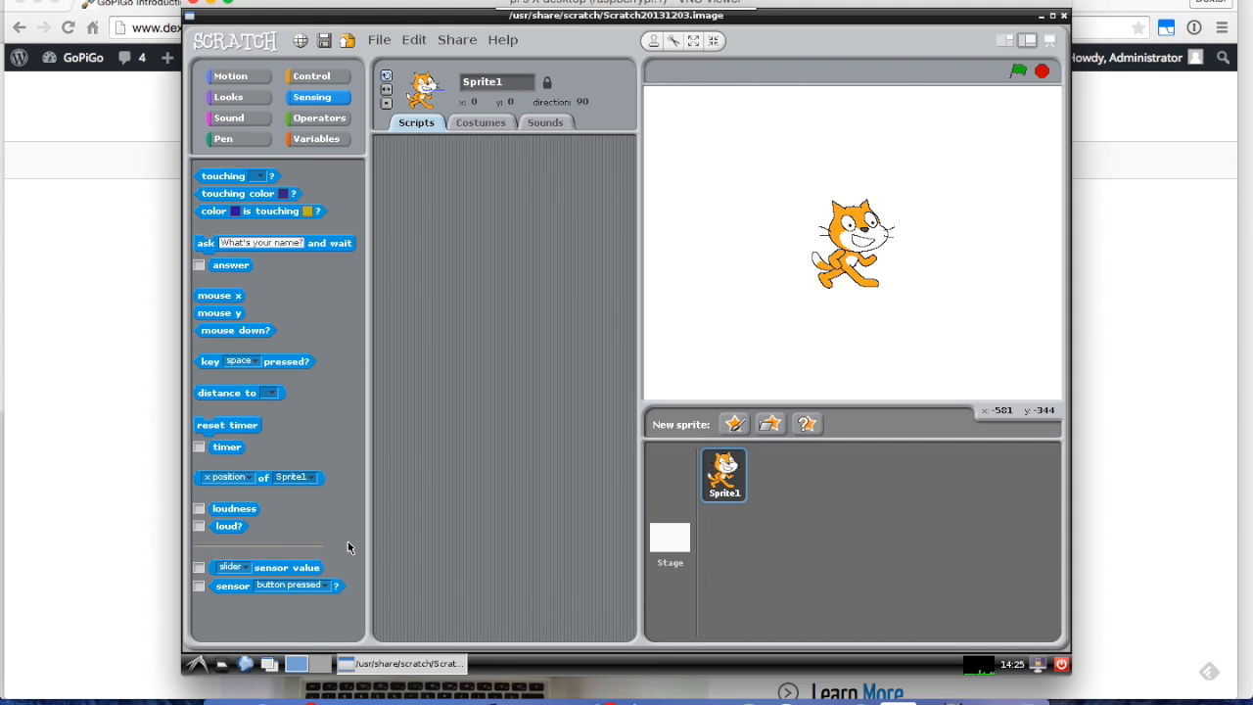
pyautogui.moveTo(284, 572)
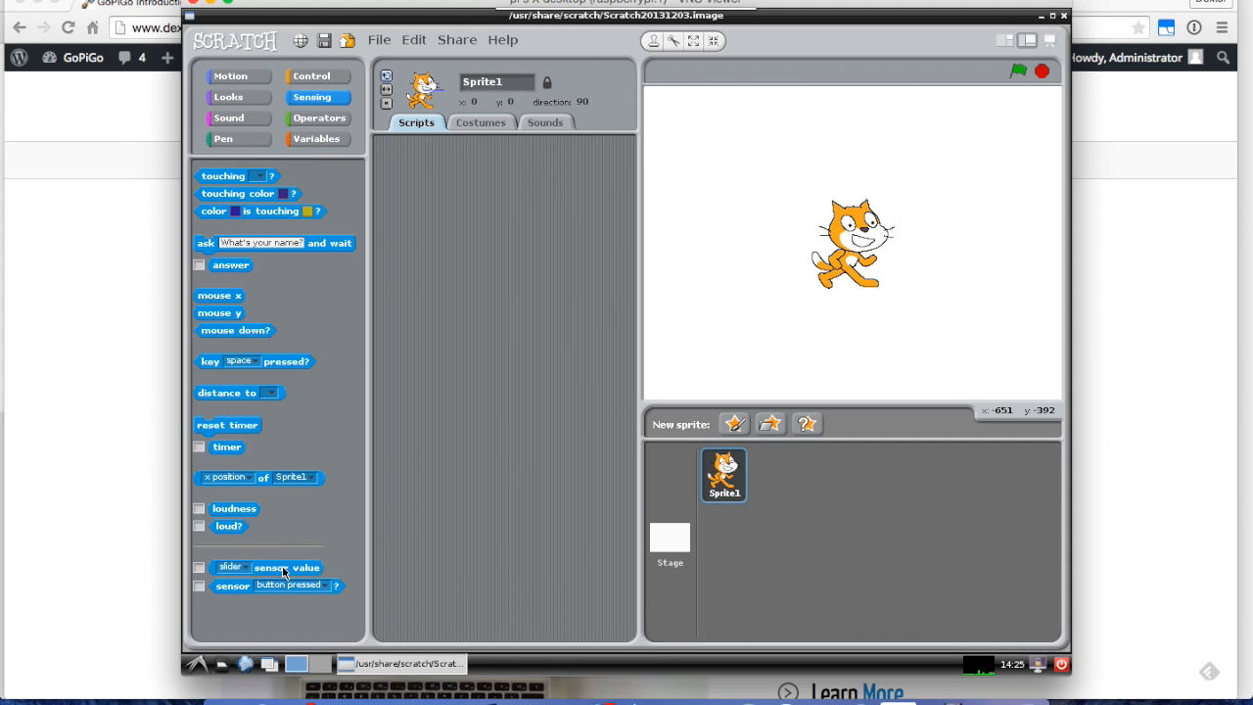
pyautogui.moveTo(293, 572)
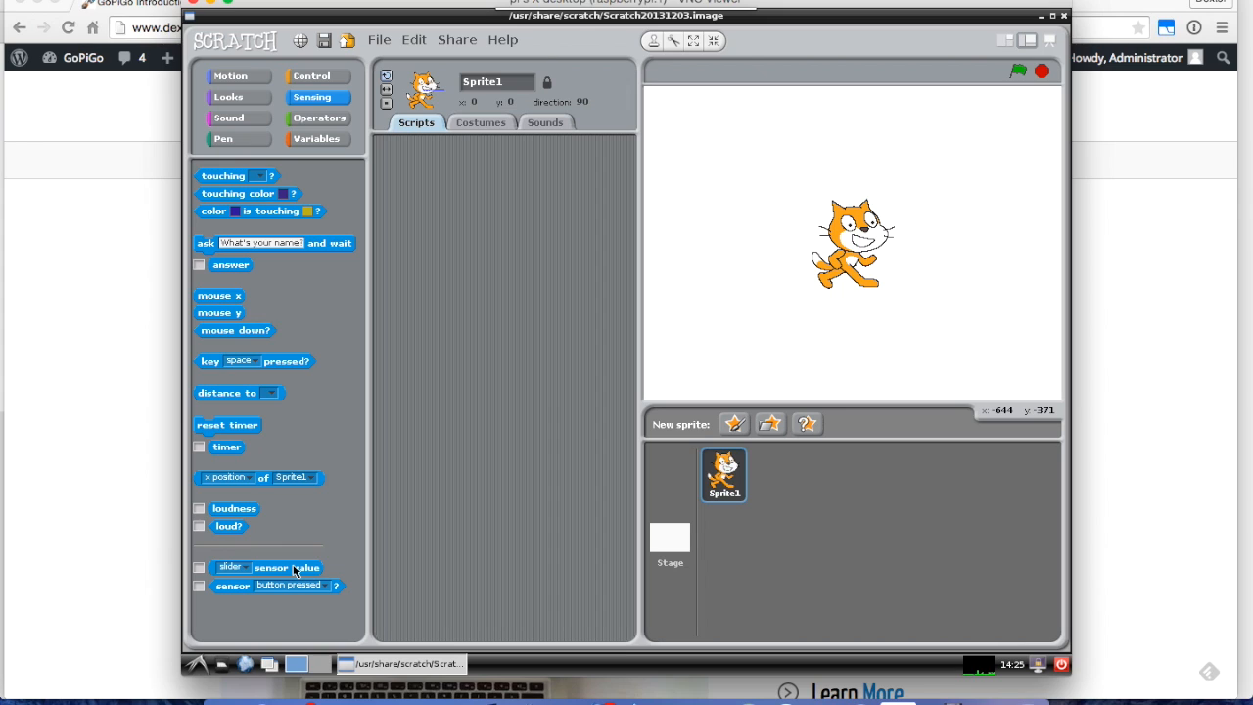
pyautogui.rightClick(305, 568)
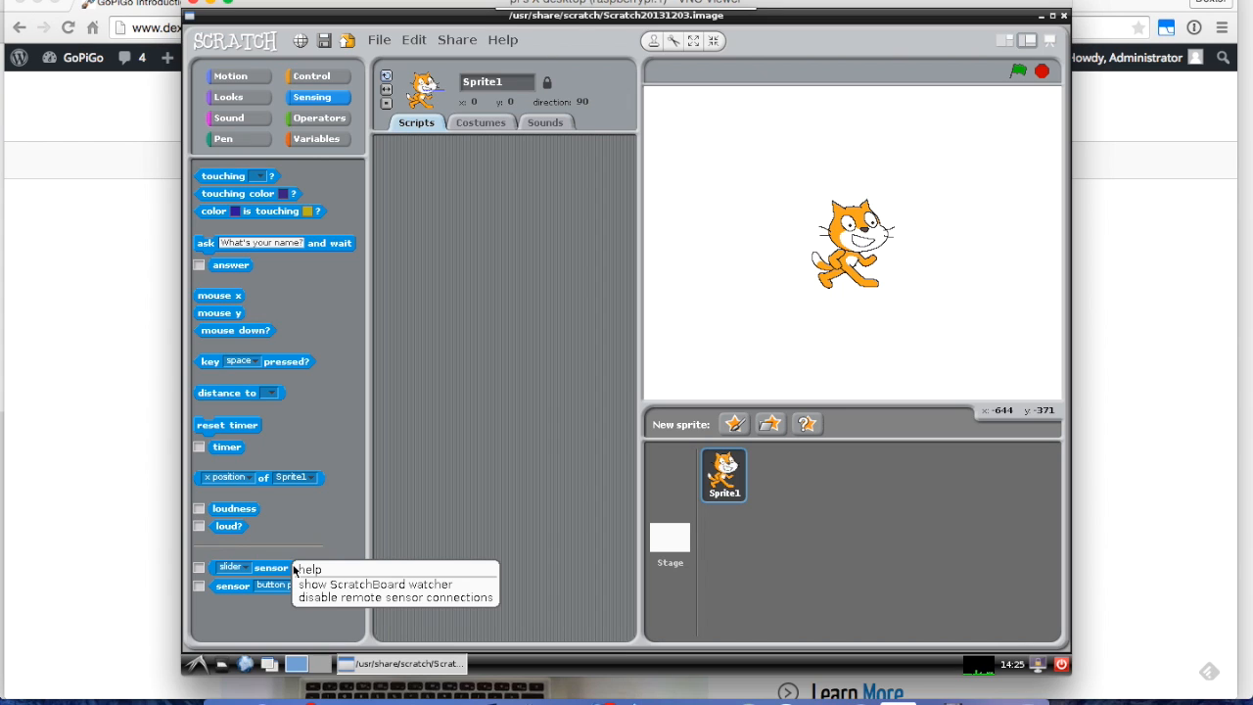
pyautogui.moveTo(291, 531)
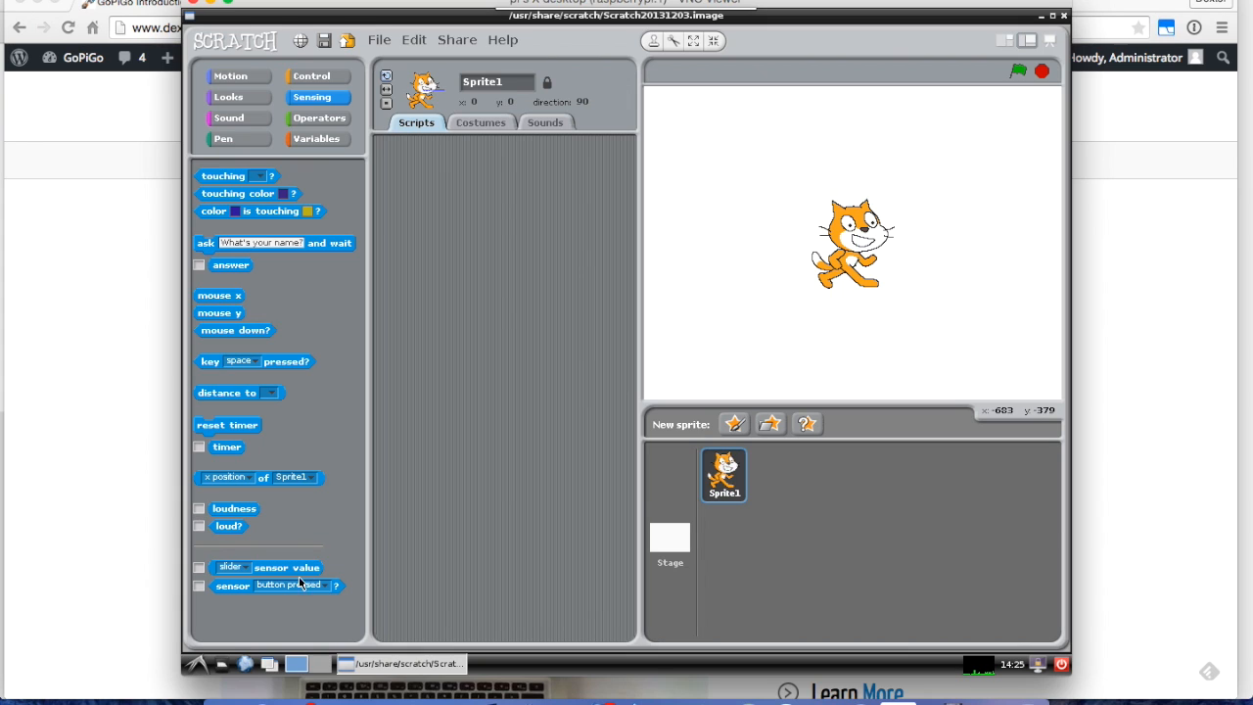
pyautogui.moveTo(312, 576)
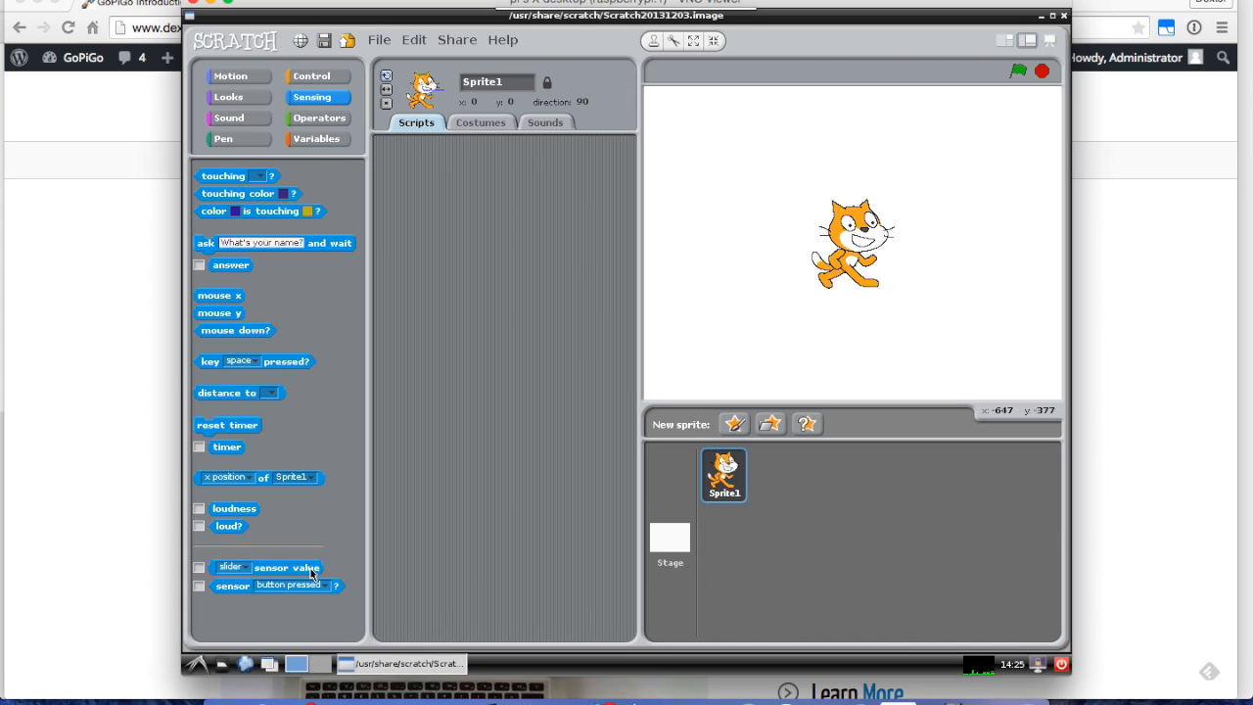
pyautogui.moveTo(298, 572)
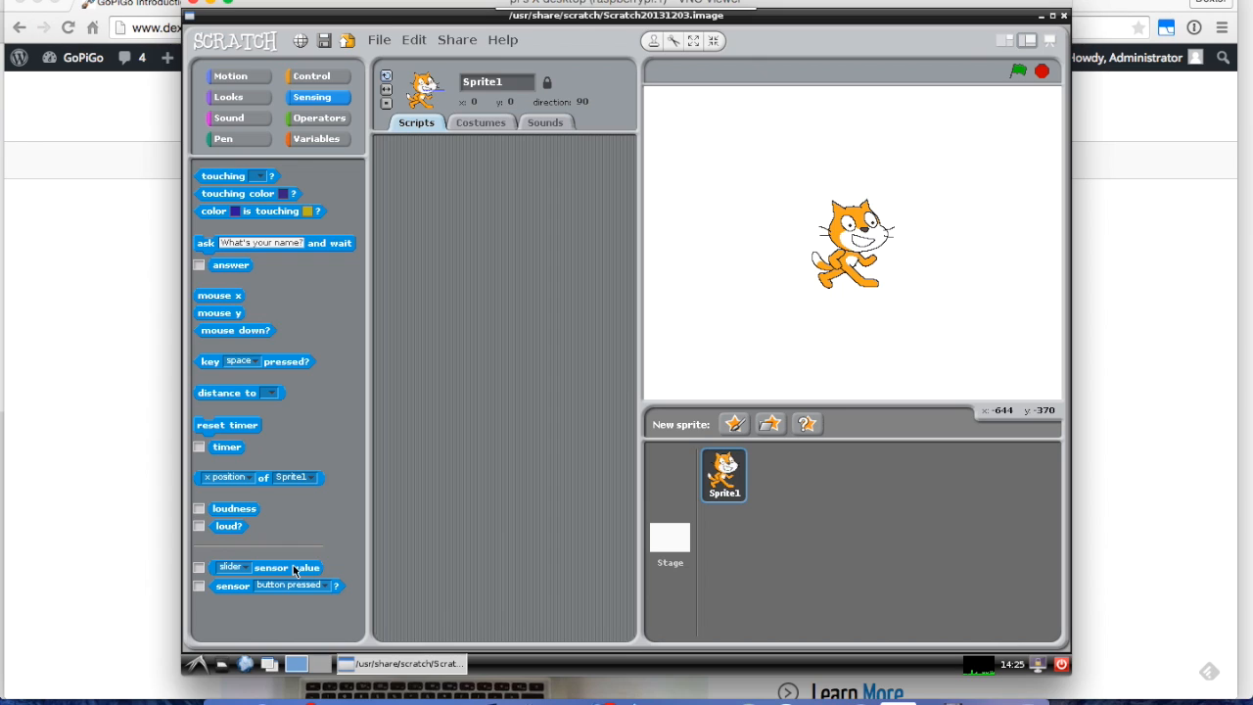
pyautogui.rightClick(294, 568)
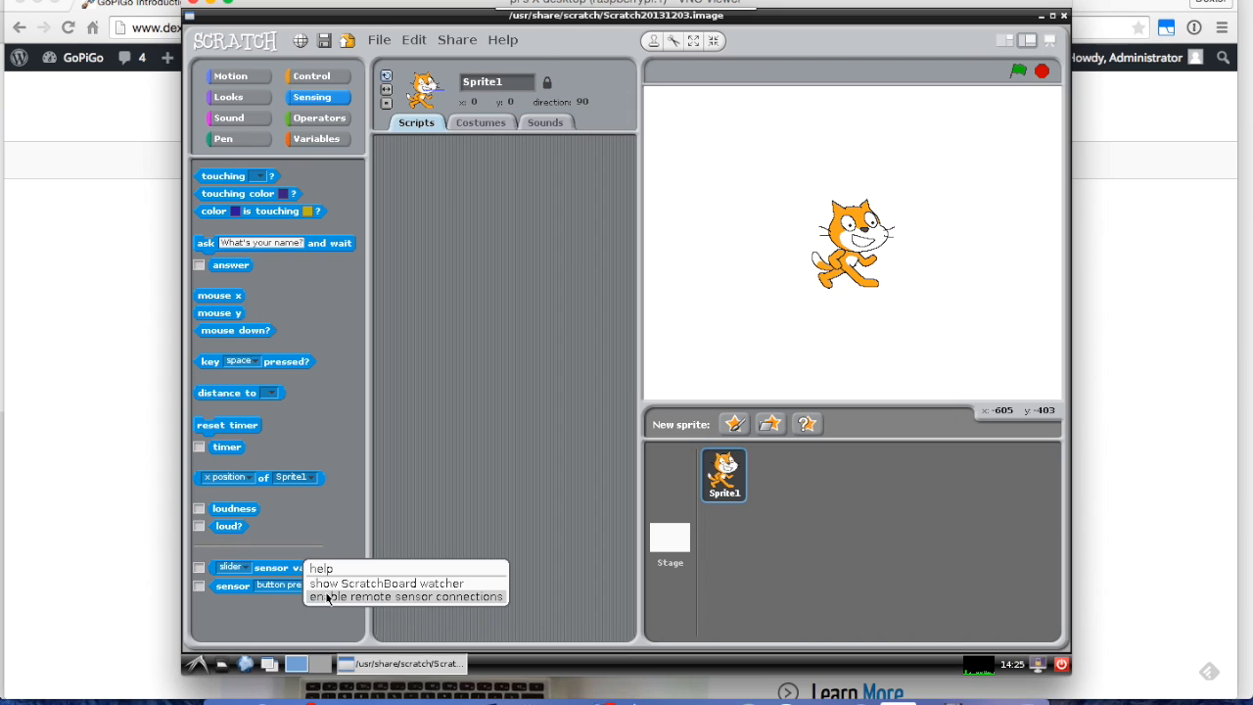
pyautogui.click(406, 596)
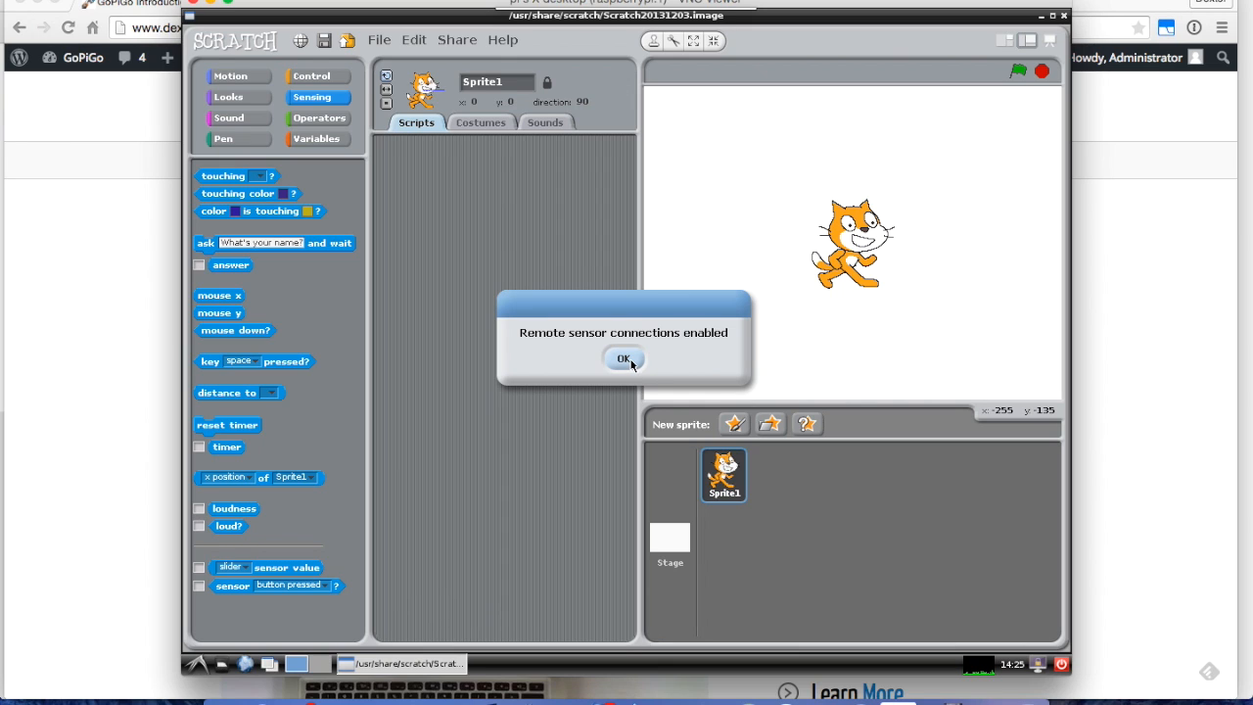
pyautogui.click(624, 359)
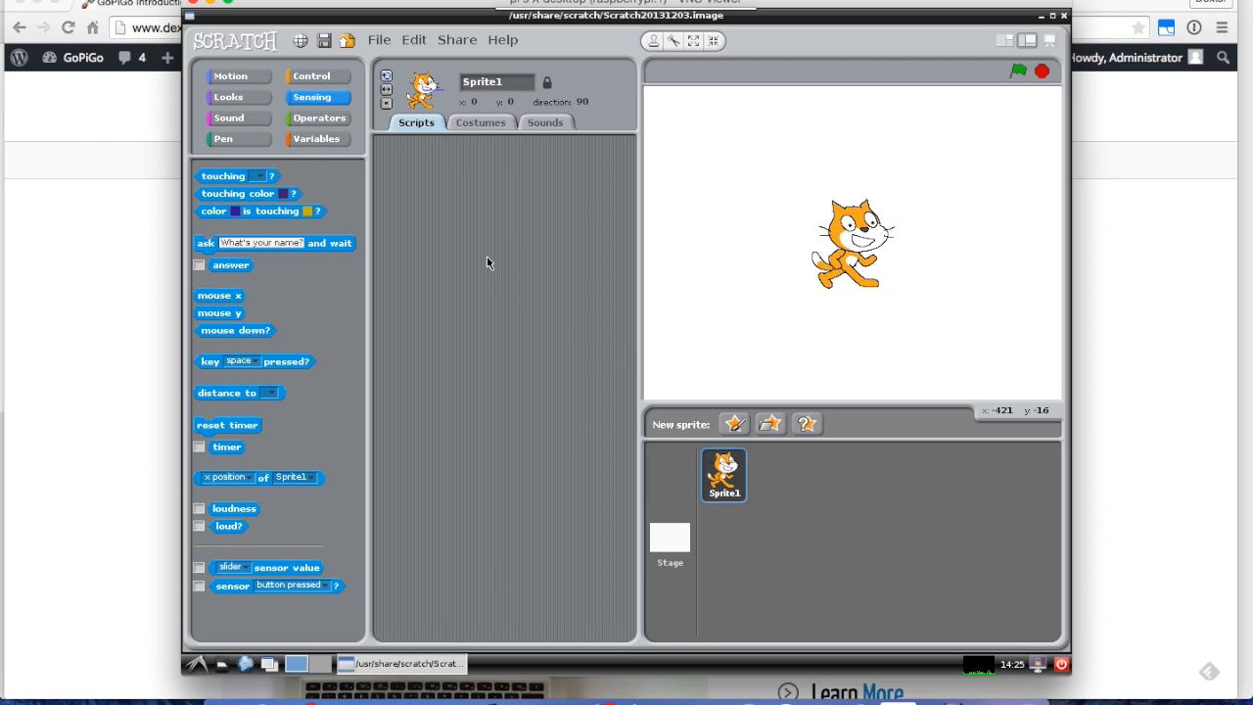
pyautogui.moveTo(376, 137)
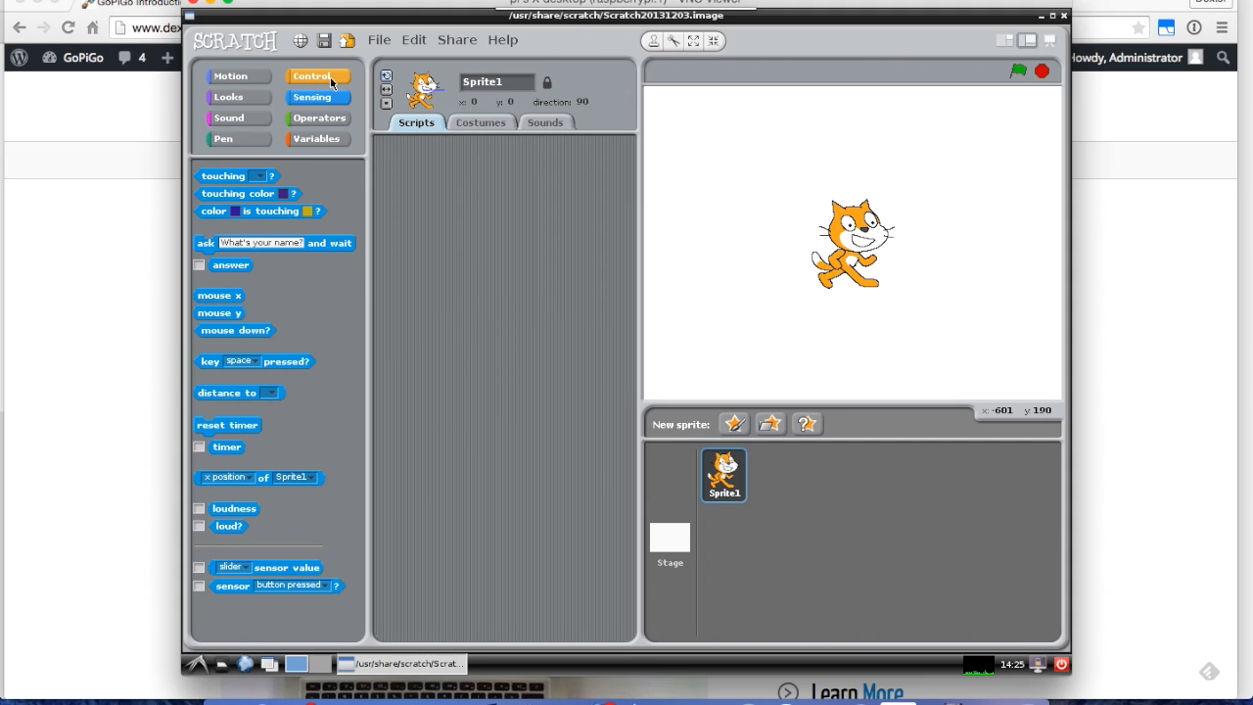
# Add a 'when up arrow key pressed' script with a broadcast block attached.
pyautogui.click(314, 76)
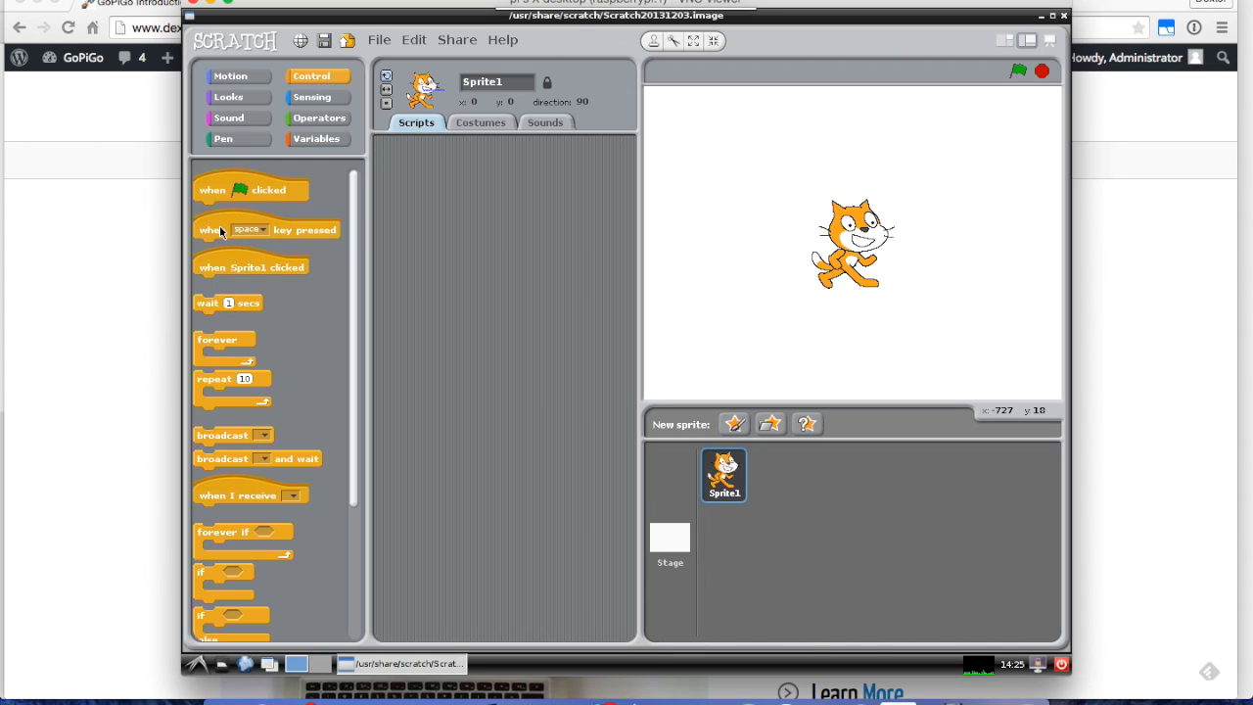
pyautogui.moveTo(286, 237)
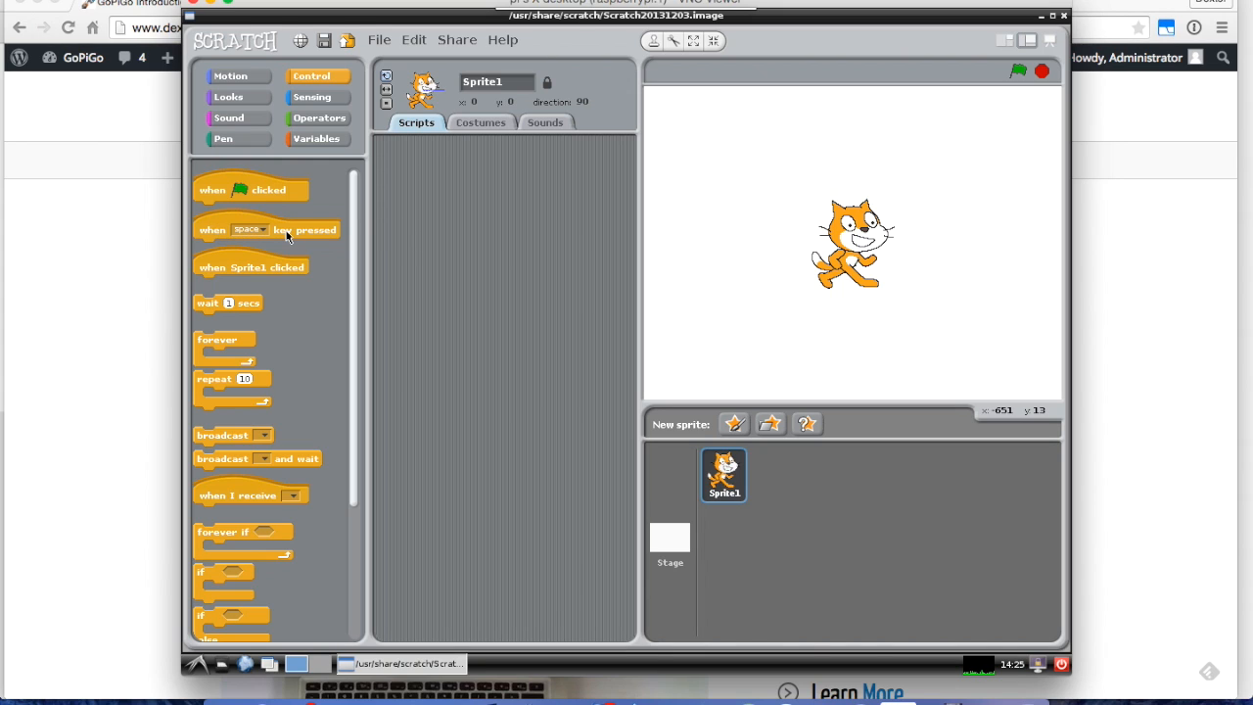
pyautogui.moveTo(266, 229); pyautogui.dragTo(509, 282)
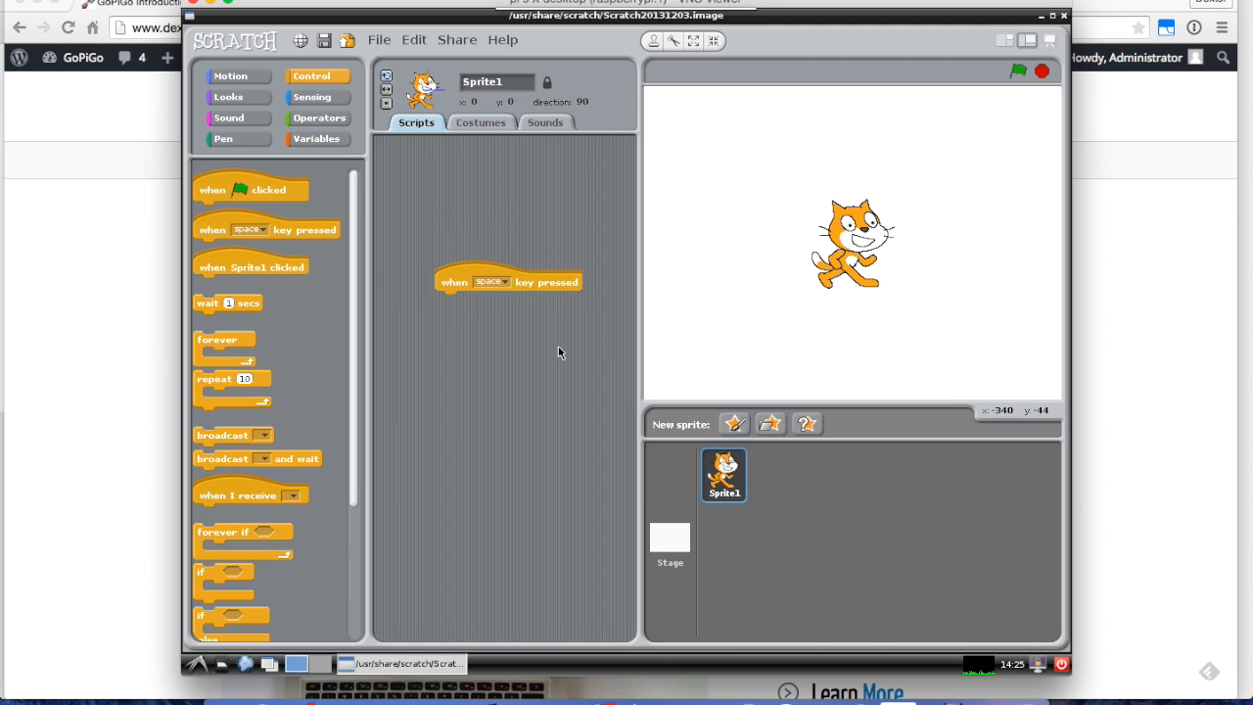
pyautogui.moveTo(521, 303)
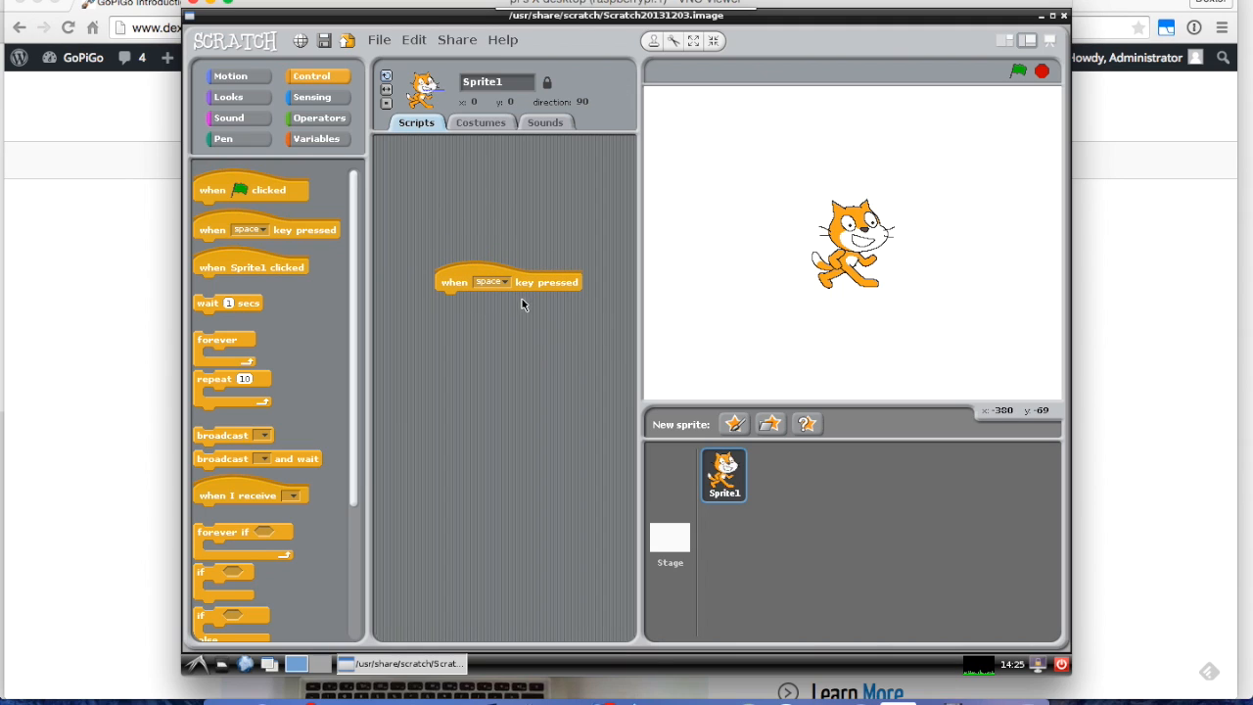
pyautogui.moveTo(508, 286)
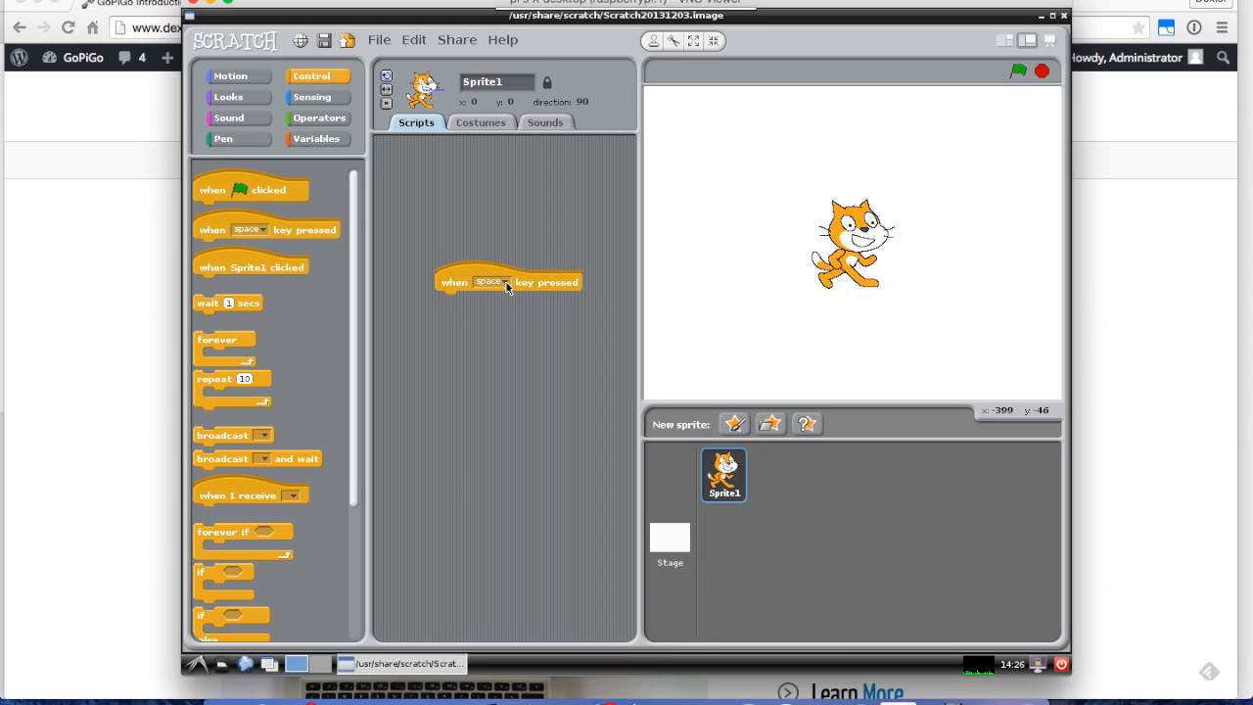
pyautogui.moveTo(253, 224)
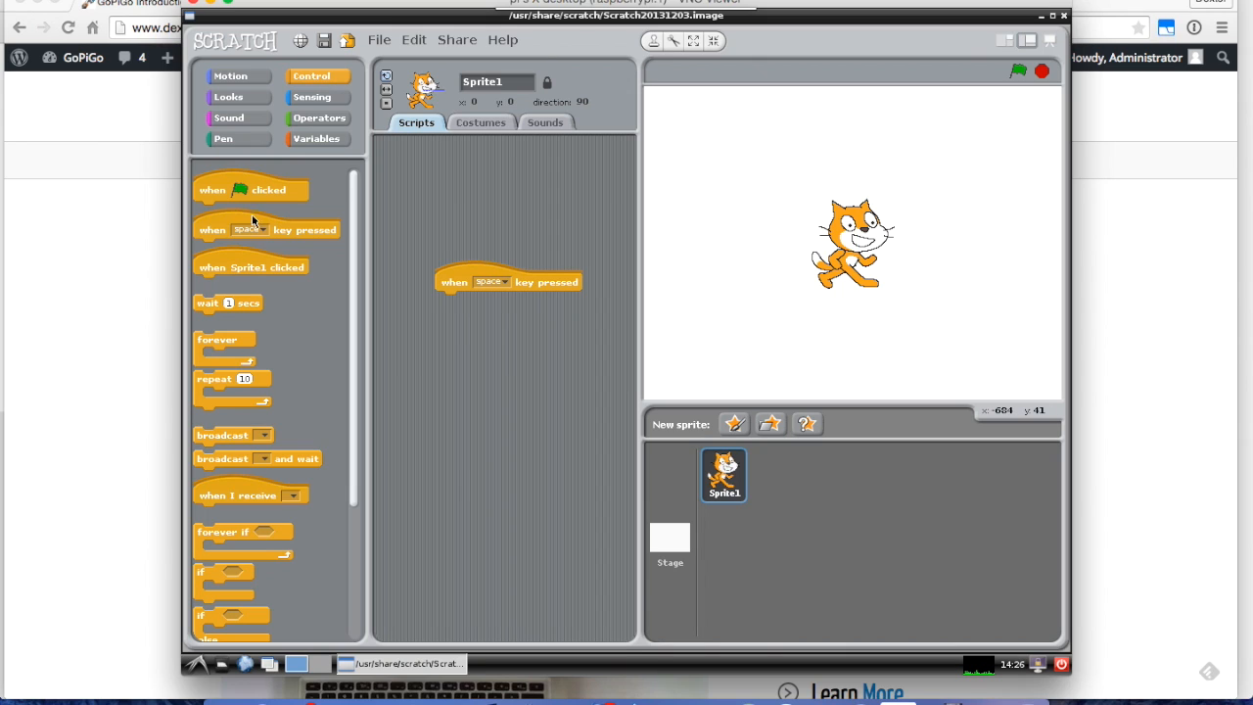
pyautogui.moveTo(560, 294)
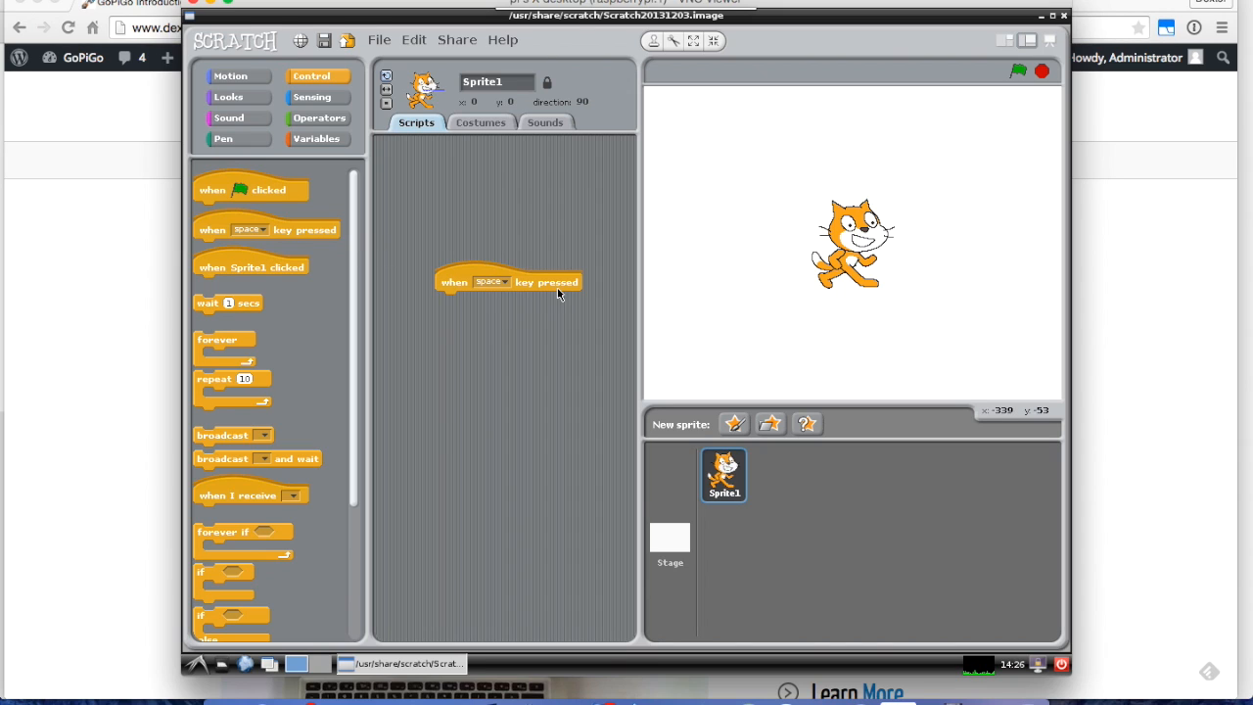
pyautogui.moveTo(508, 286)
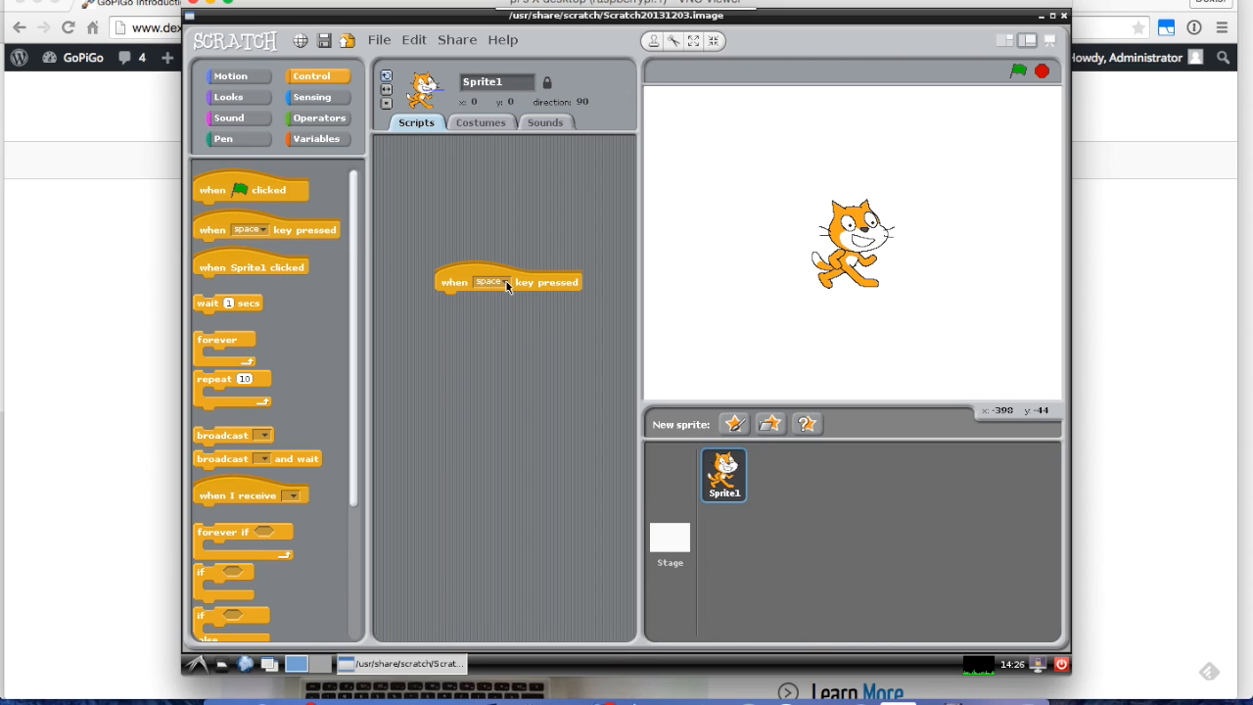
pyautogui.click(499, 282)
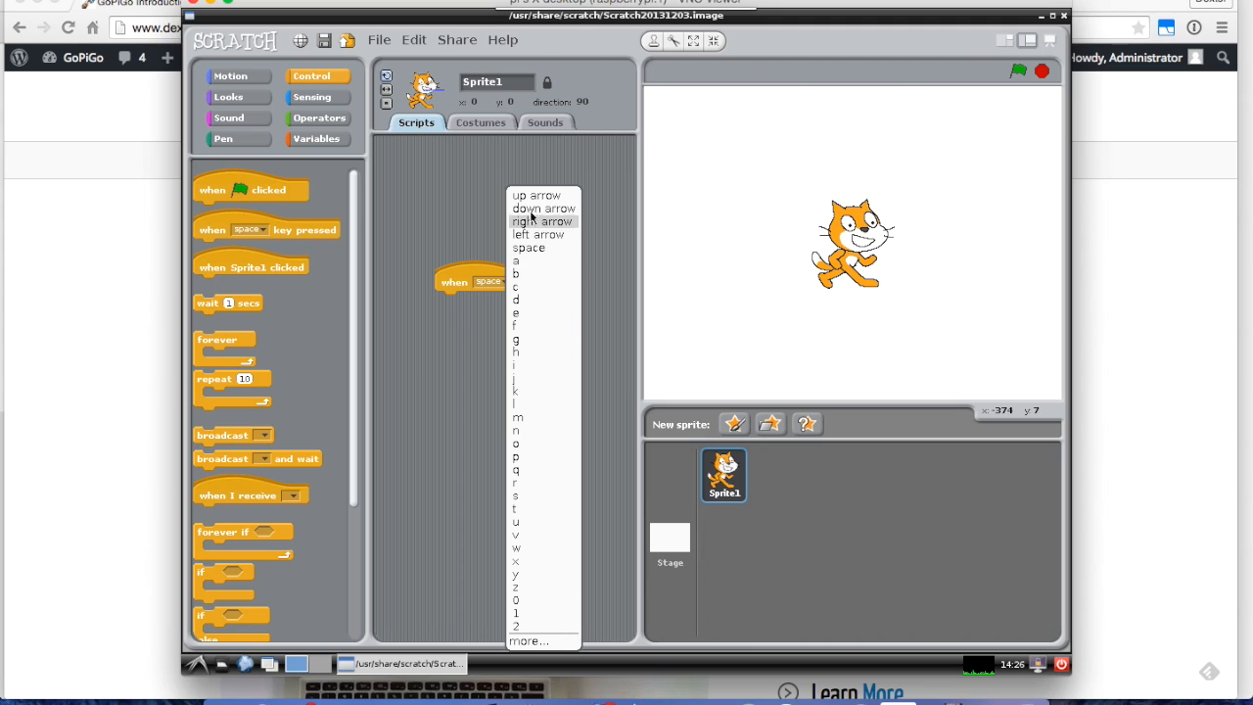
pyautogui.moveTo(537, 326)
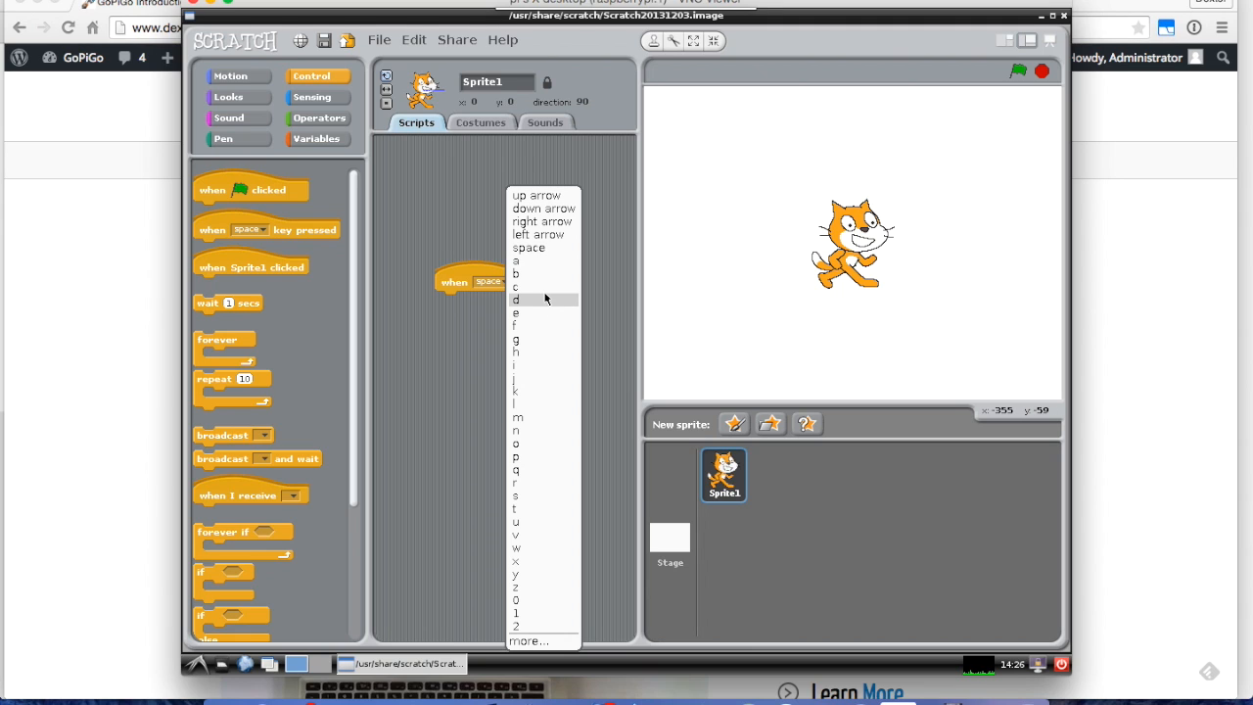
pyautogui.moveTo(541, 196)
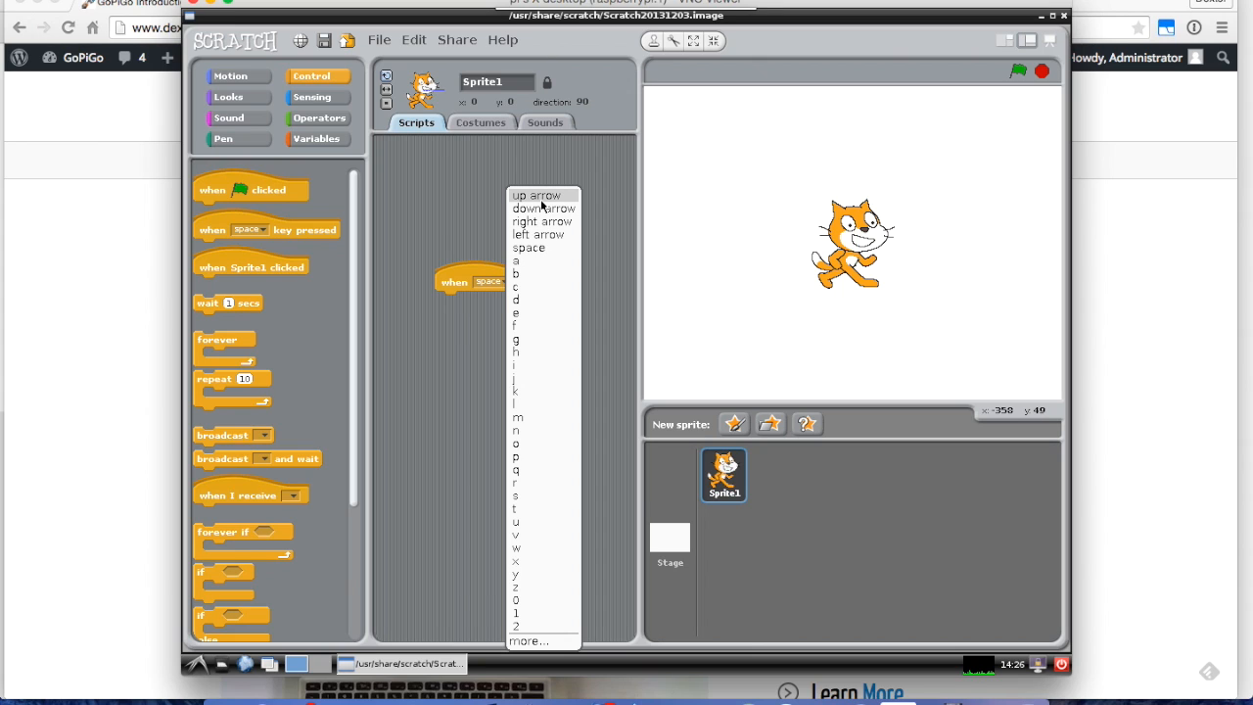
pyautogui.click(517, 196)
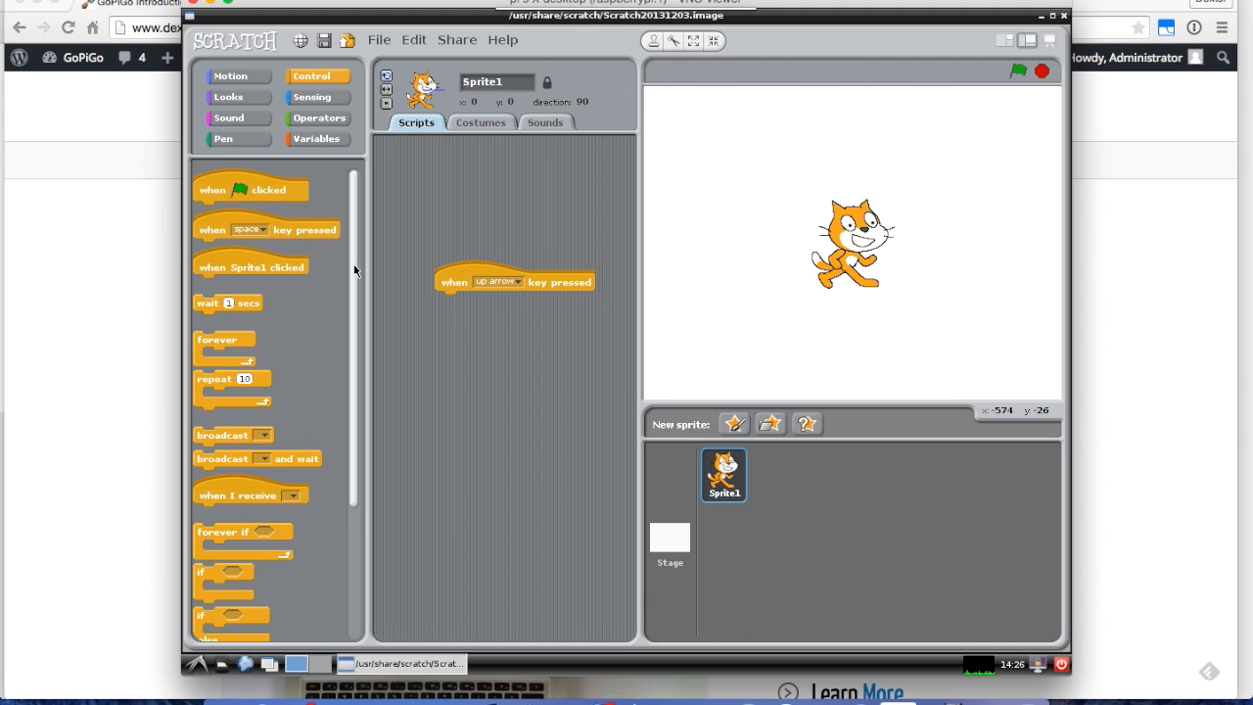
pyautogui.scroll(-3)
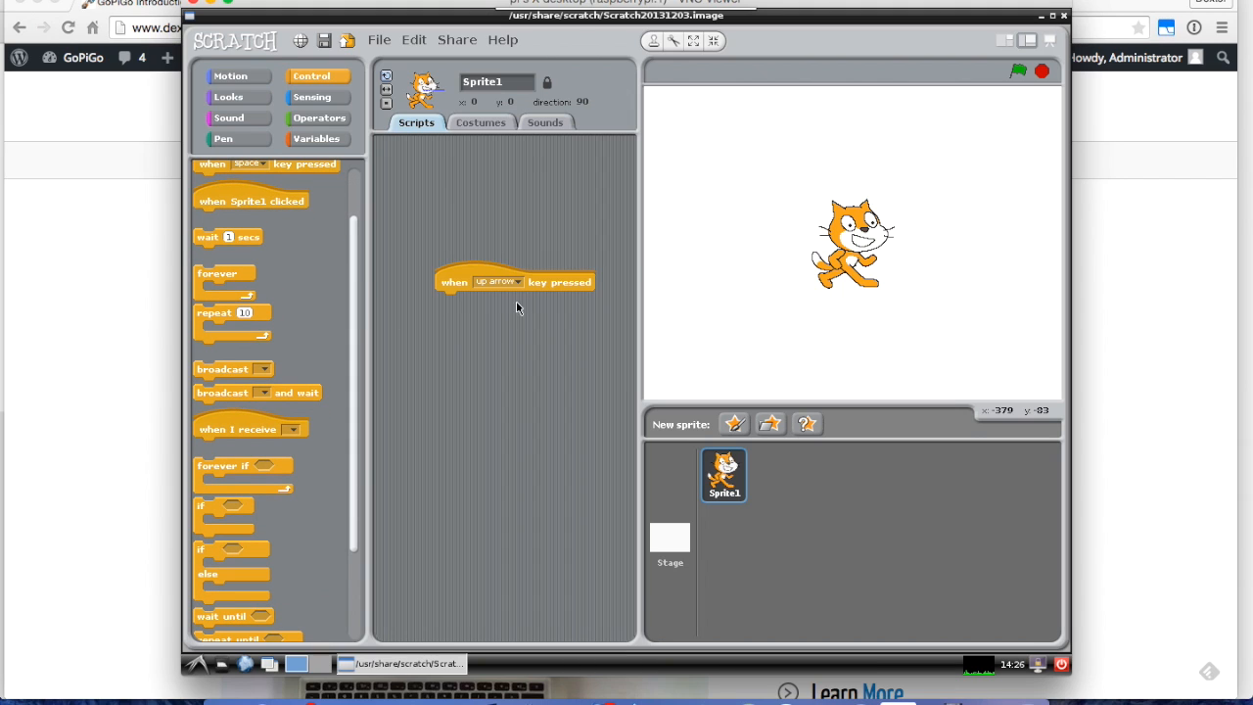
pyautogui.moveTo(235, 370)
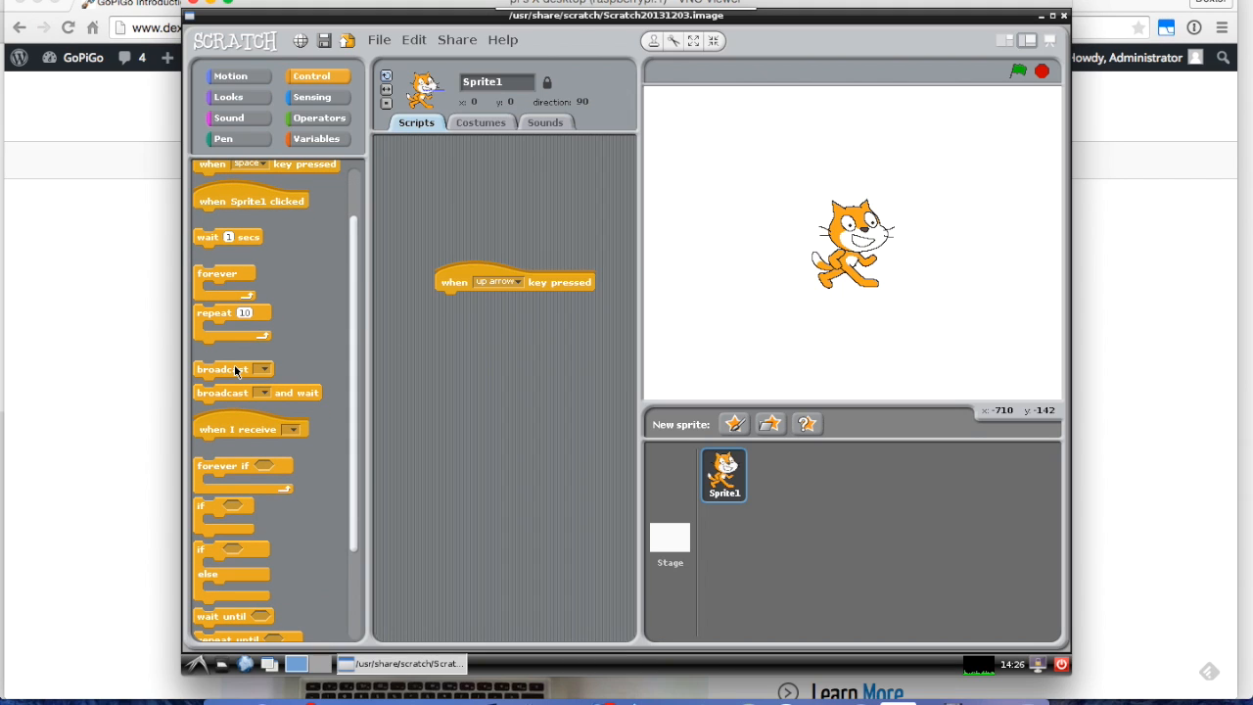
pyautogui.moveTo(233, 368); pyautogui.dragTo(489, 303)
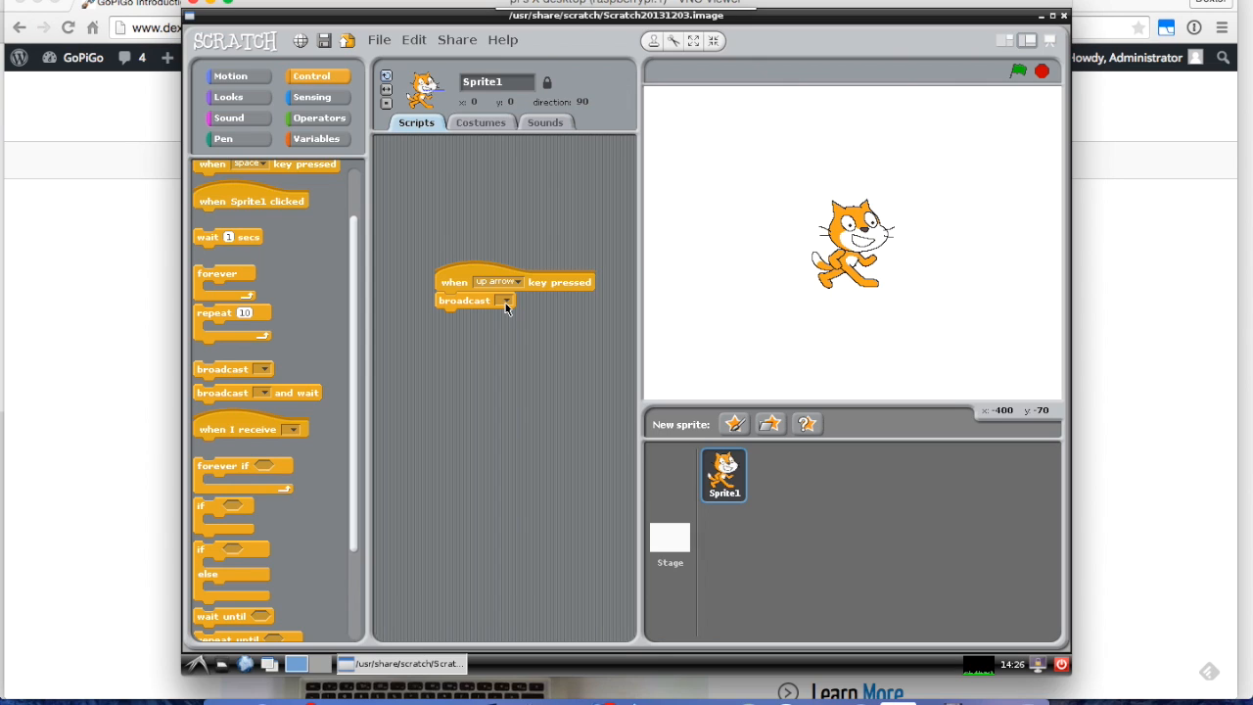
pyautogui.moveTo(511, 310)
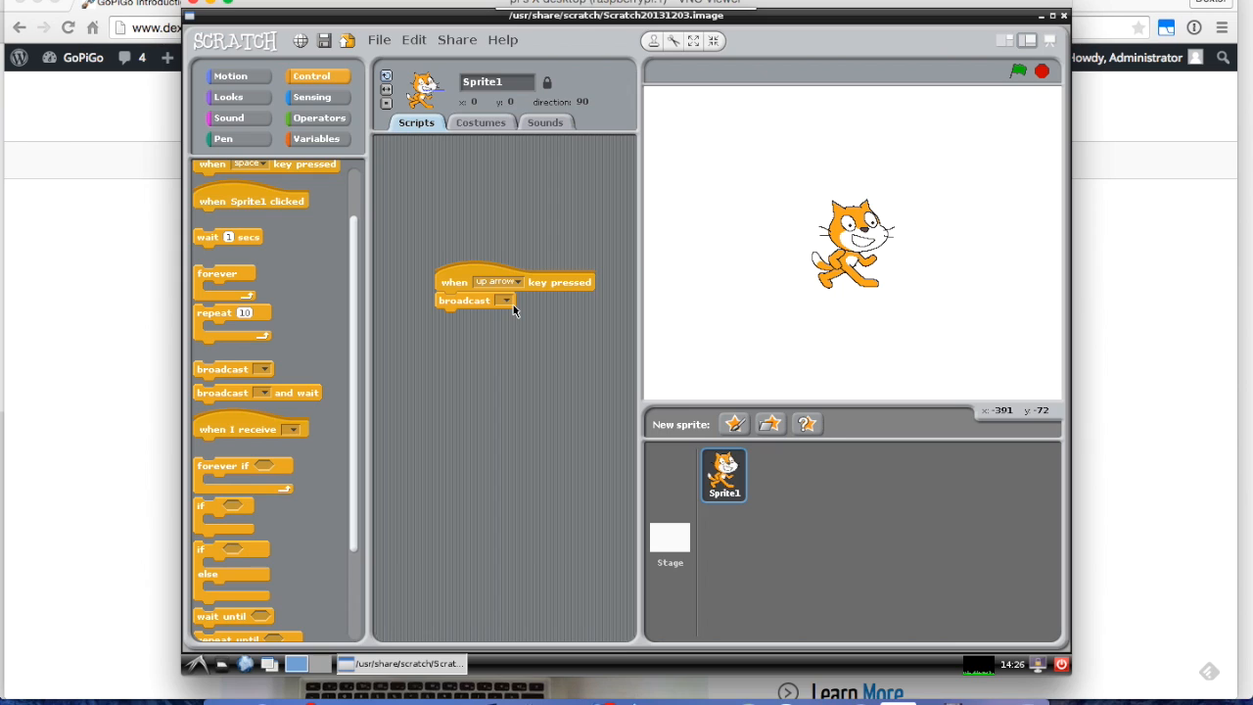
pyautogui.moveTo(317, 117)
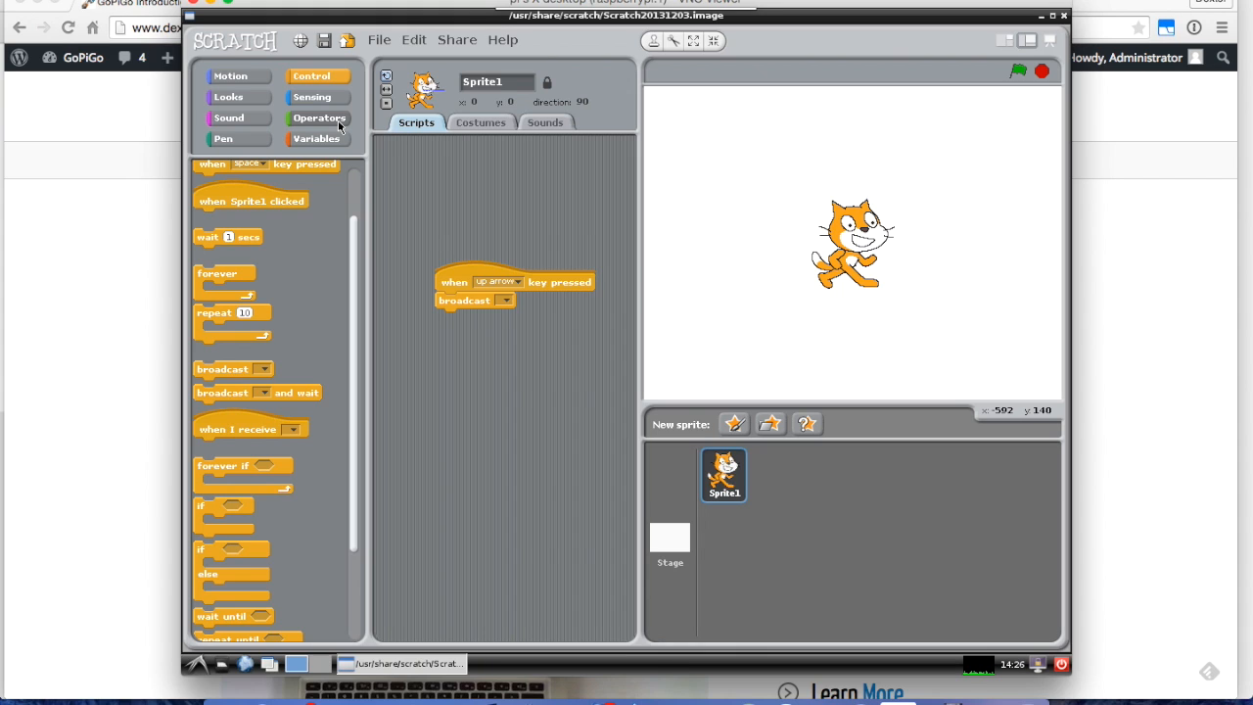
# Put a join block in the broadcast message with LED1 as its first value.
pyautogui.click(317, 117)
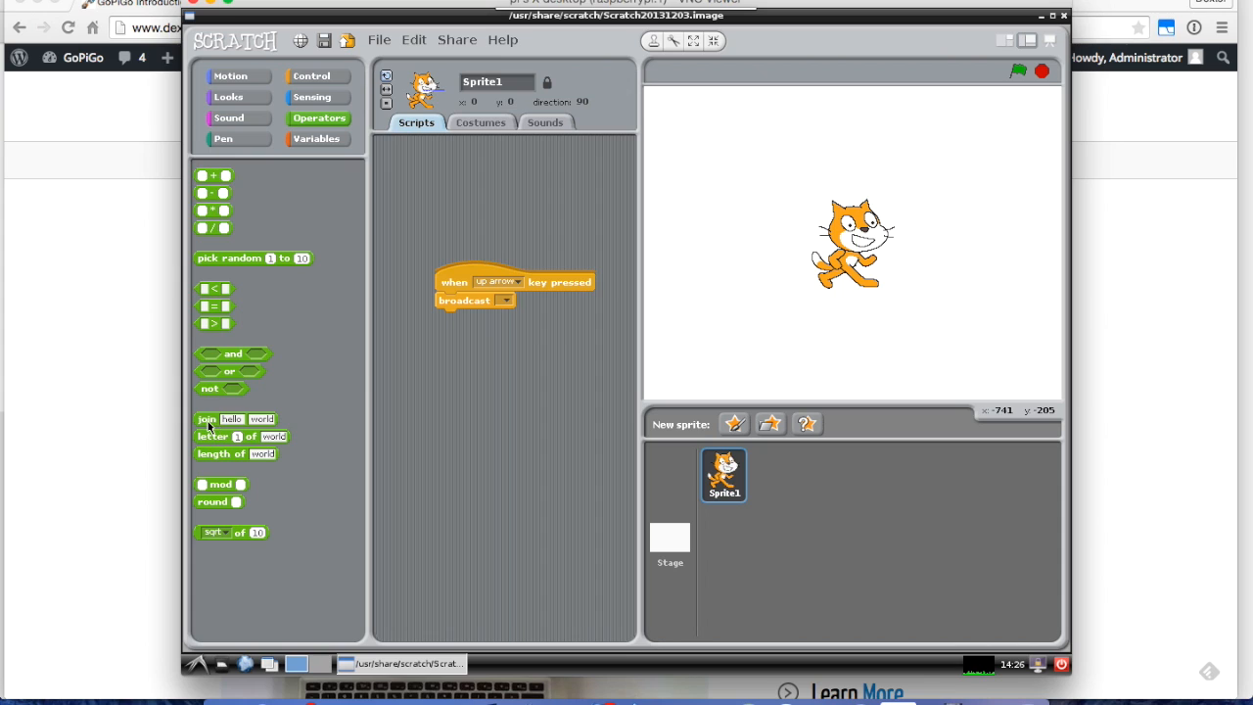
pyautogui.moveTo(320, 117)
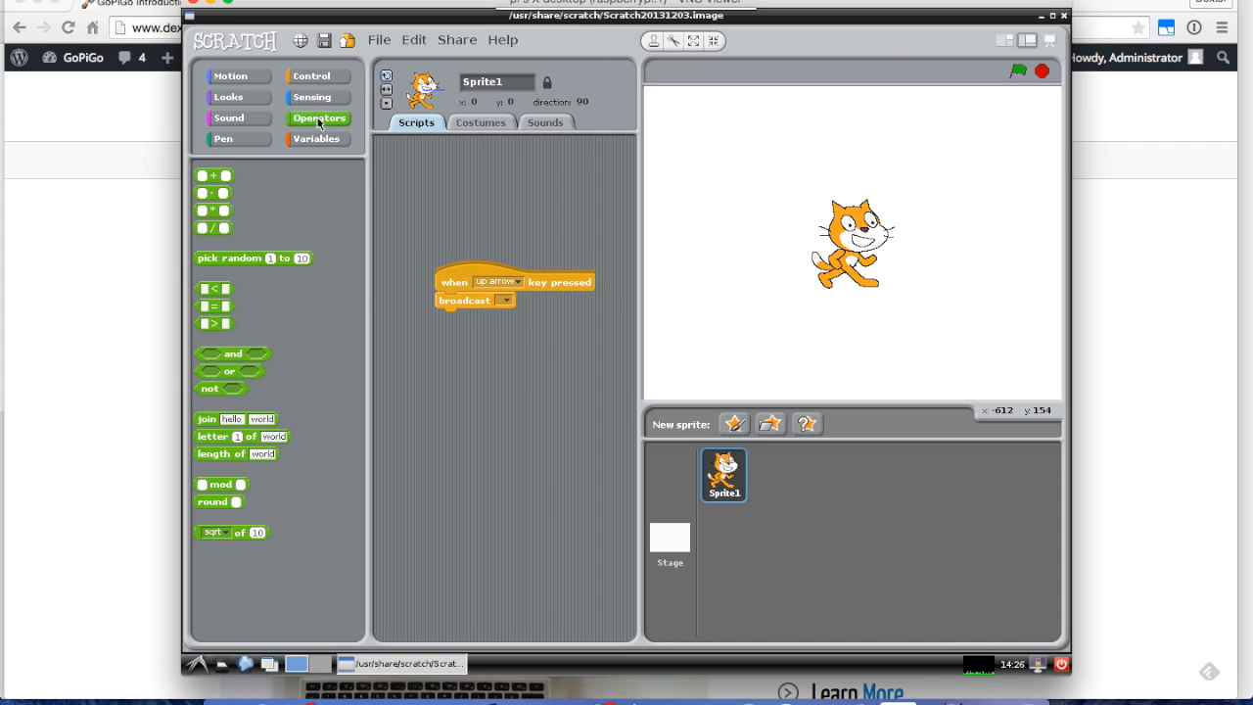
pyautogui.moveTo(212, 423)
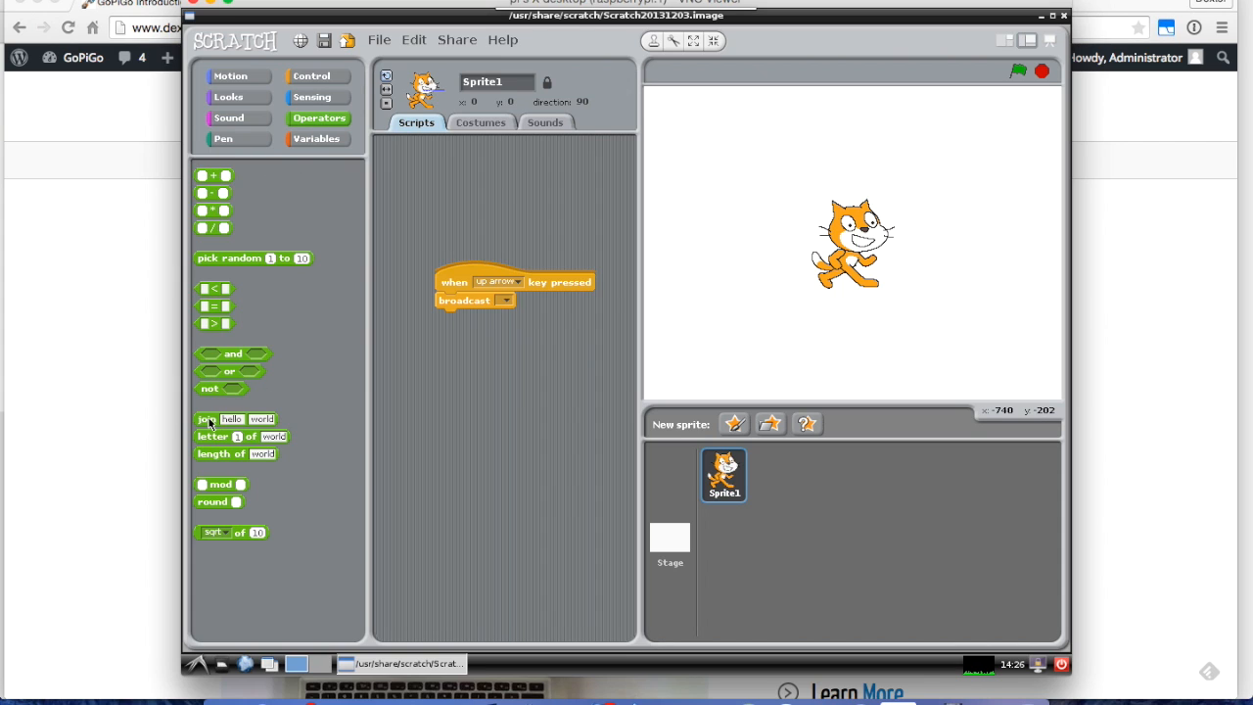
pyautogui.moveTo(208, 419); pyautogui.dragTo(537, 302)
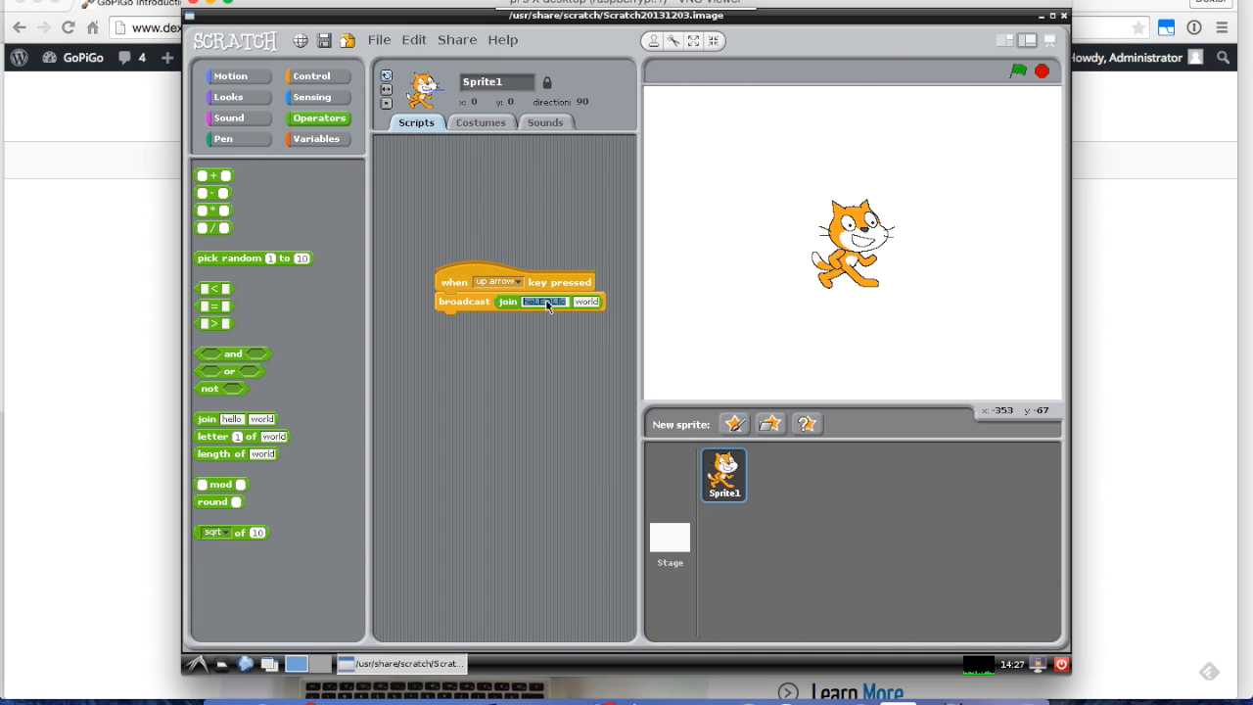
pyautogui.write('LED1')
pyautogui.click(586, 302)
pyautogui.write('255')
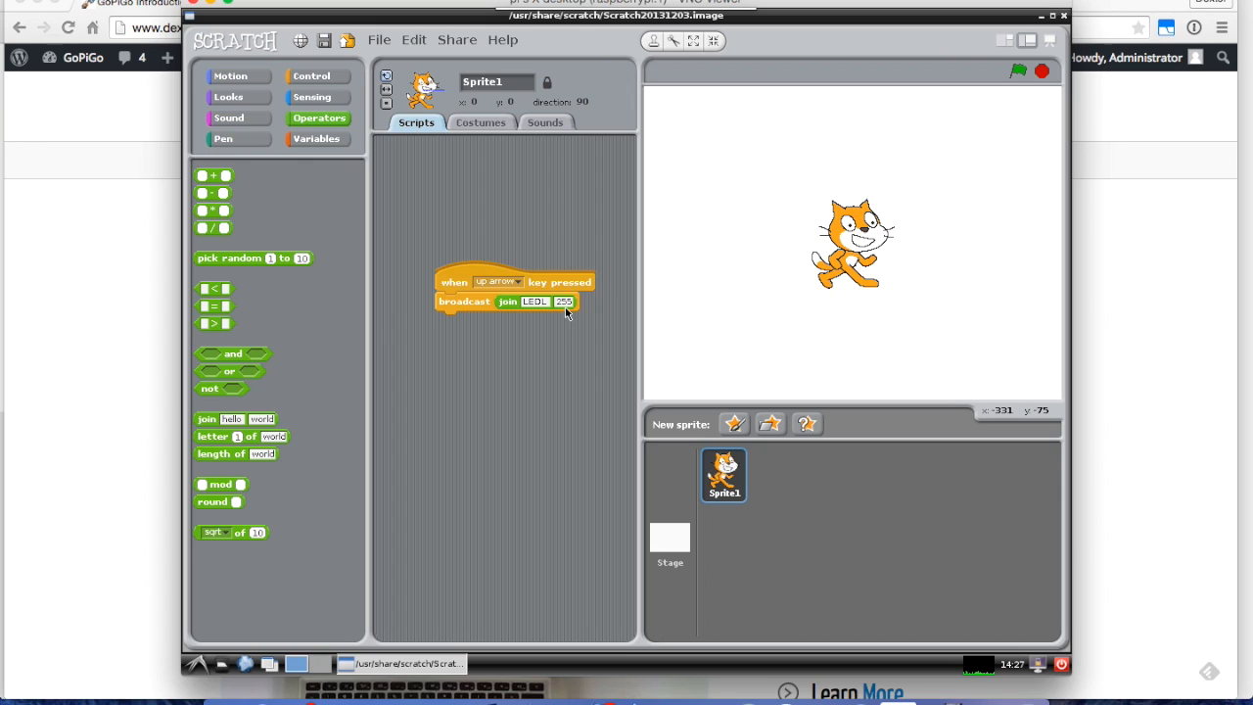
pyautogui.moveTo(536, 336)
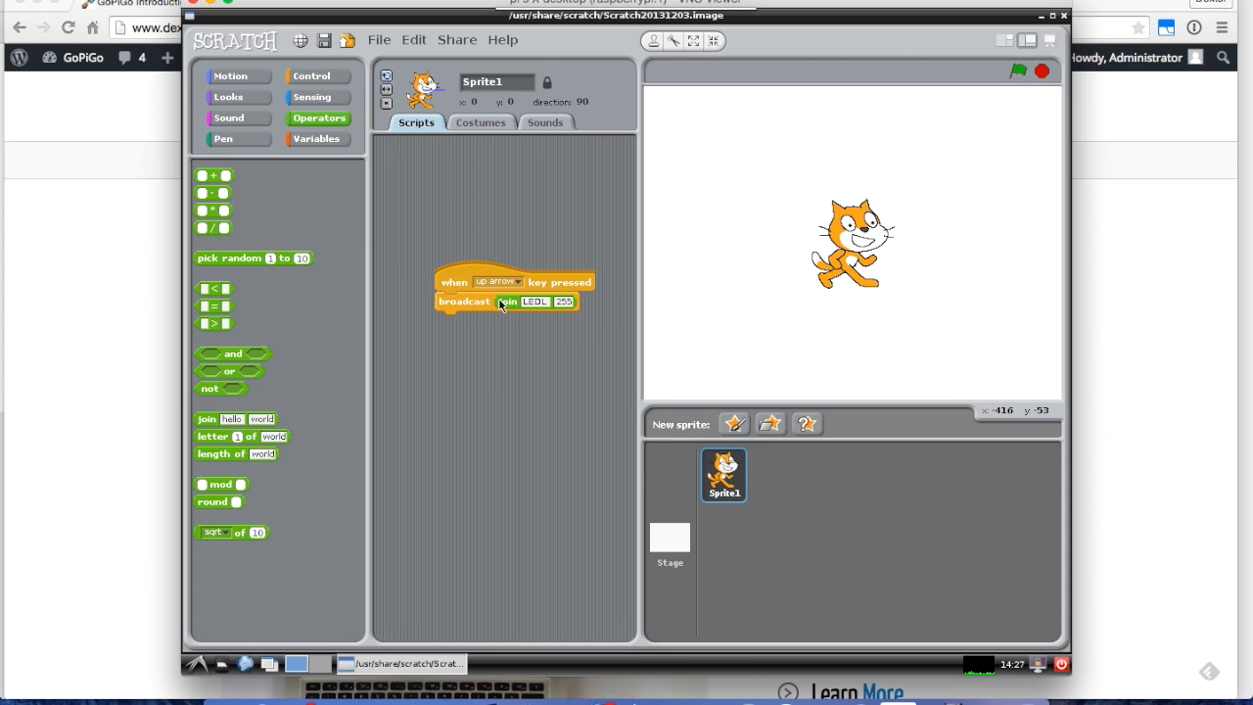
pyautogui.moveTo(311, 77)
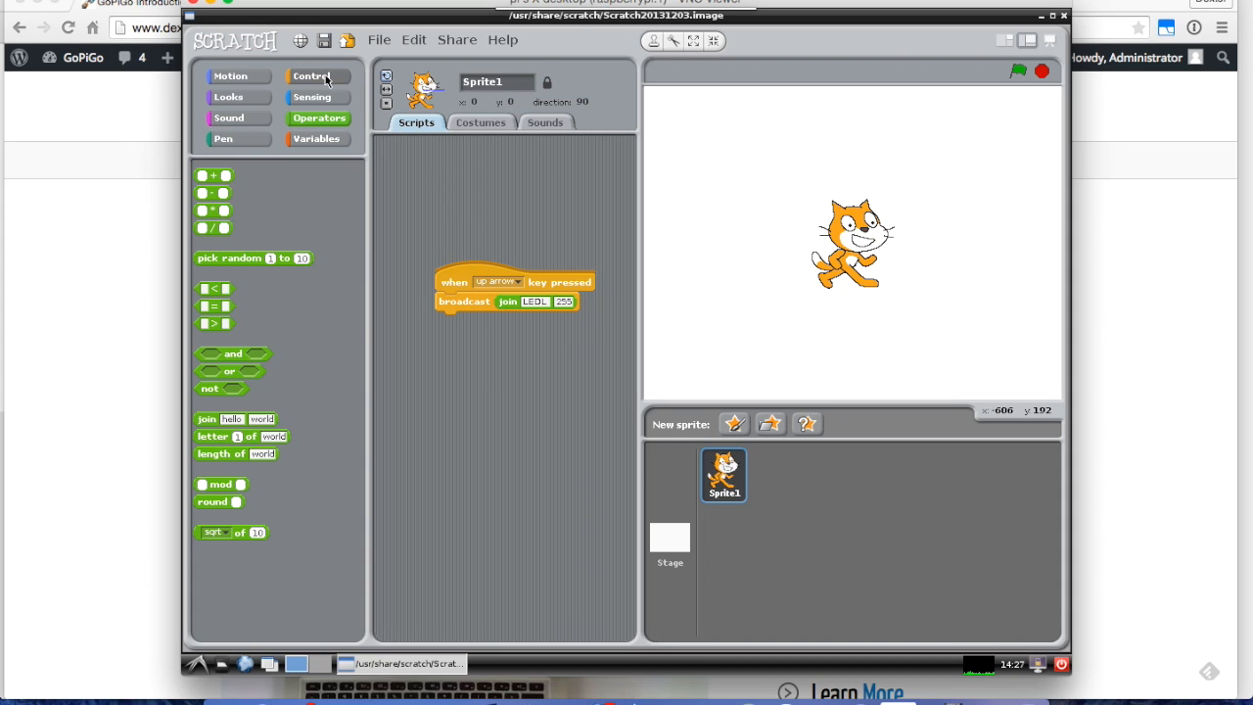
# Build the down-arrow script: key set to down arrow, broadcast attached, join block inserted.
pyautogui.click(311, 76)
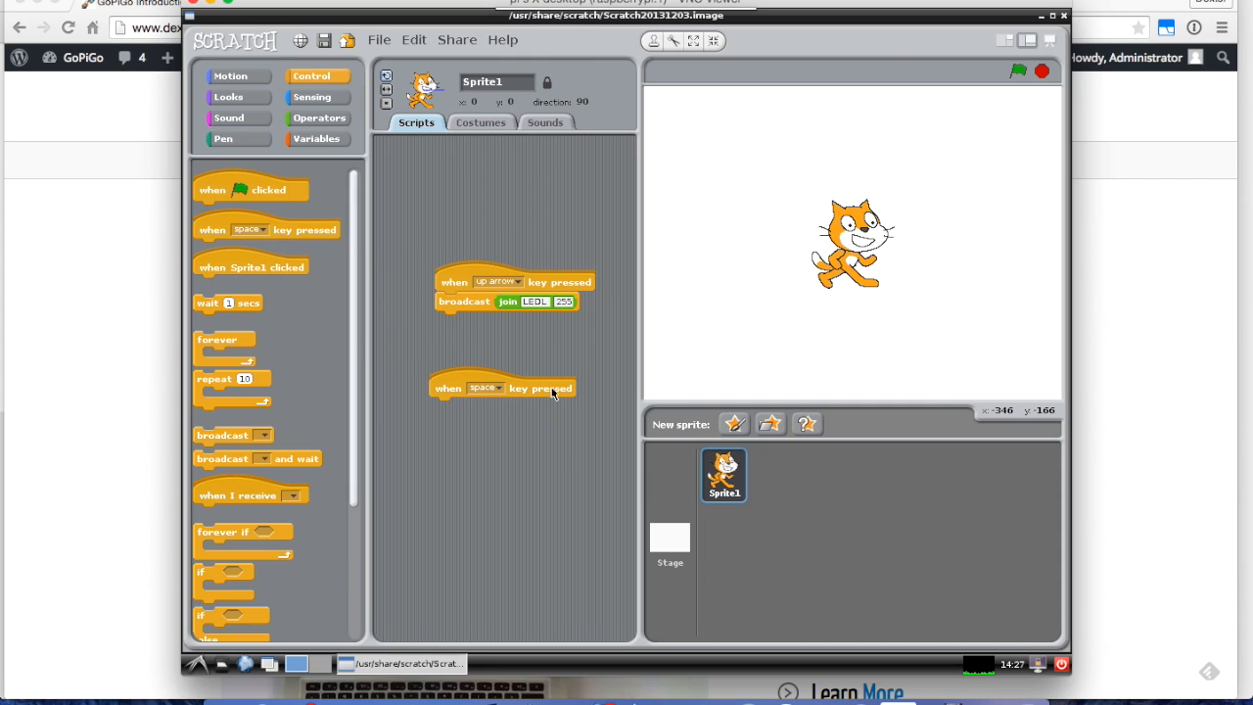
pyautogui.moveTo(494, 390)
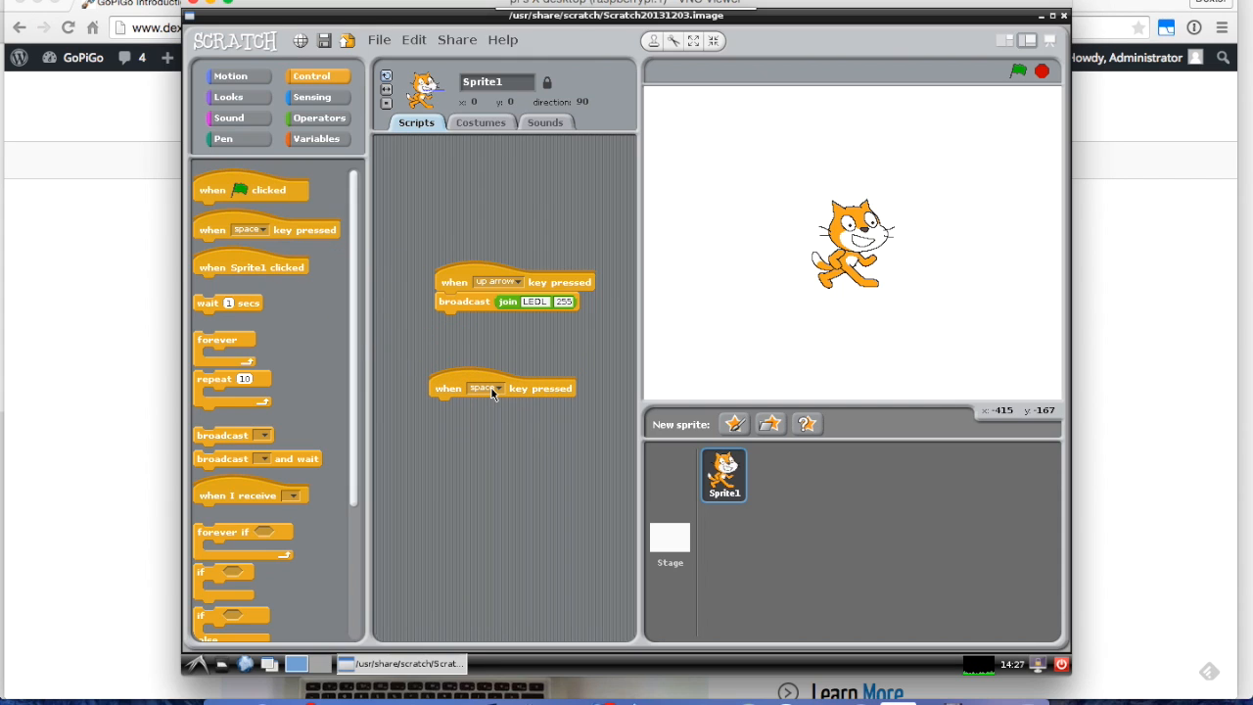
pyautogui.click(486, 387)
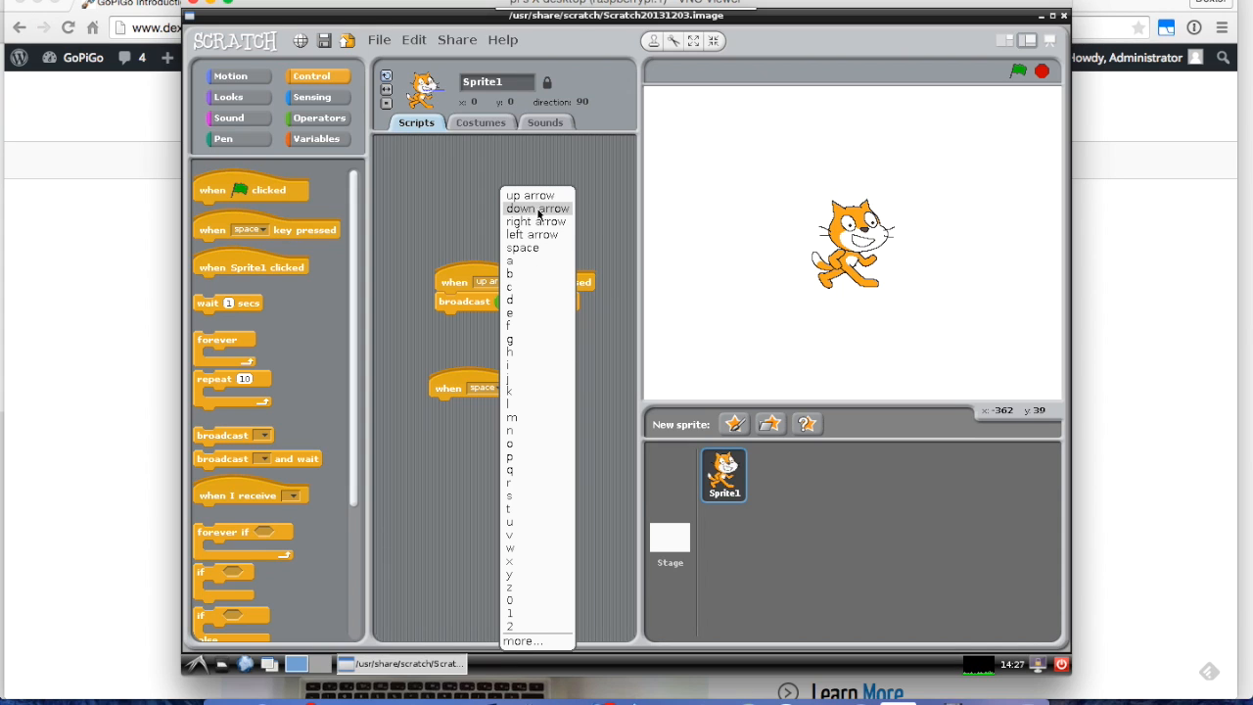
pyautogui.click(536, 207)
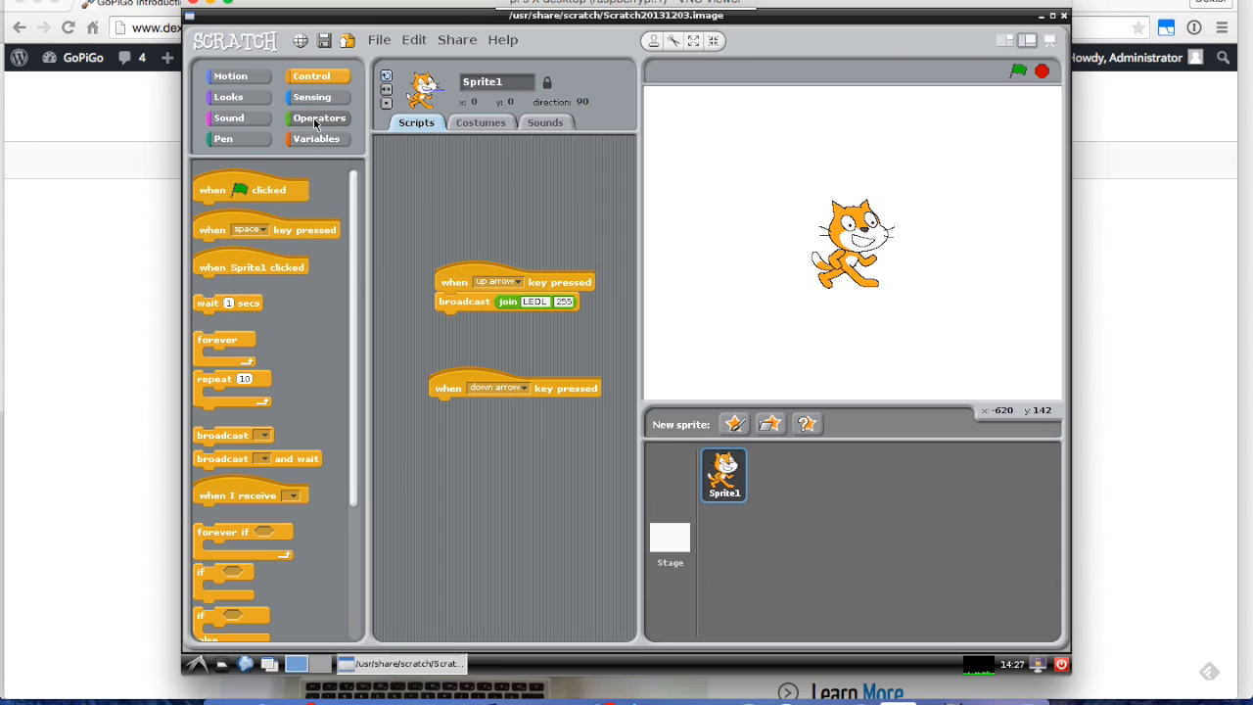
pyautogui.moveTo(217, 442)
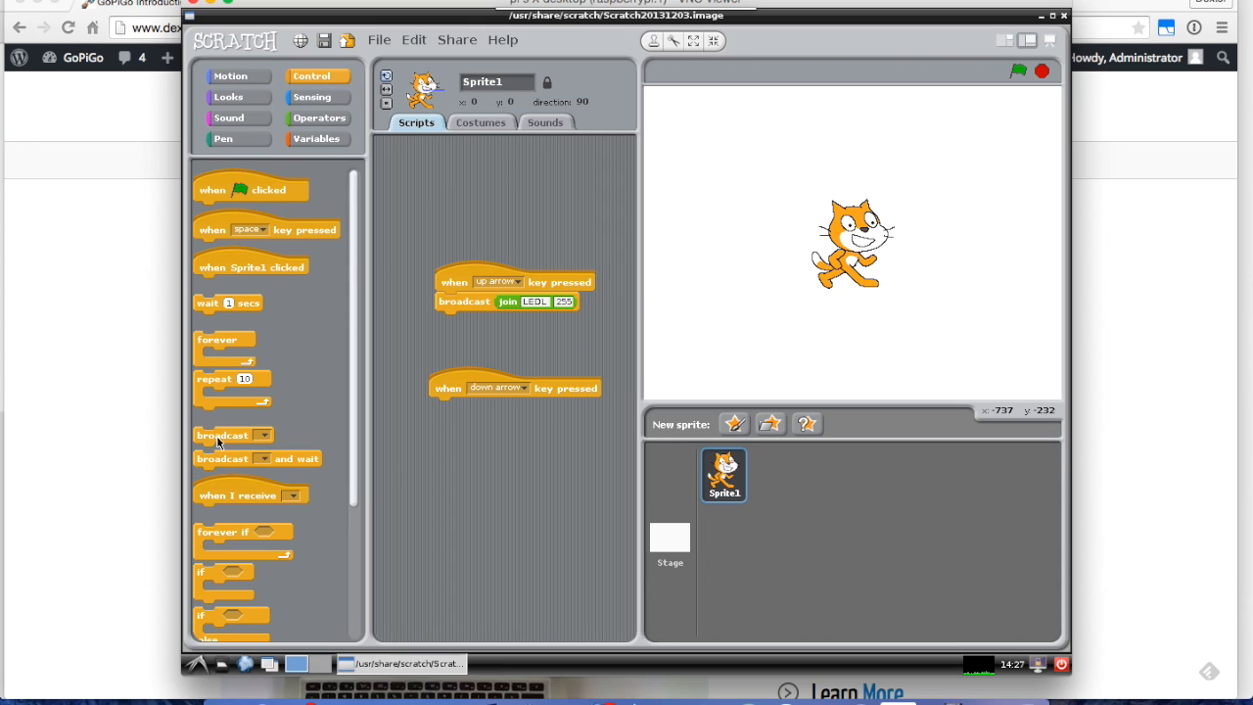
pyautogui.moveTo(233, 435); pyautogui.dragTo(441, 423)
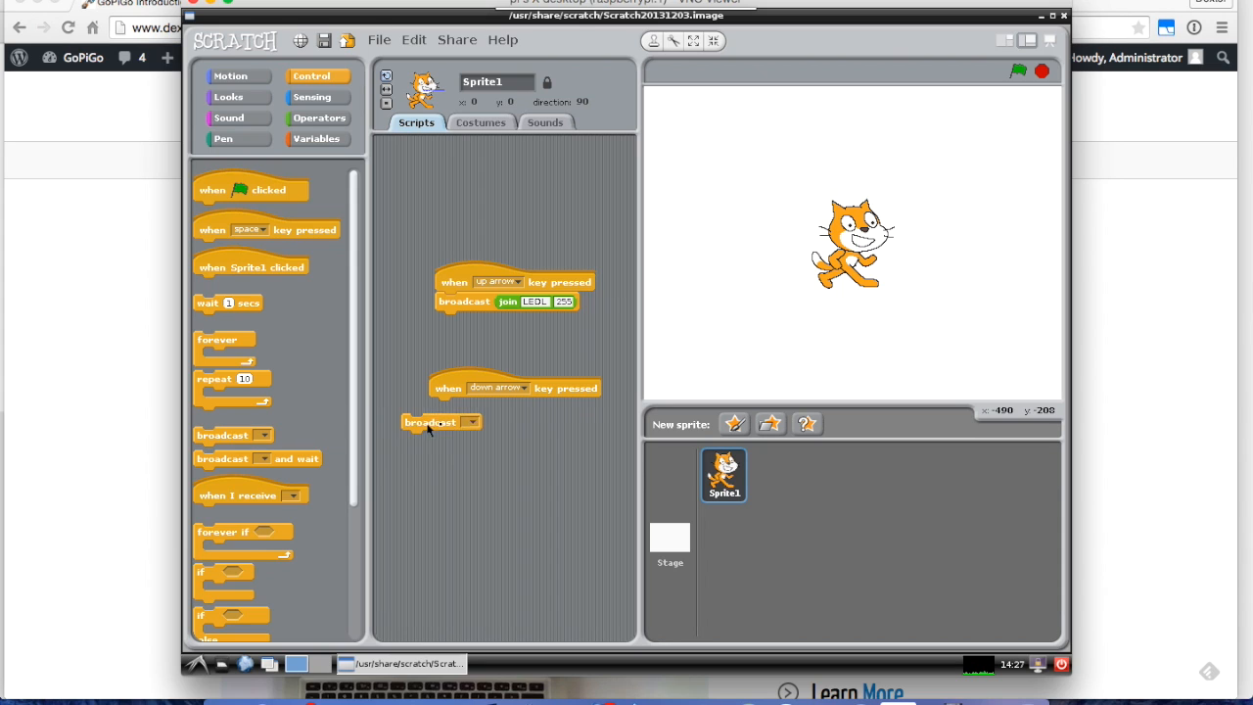
pyautogui.moveTo(441, 423); pyautogui.dragTo(460, 405)
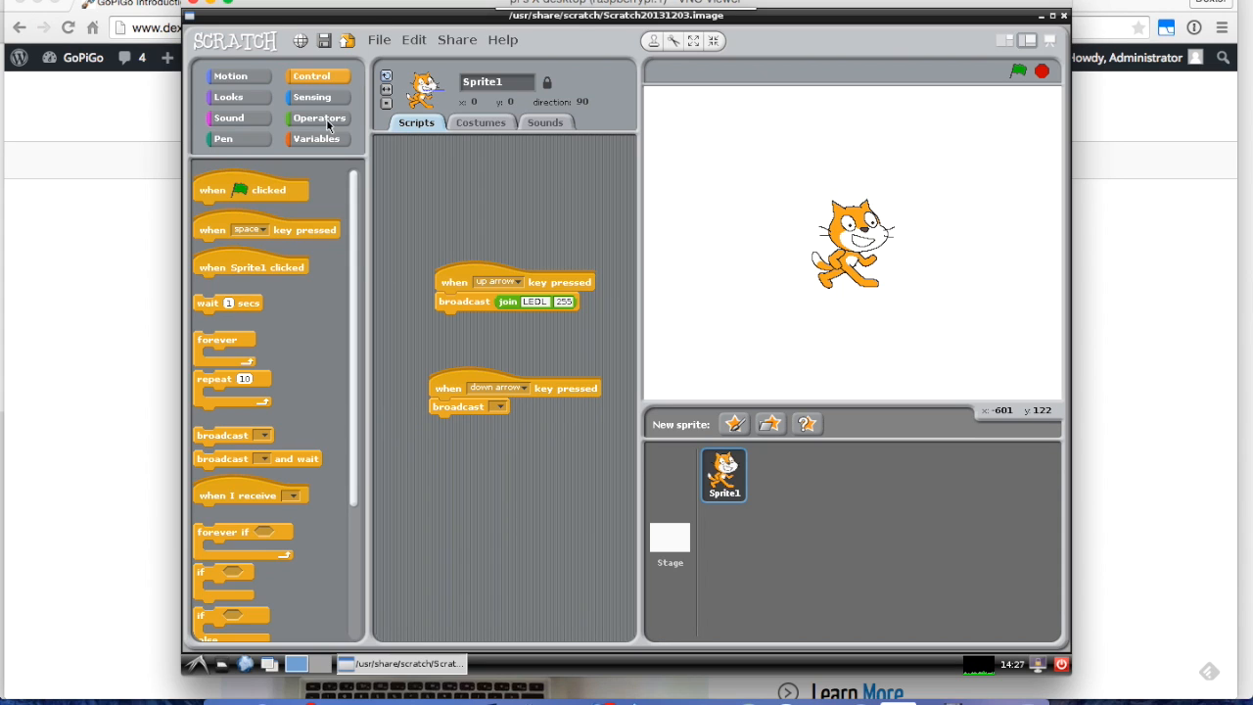
pyautogui.click(319, 117)
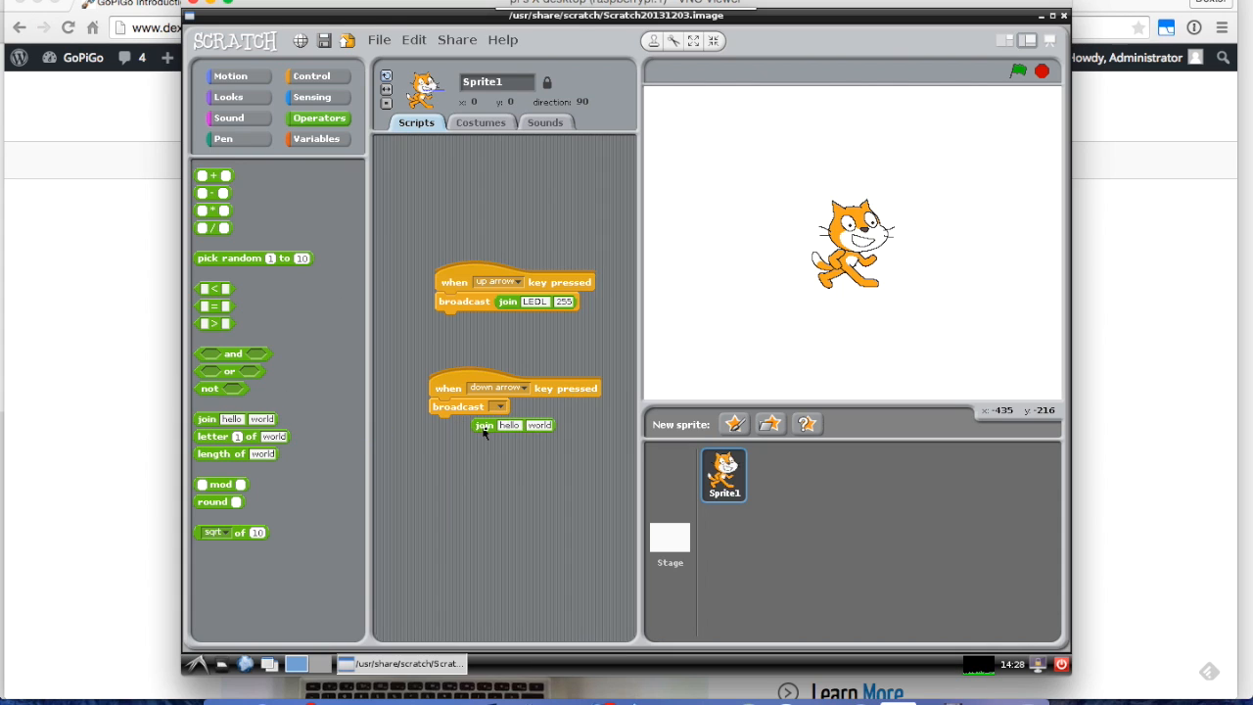
pyautogui.moveTo(514, 425); pyautogui.dragTo(529, 408)
pyautogui.write('LEDL')
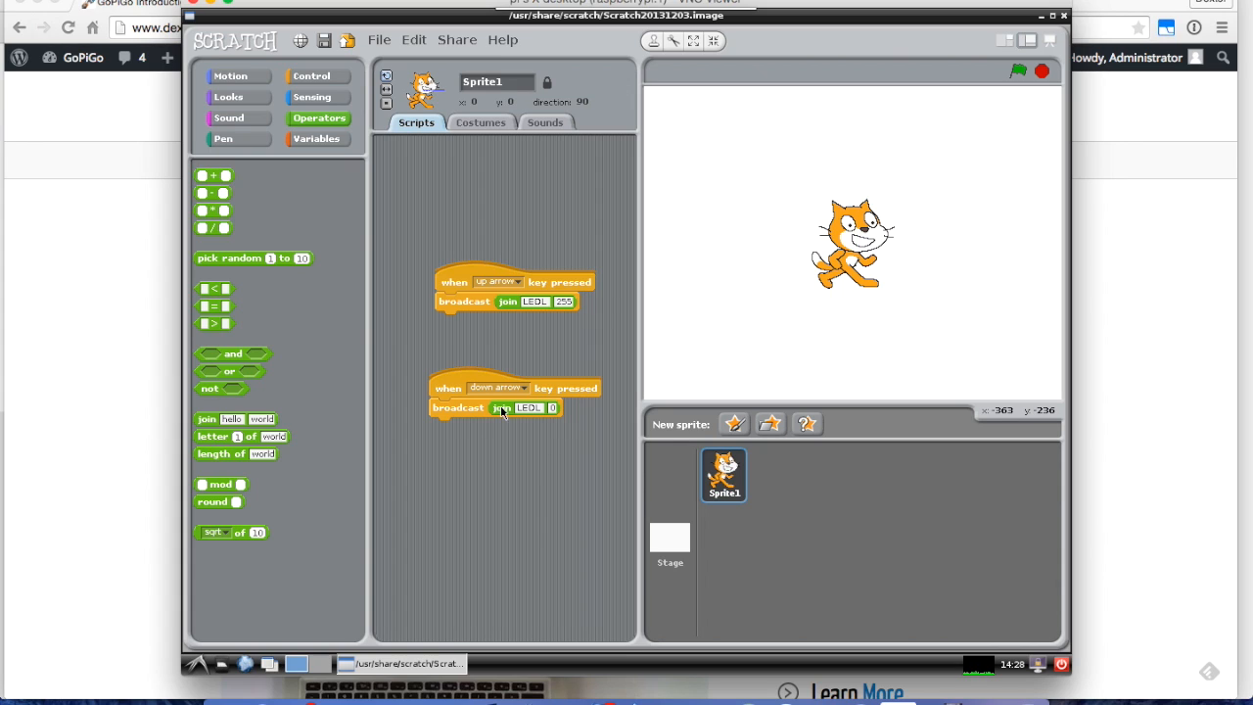
pyautogui.moveTo(796, 206)
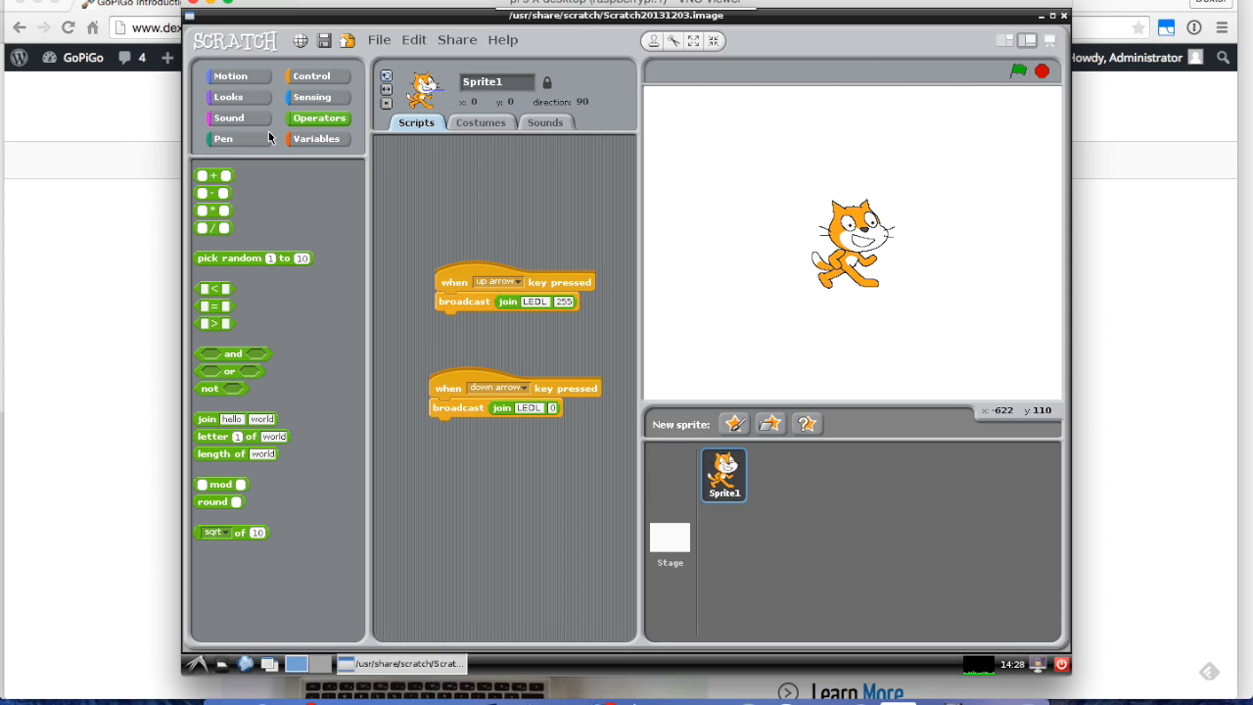
pyautogui.moveTo(253, 102)
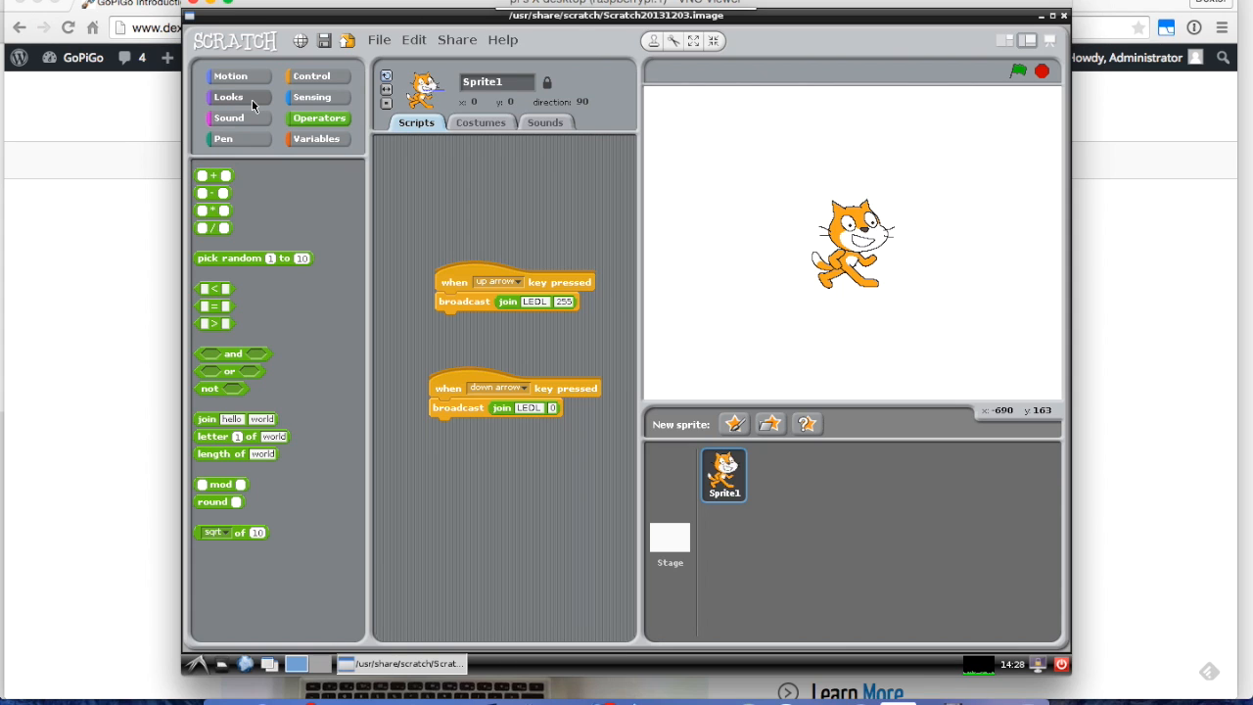
# Add a say block from Looks under the up-arrow broadcast.
pyautogui.click(227, 96)
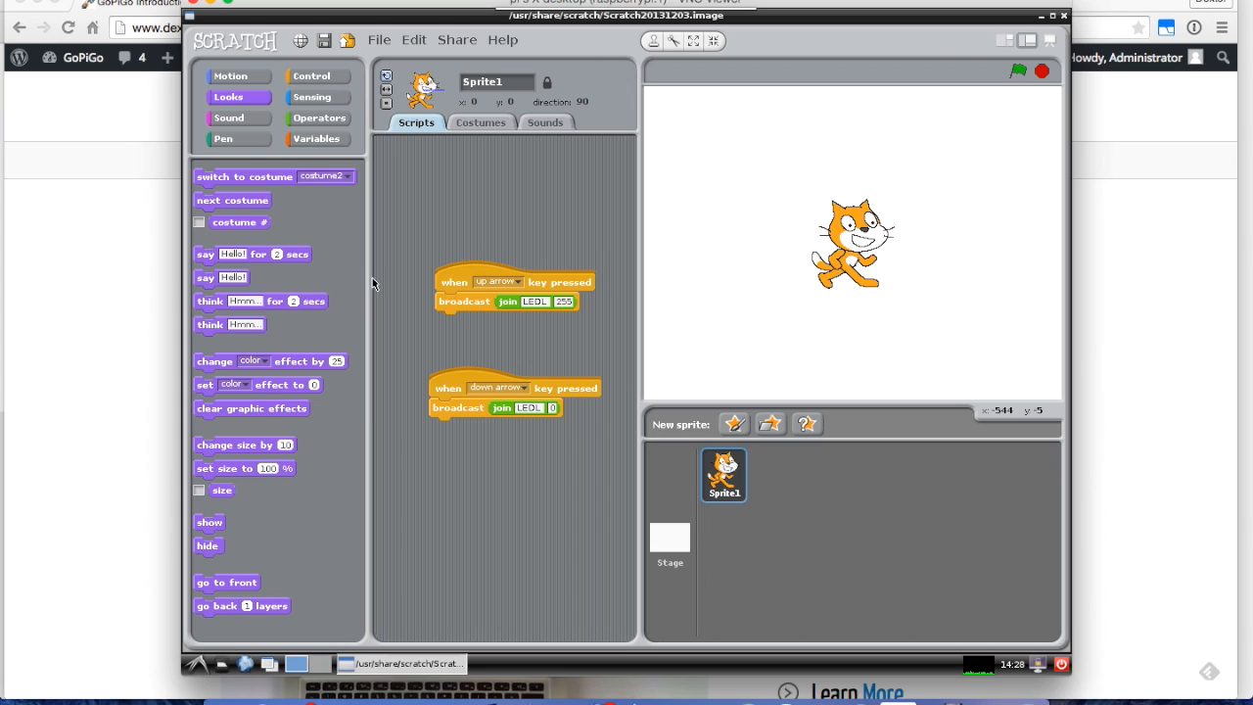
pyautogui.moveTo(211, 284)
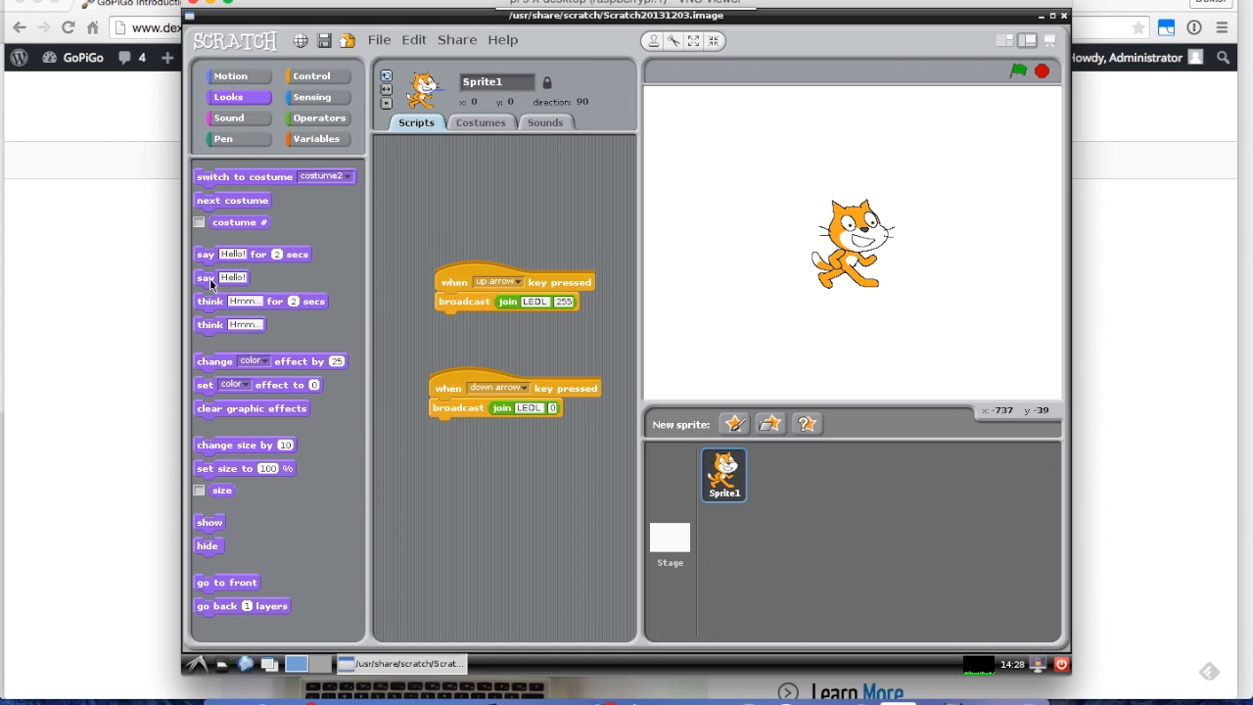
pyautogui.moveTo(207, 259)
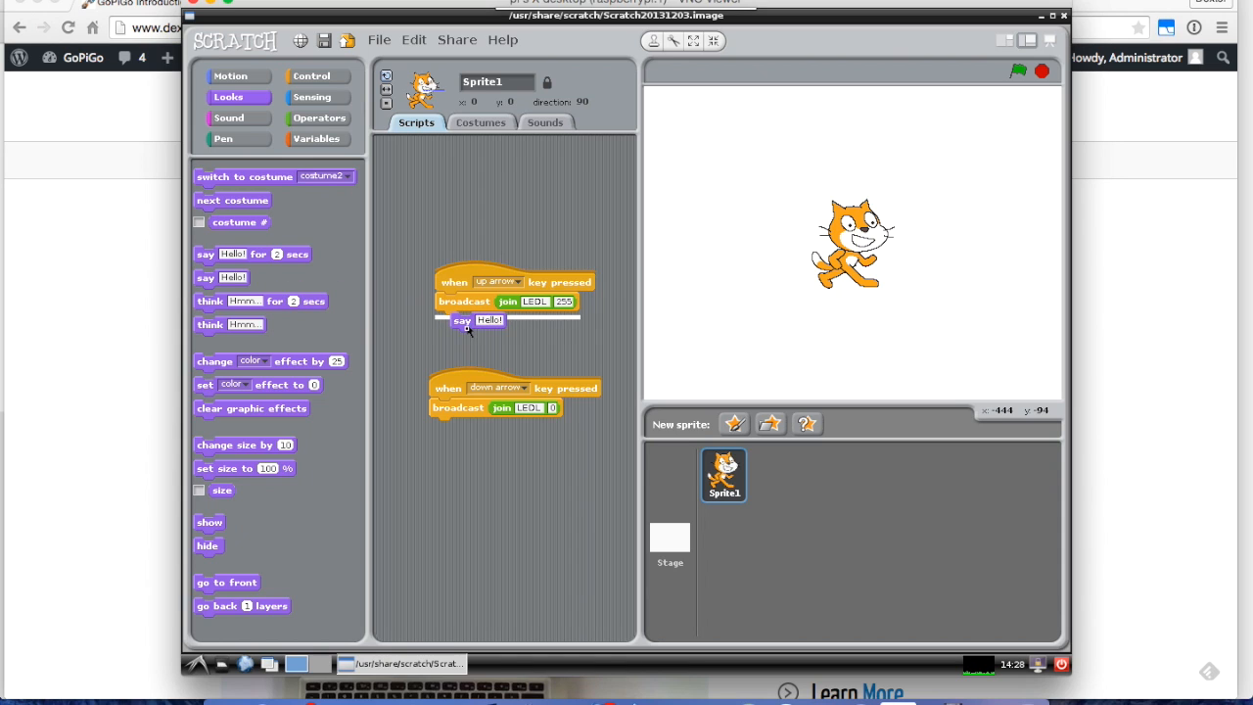
pyautogui.moveTo(474, 321); pyautogui.dragTo(474, 321)
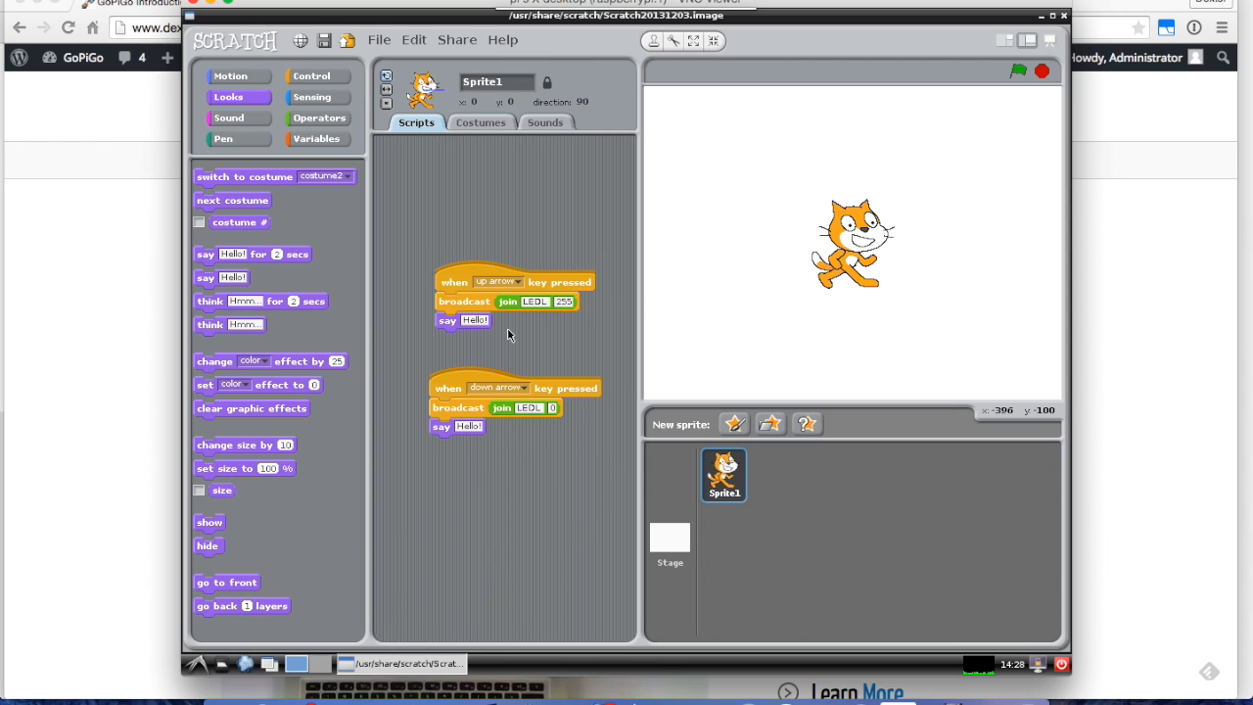
pyautogui.moveTo(485, 329)
pyautogui.write('LED Off!')
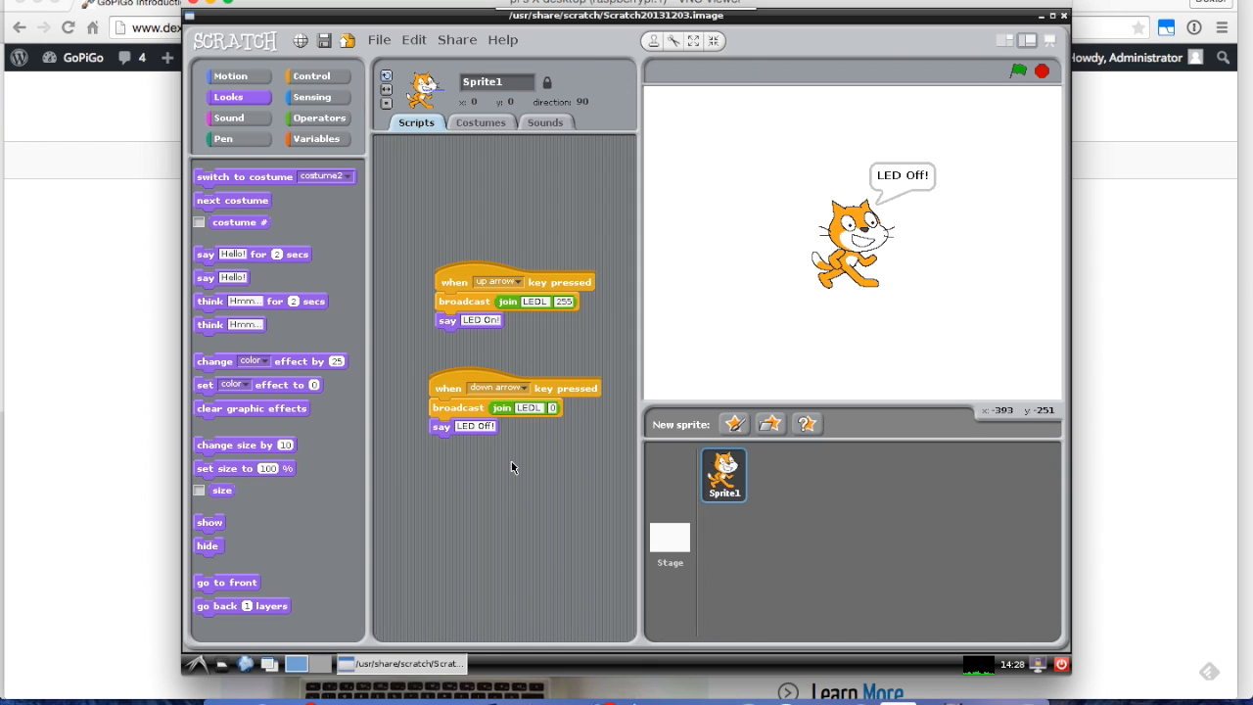
pyautogui.moveTo(380, 39)
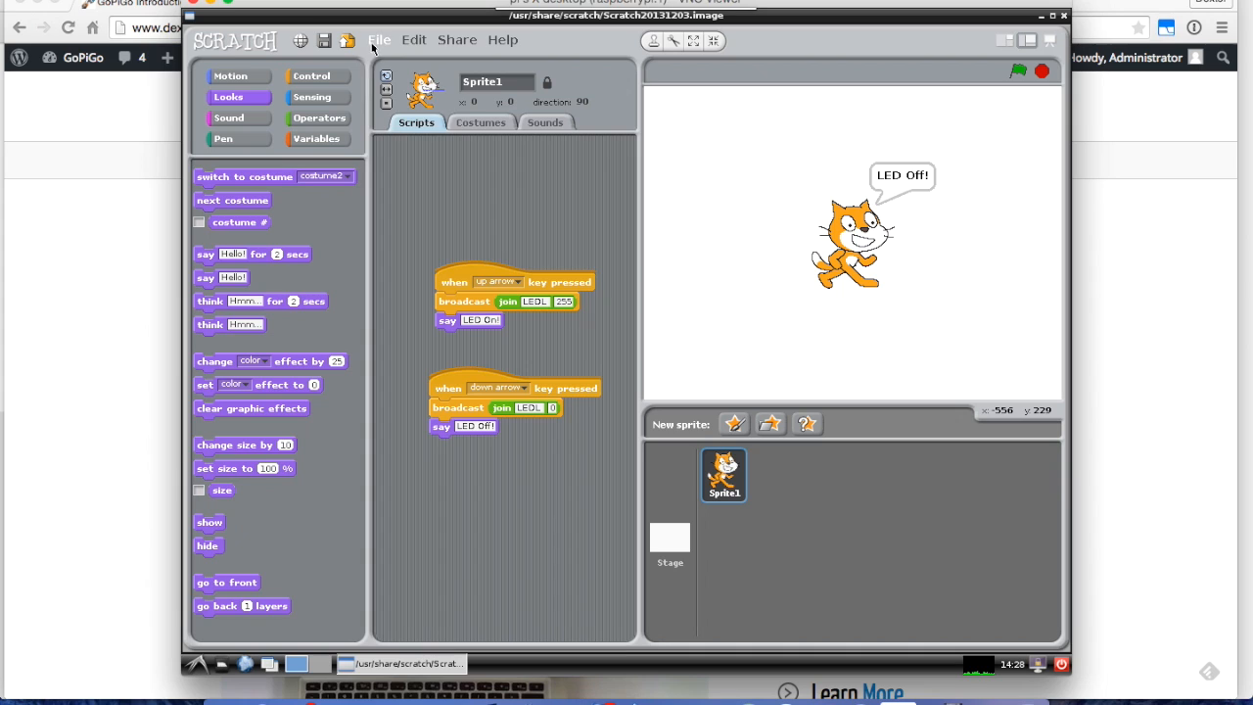
# Save the project as ScratchGoPiGoLED on the Desktop via Save As.
pyautogui.click(380, 40)
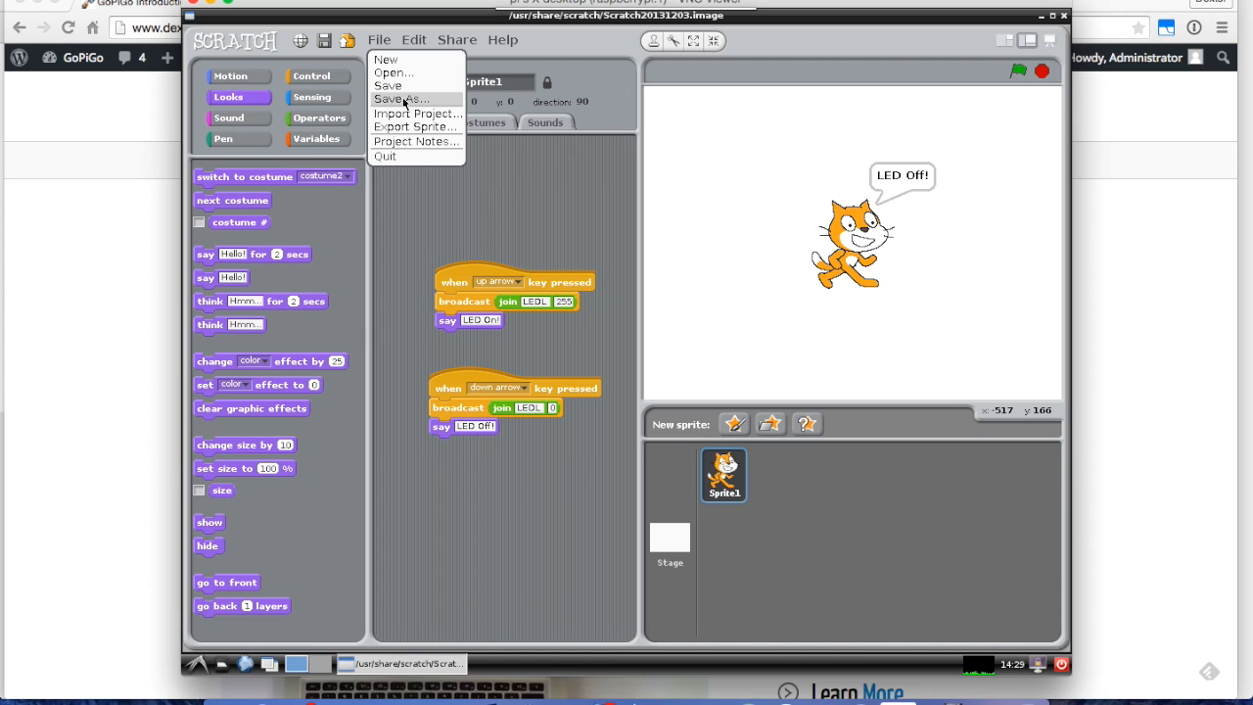
pyautogui.click(398, 98)
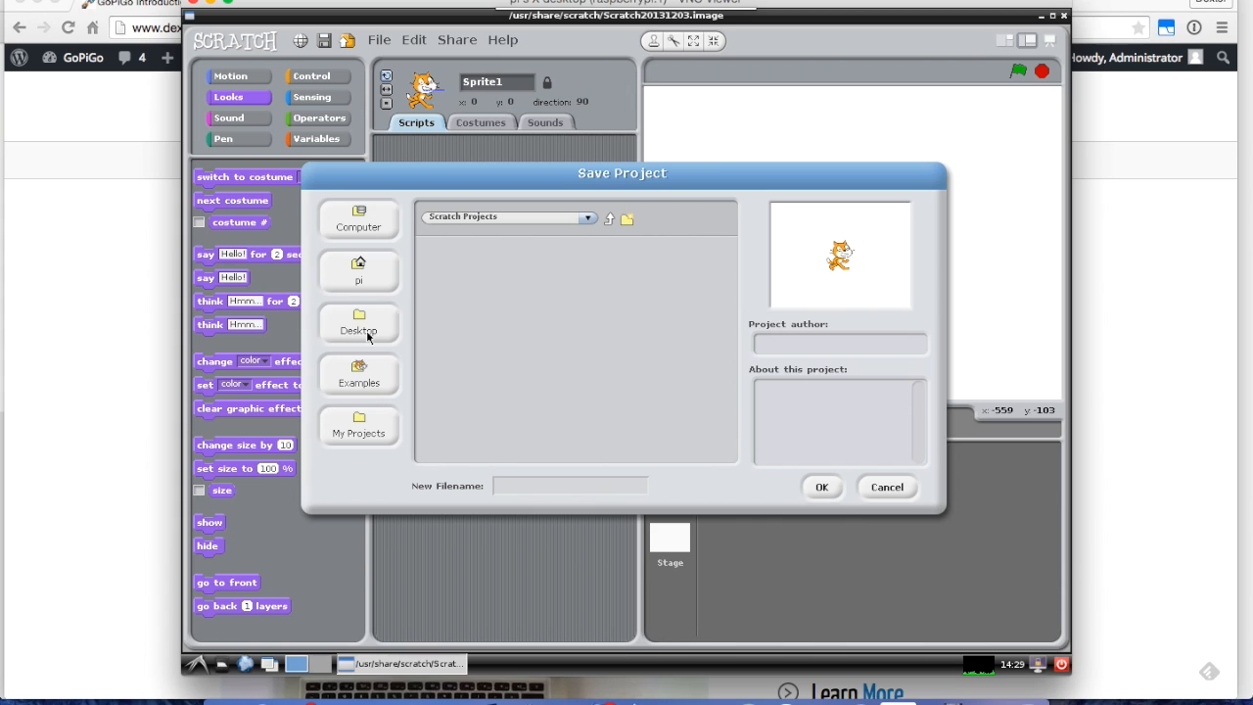
pyautogui.click(358, 323)
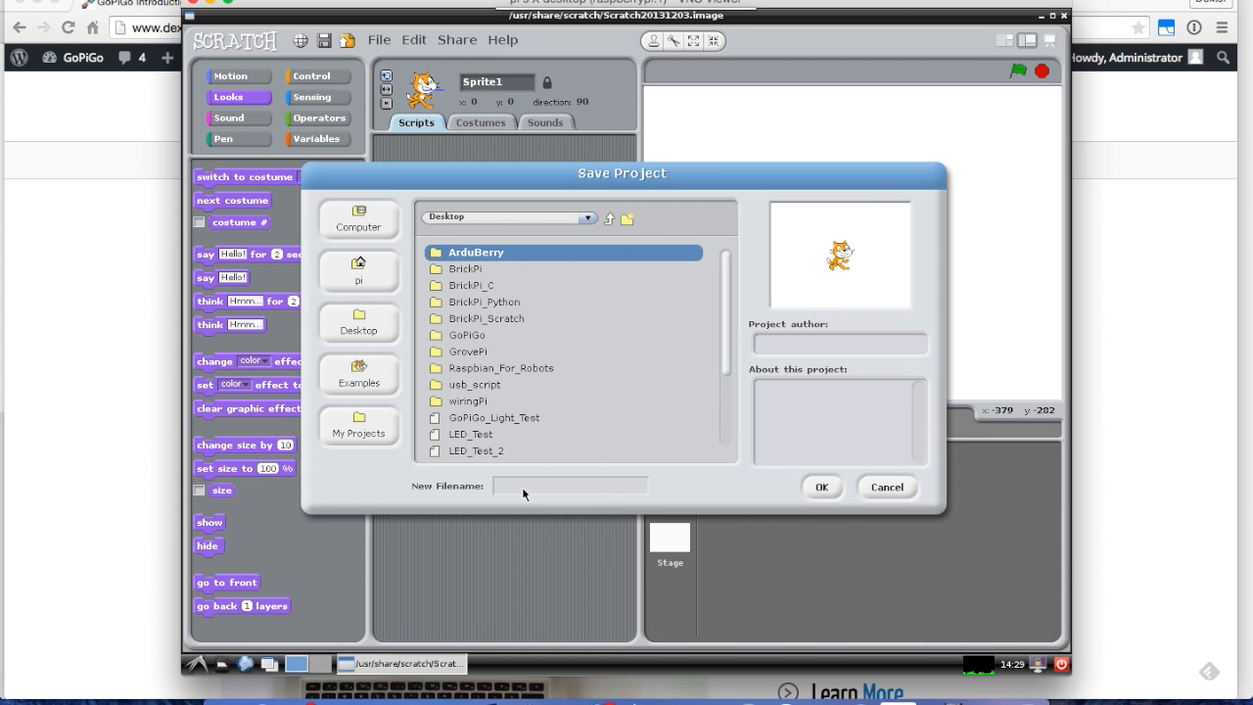
pyautogui.write('LE')
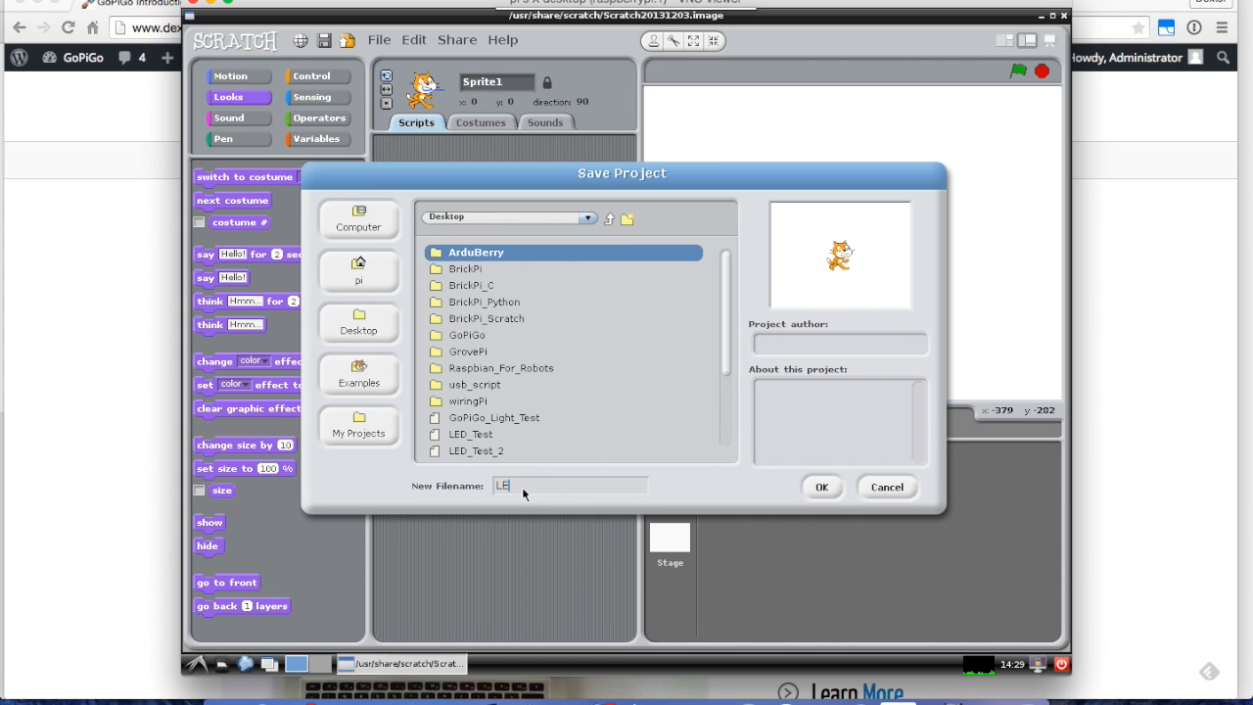
pyautogui.write('ScratchGoPiGo')
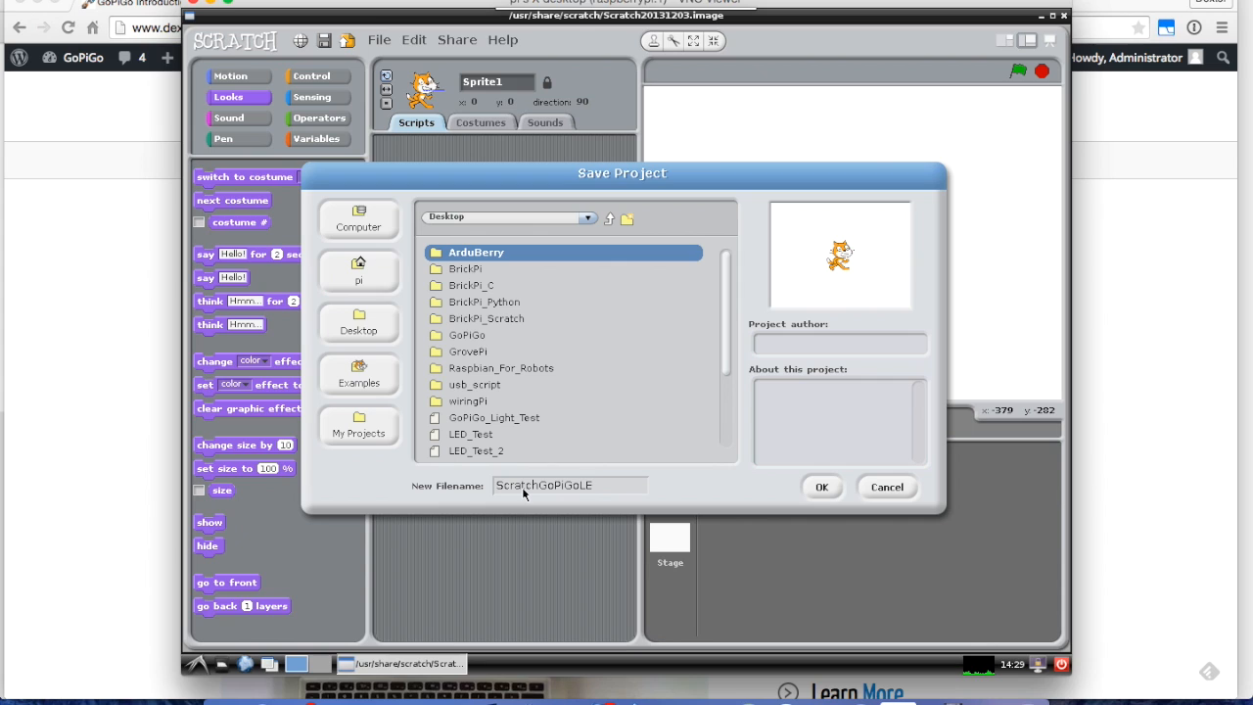
pyautogui.write('D')
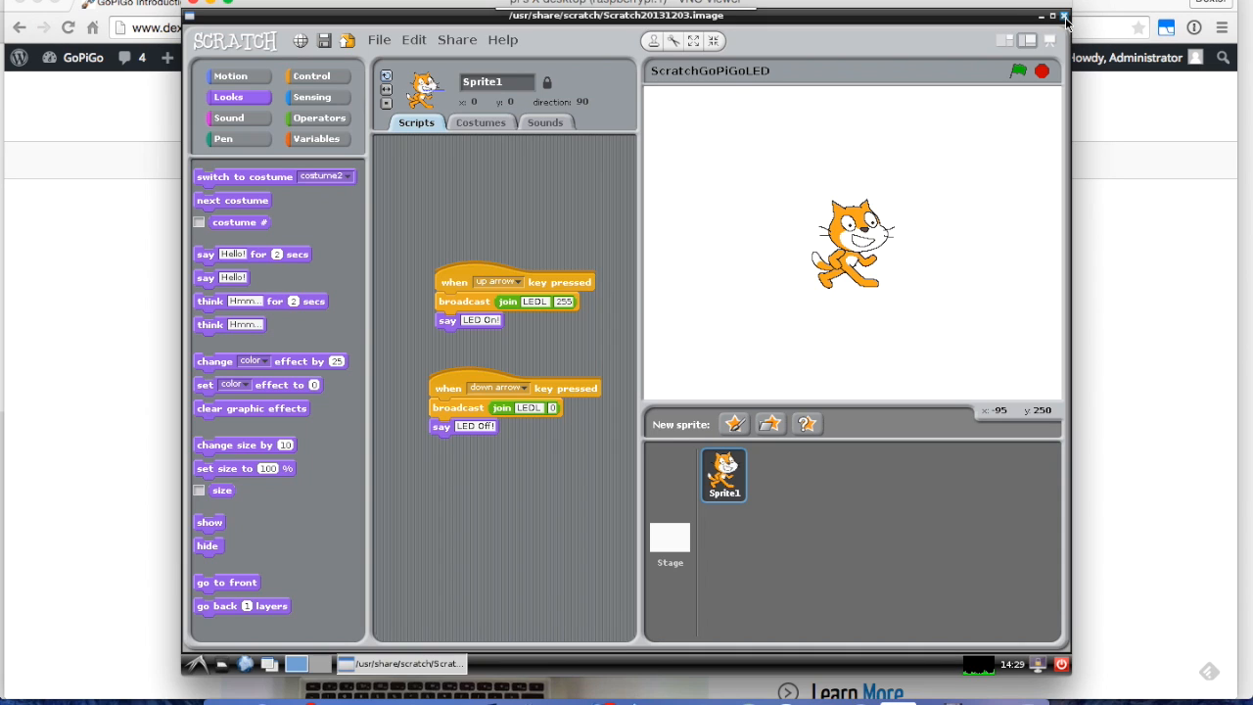
# Close Scratch, launch GoPiGo_Scratch_Start, and move its terminal window aside.
pyautogui.click(1061, 16)
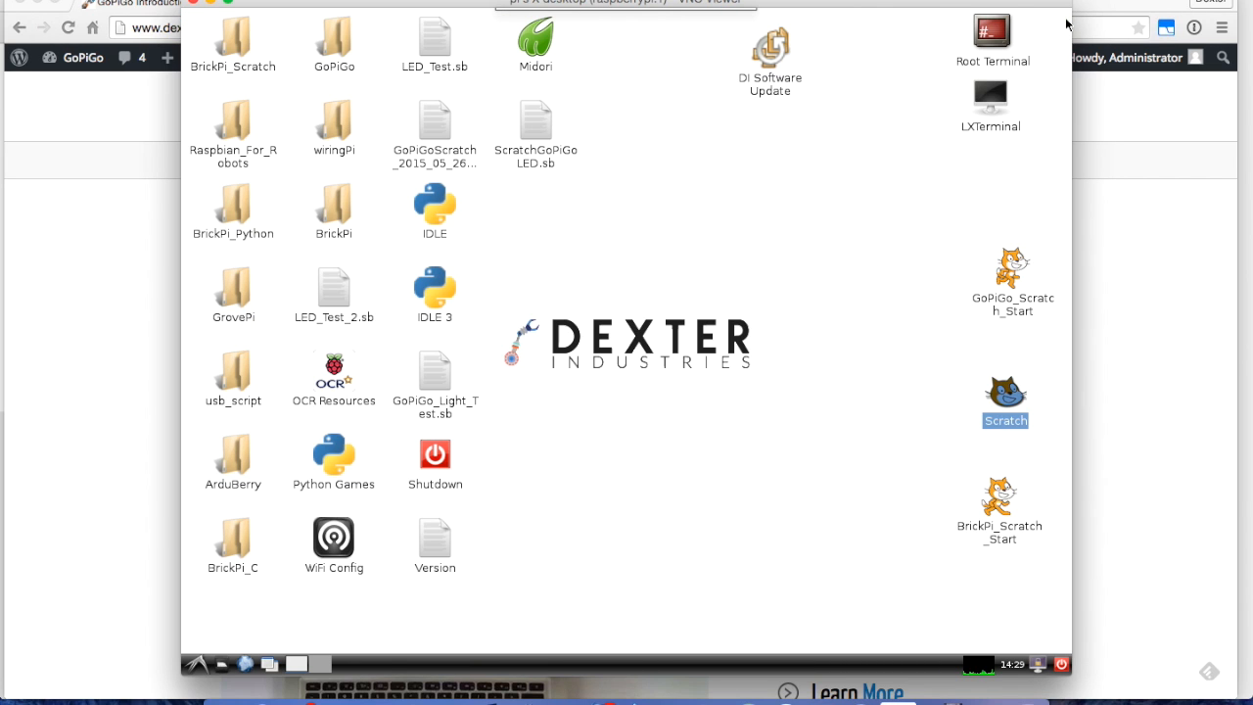
pyautogui.moveTo(584, 325)
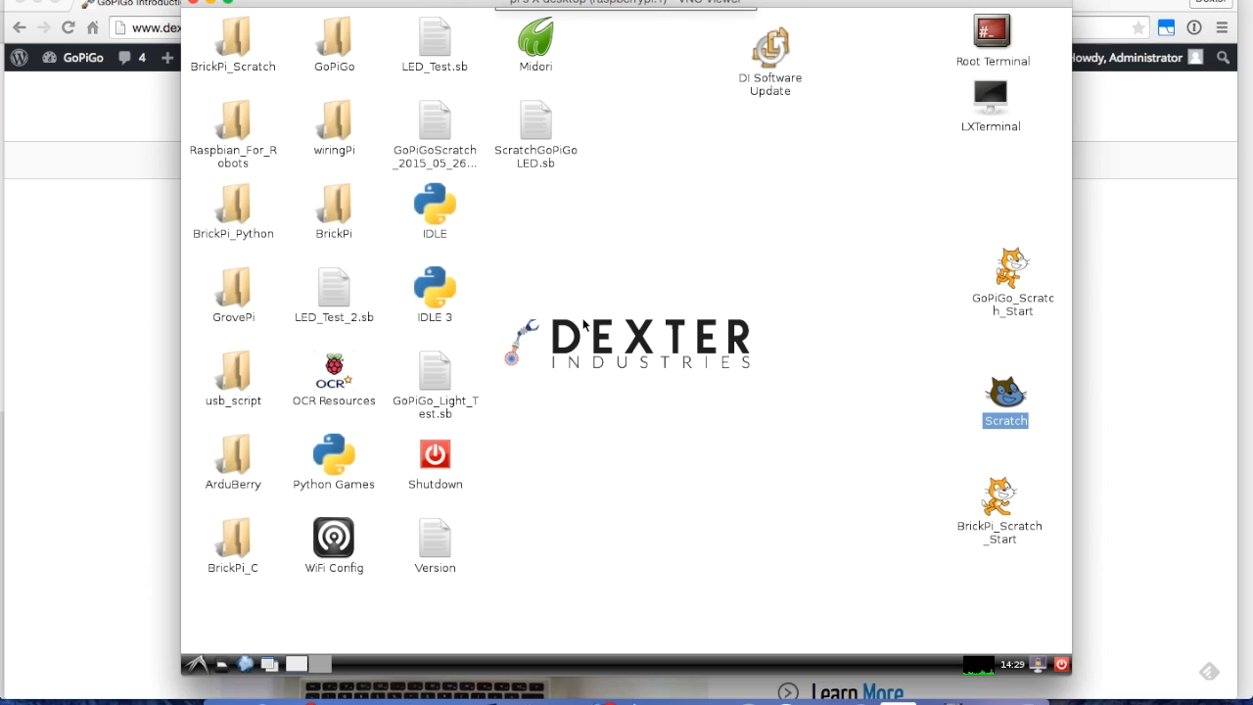
pyautogui.moveTo(717, 323)
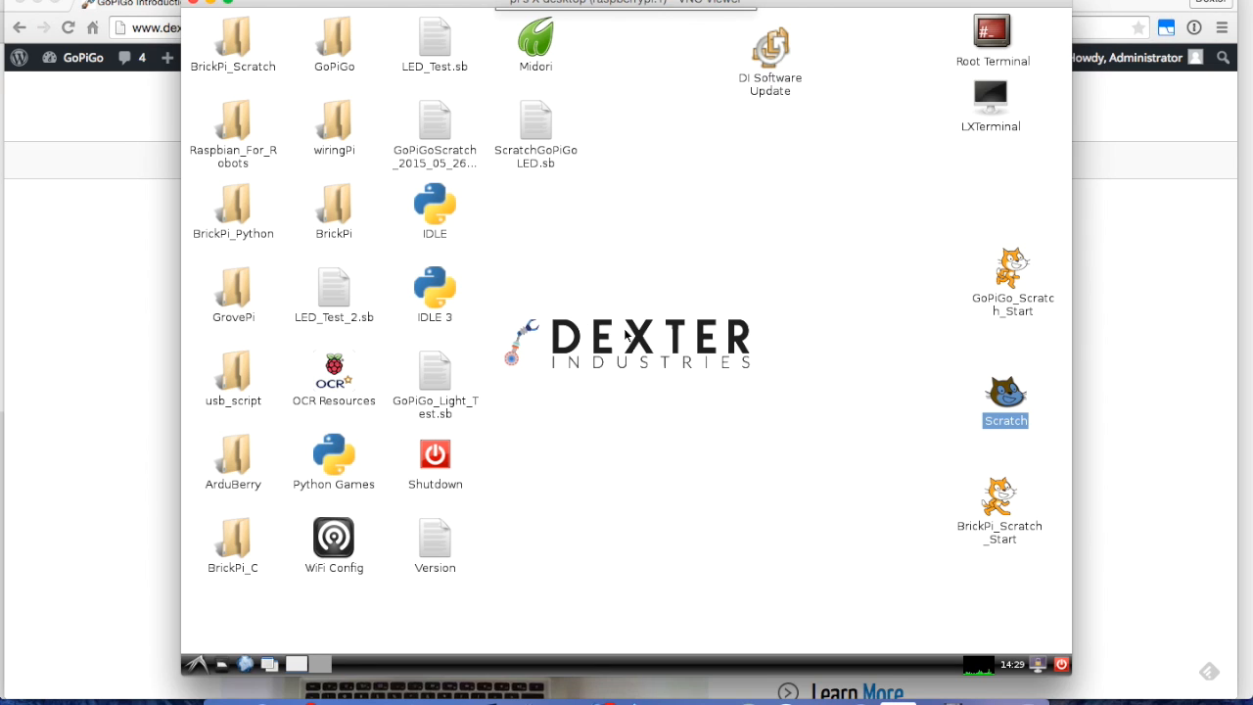
pyautogui.moveTo(887, 282)
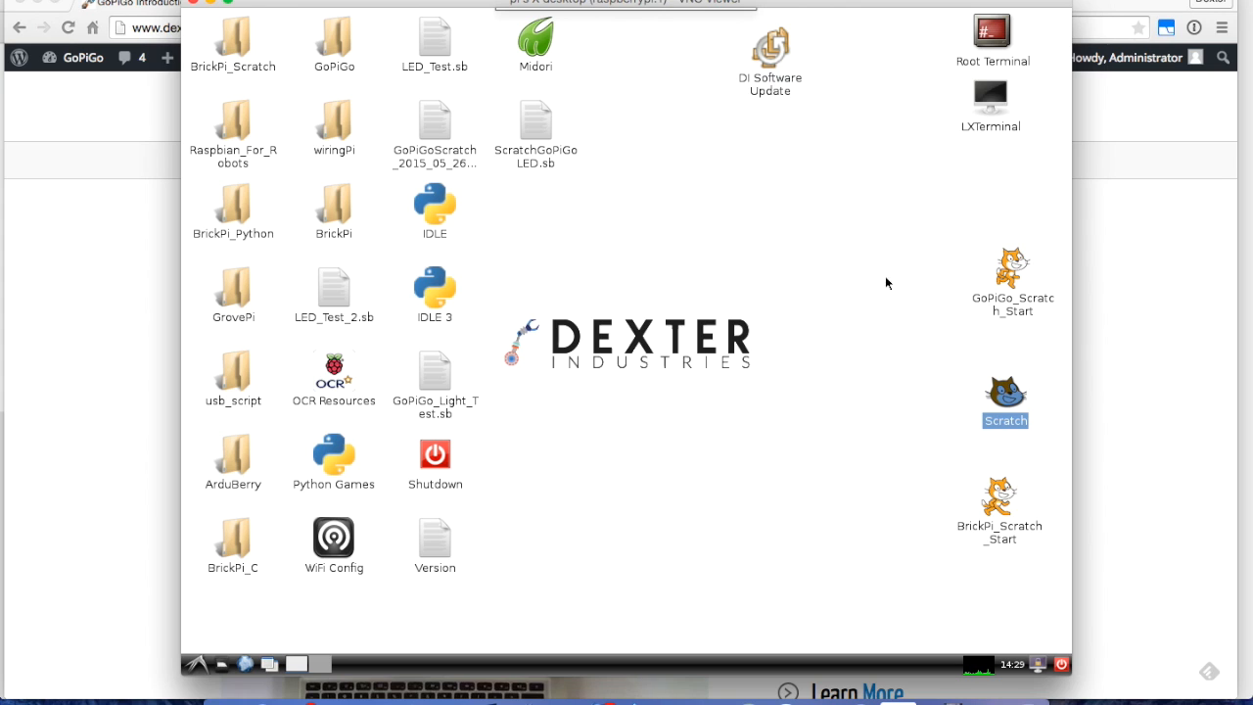
pyautogui.moveTo(877, 211)
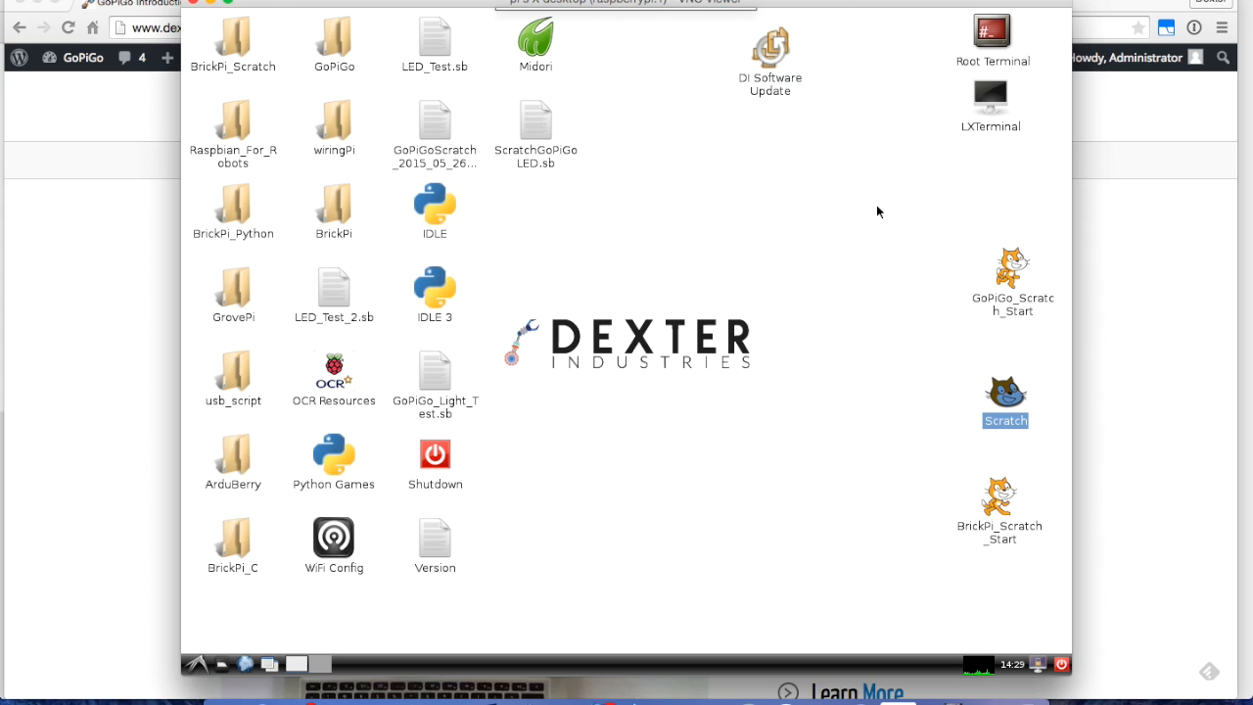
pyautogui.click(1012, 264)
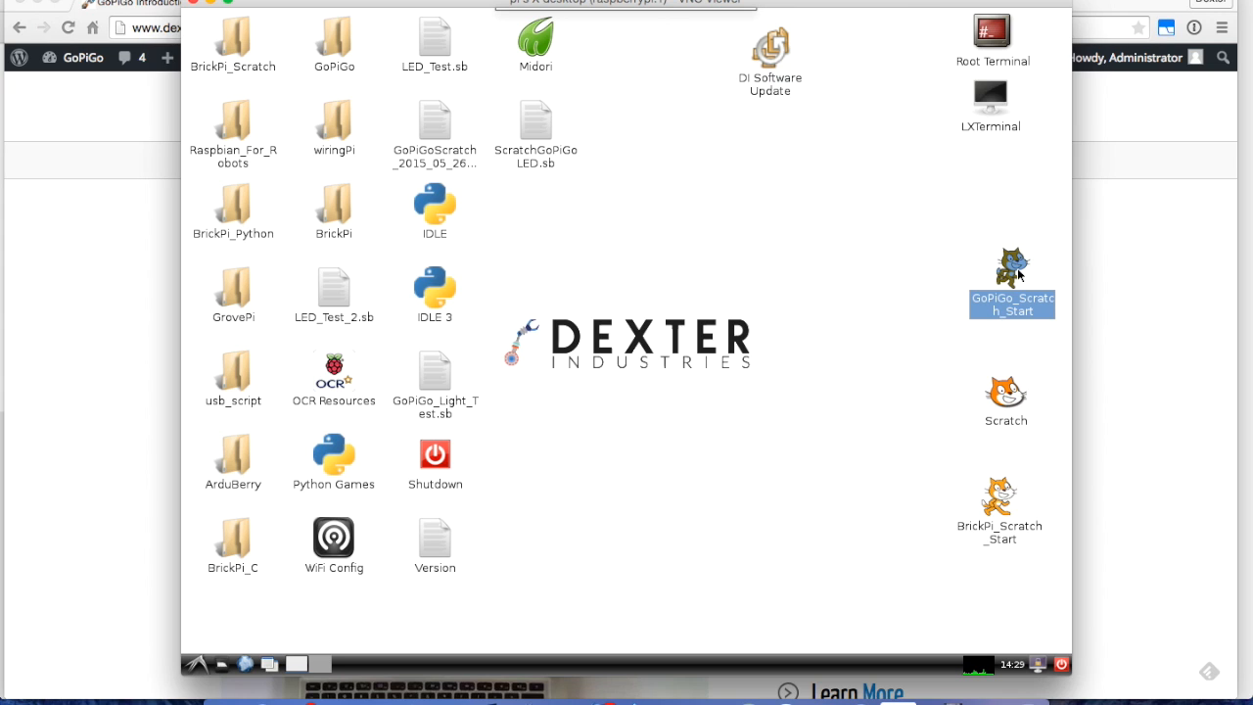
pyautogui.doubleClick(1010, 262)
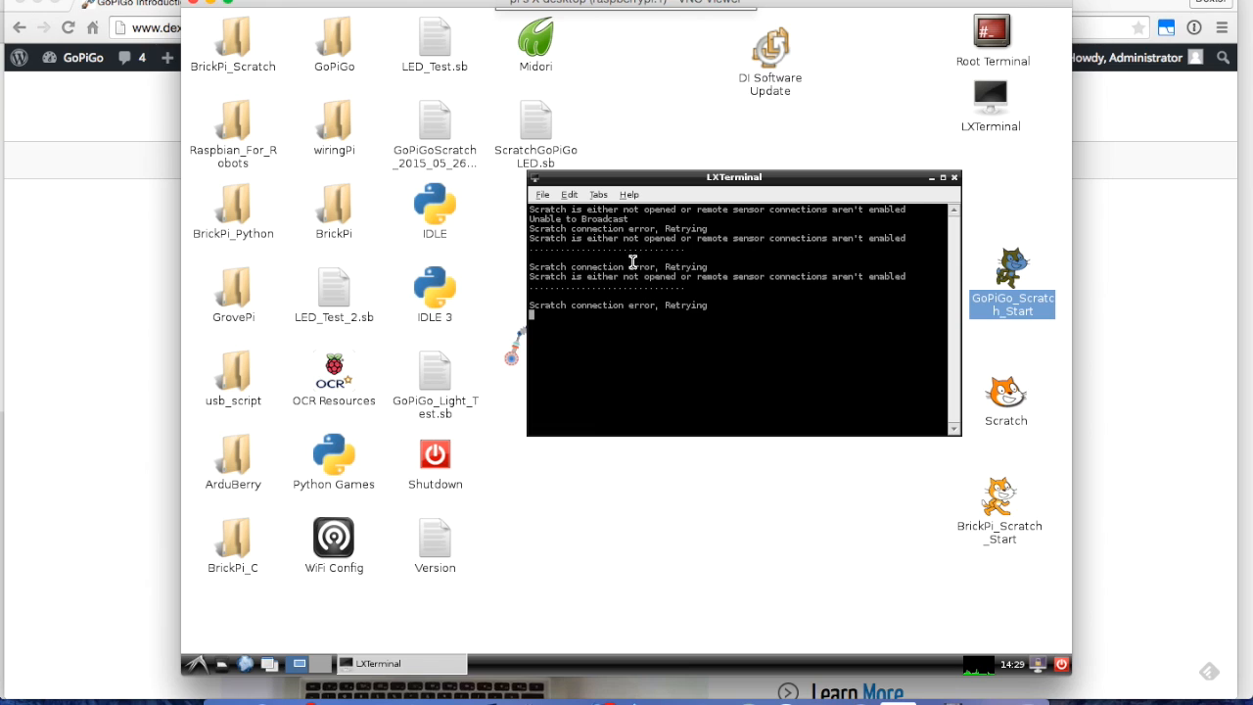
pyautogui.moveTo(717, 177)
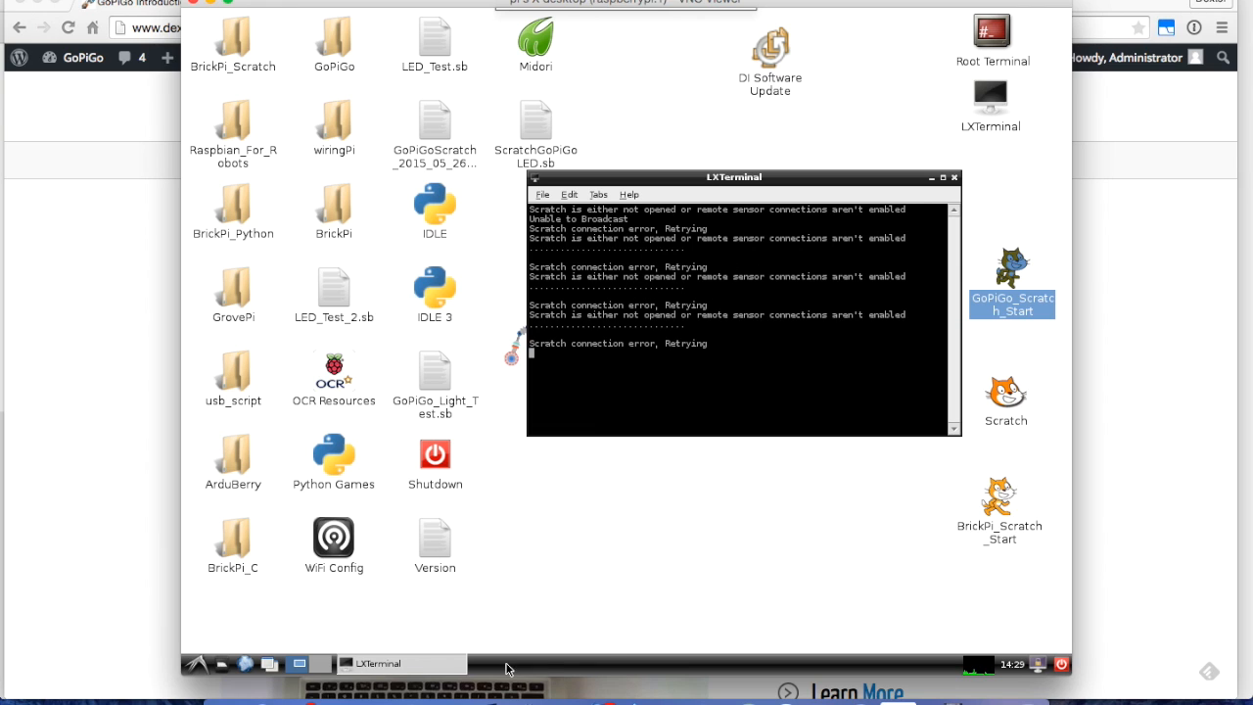
pyautogui.moveTo(631, 182)
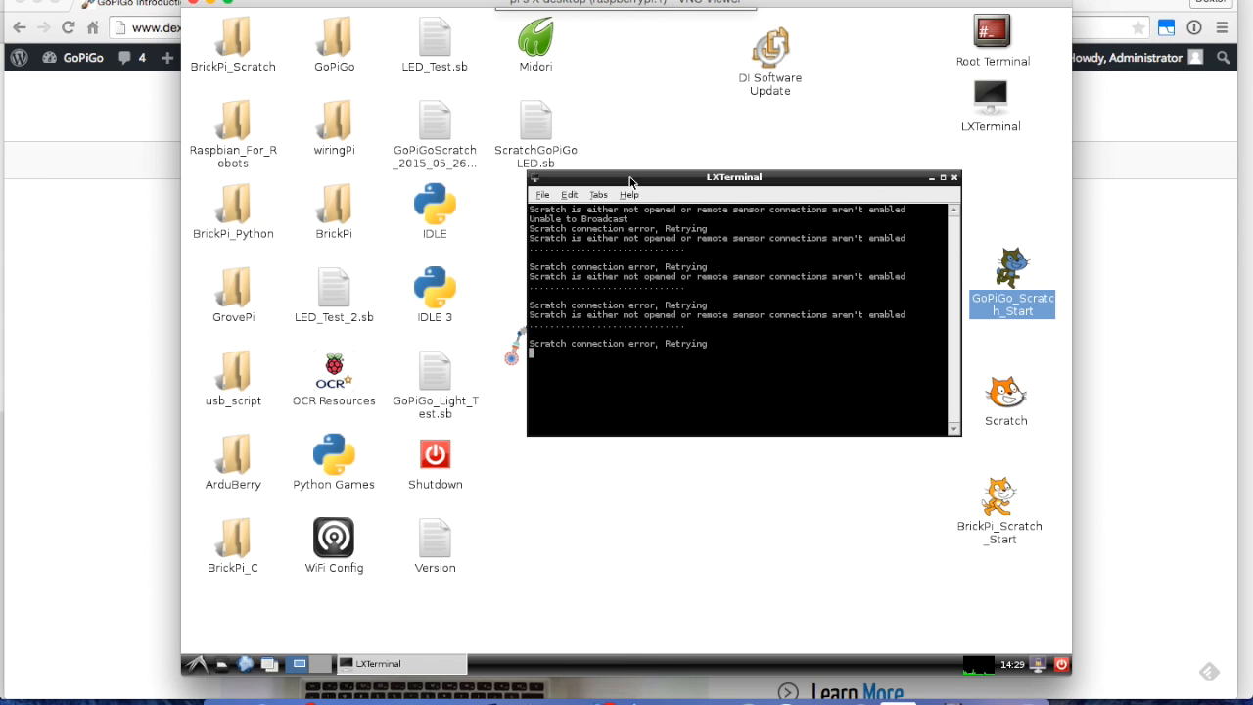
pyautogui.moveTo(740, 176); pyautogui.dragTo(779, 232)
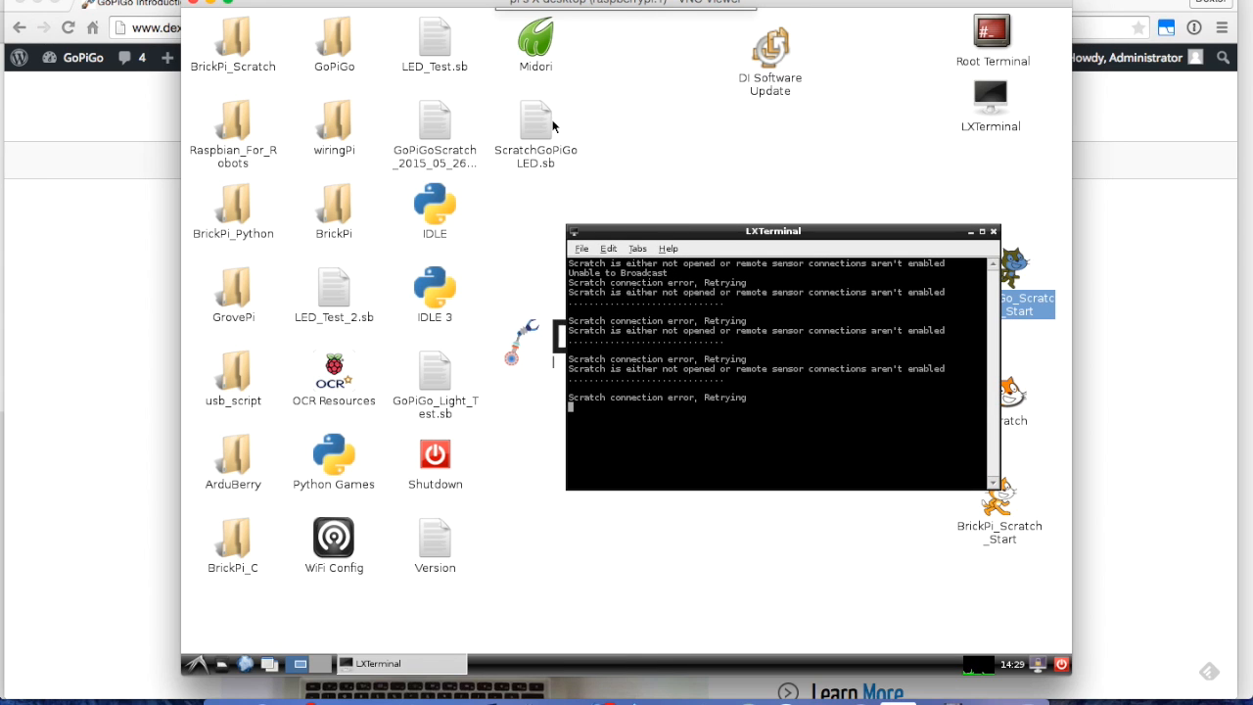
# Reopen Scratch with the LED project and acknowledge the remote sensor connections notice.
pyautogui.click(537, 126)
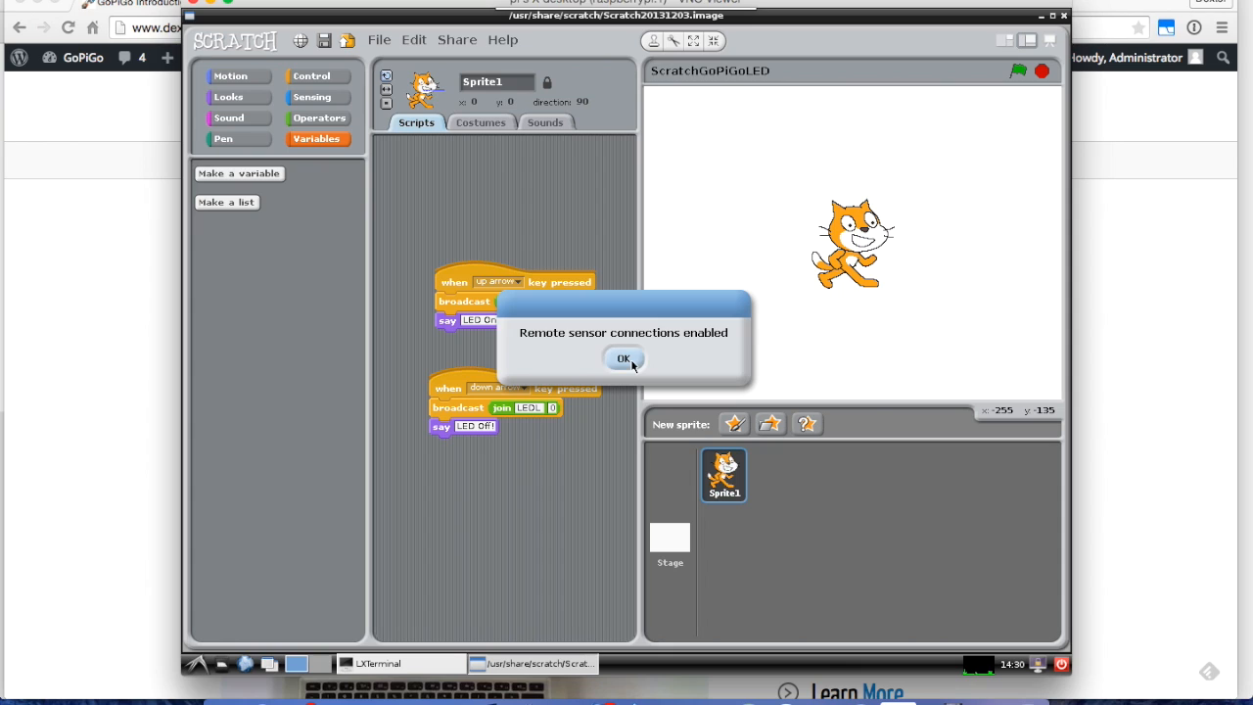
pyautogui.click(622, 357)
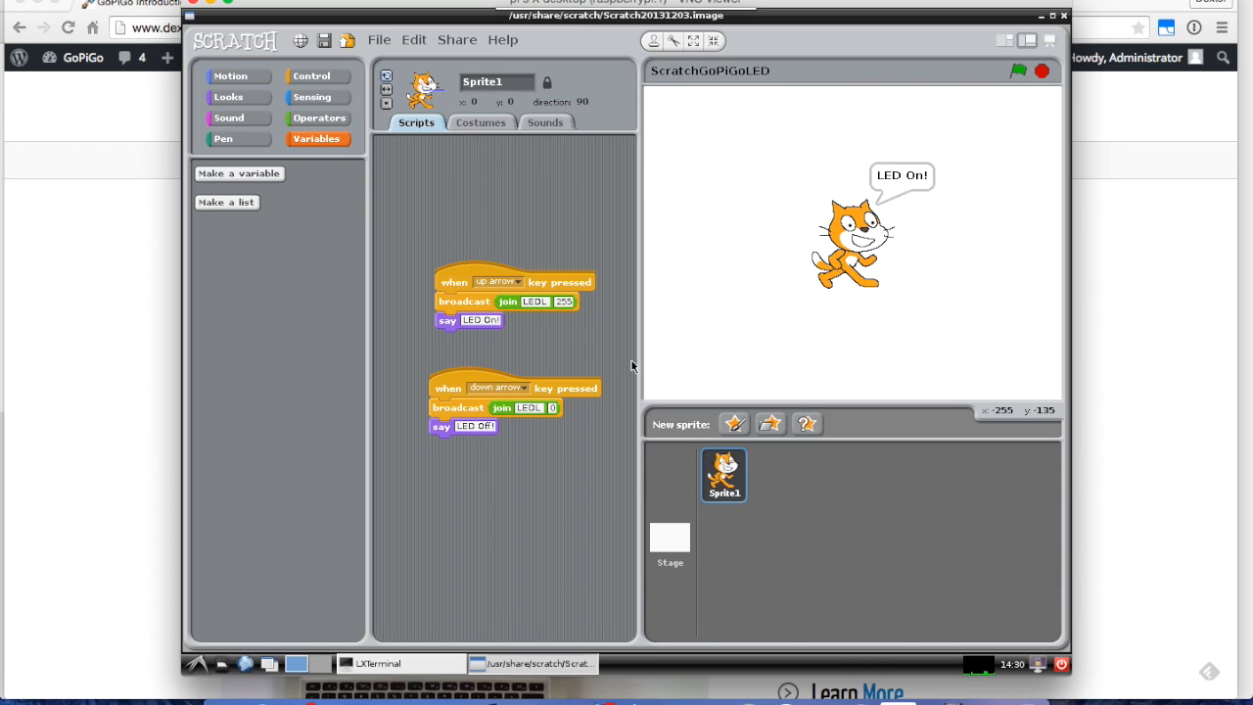
pyautogui.moveTo(669, 335)
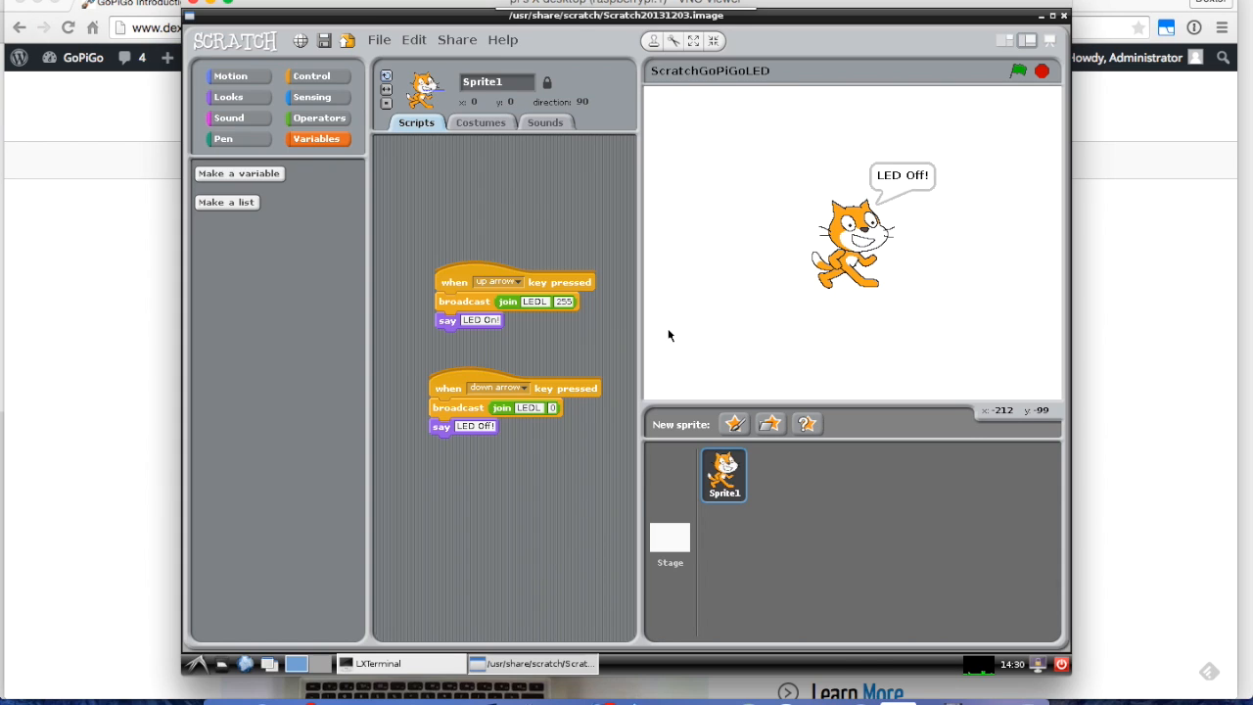
pyautogui.moveTo(697, 75)
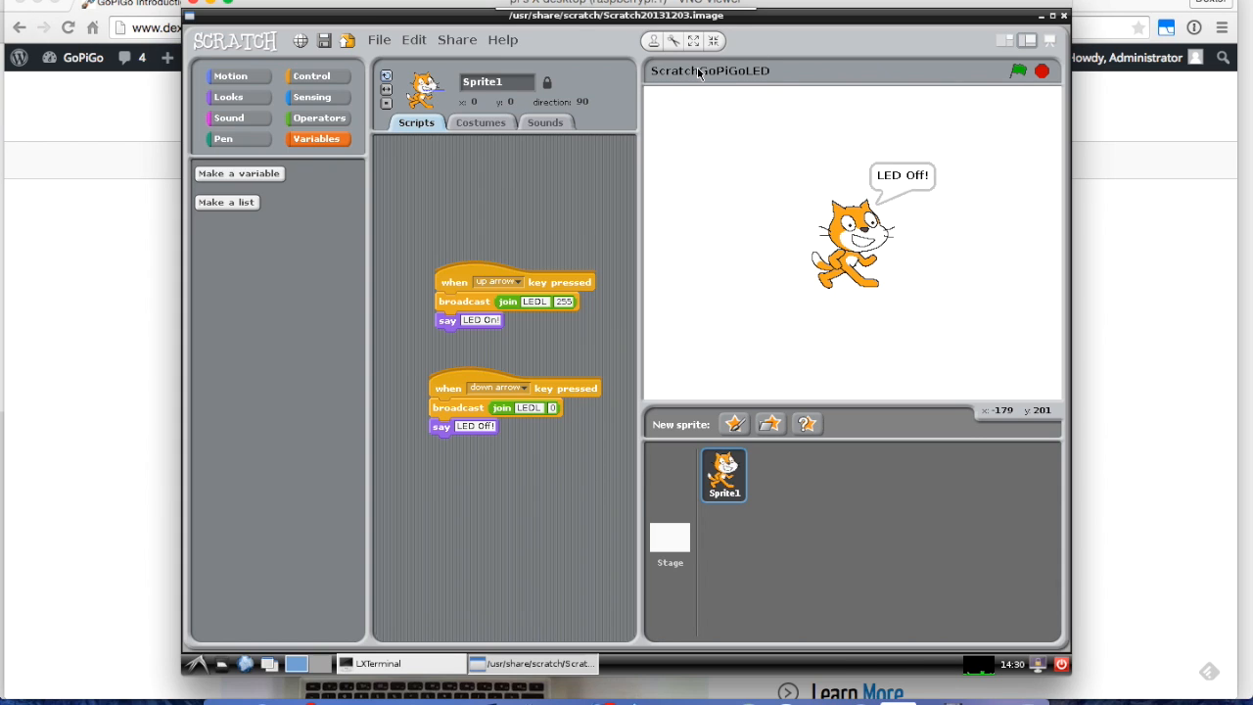